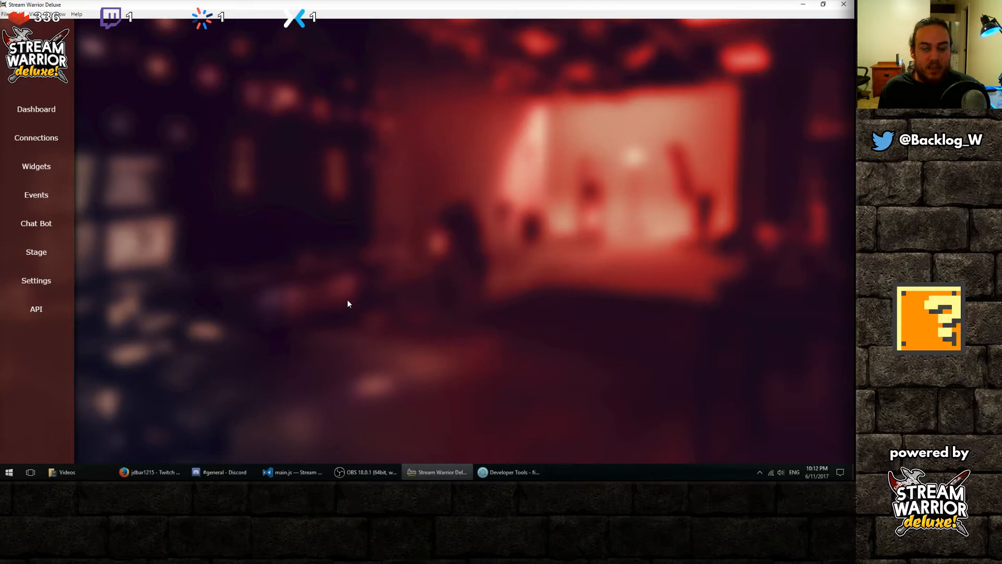
Step: Review the connected streaming accounts under Connections, then bring up the Widgets list
click(36, 137)
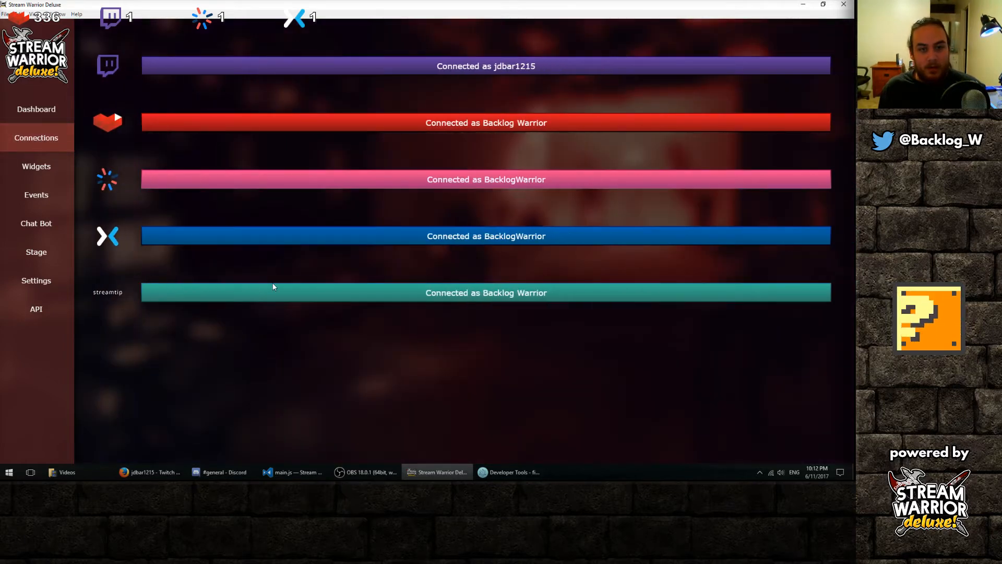
mouse_move(374, 176)
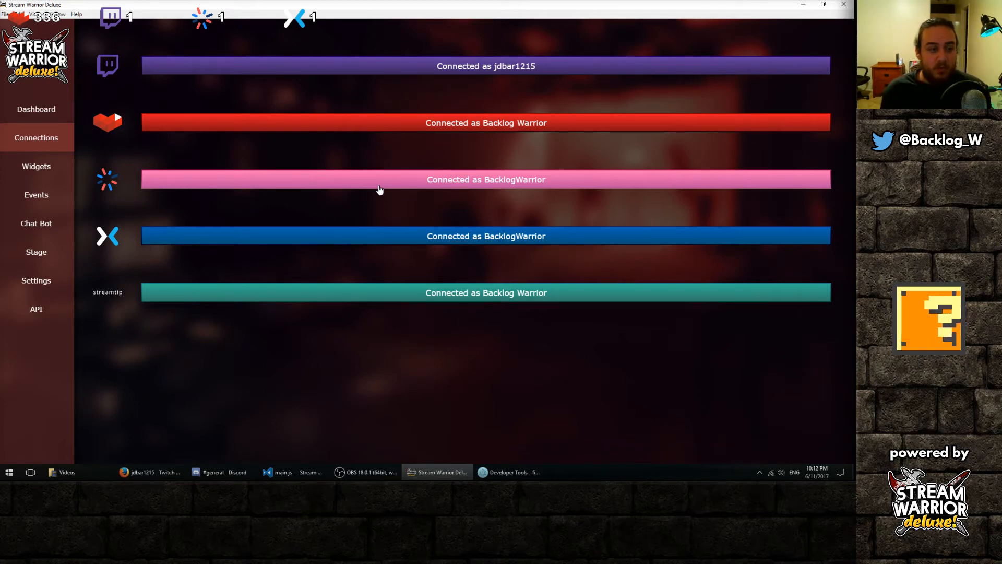
mouse_move(314, 193)
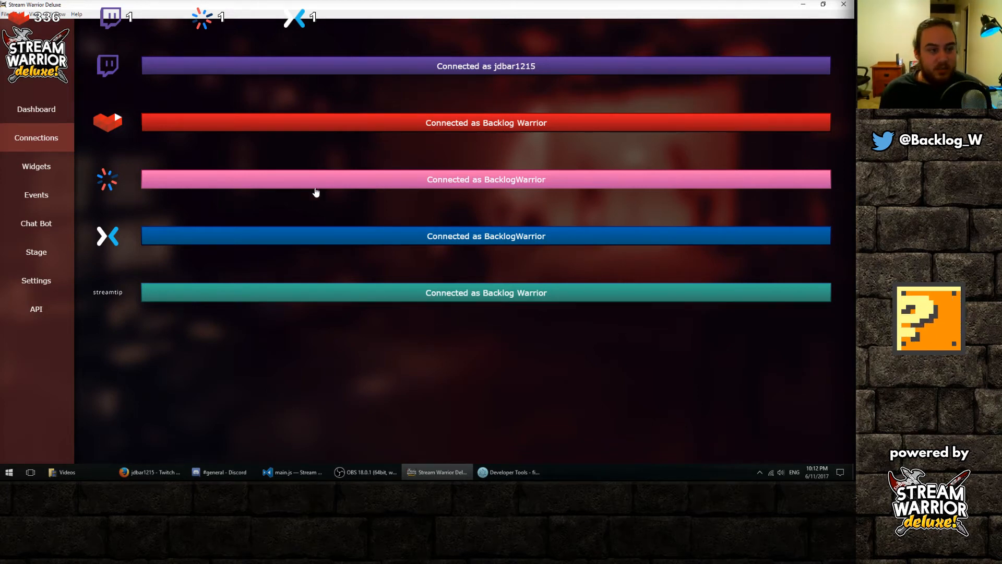
click(36, 166)
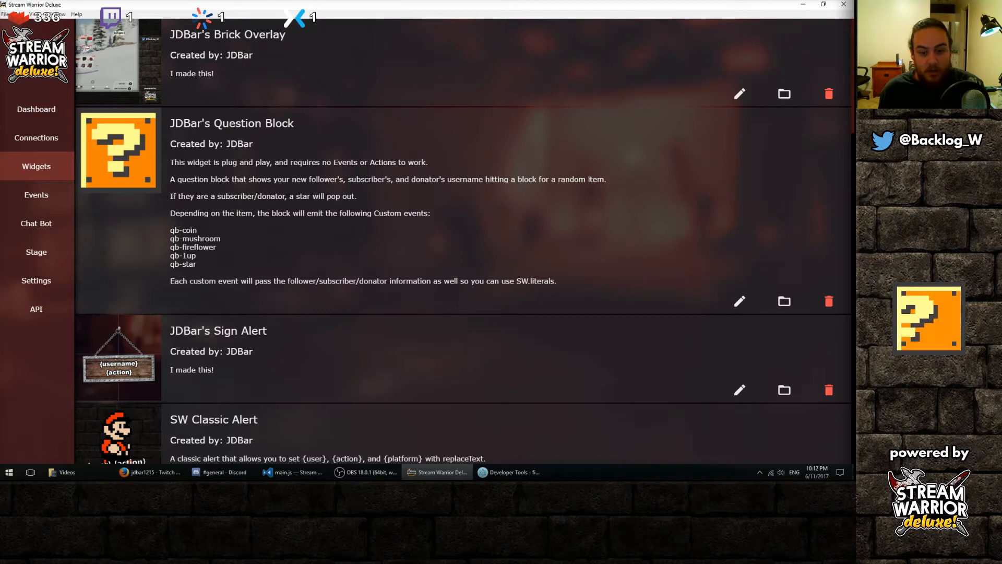
Step: Emit a test 'any-follower' event from the developer console, then scroll to the widget list's end
click(508, 471)
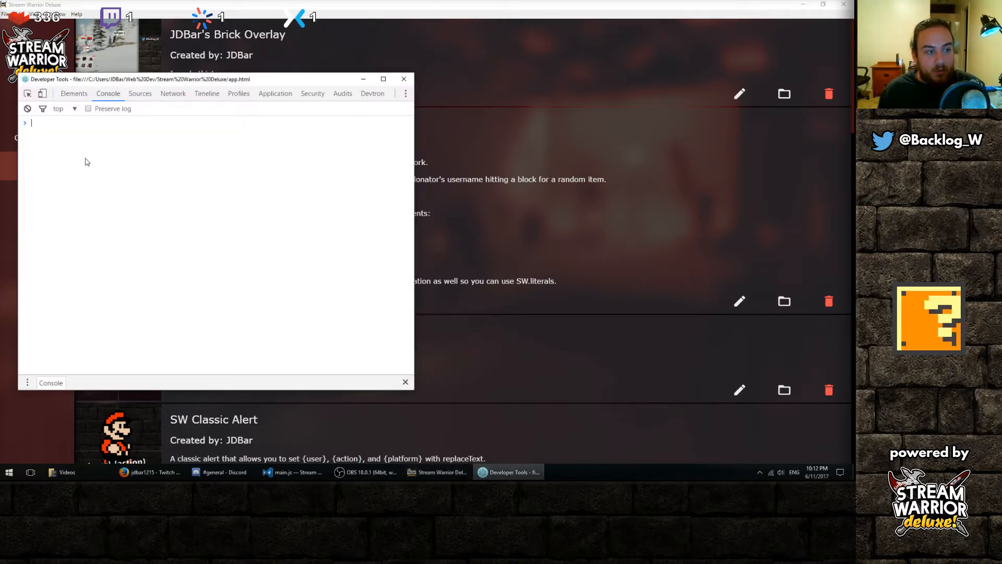
key(Return)
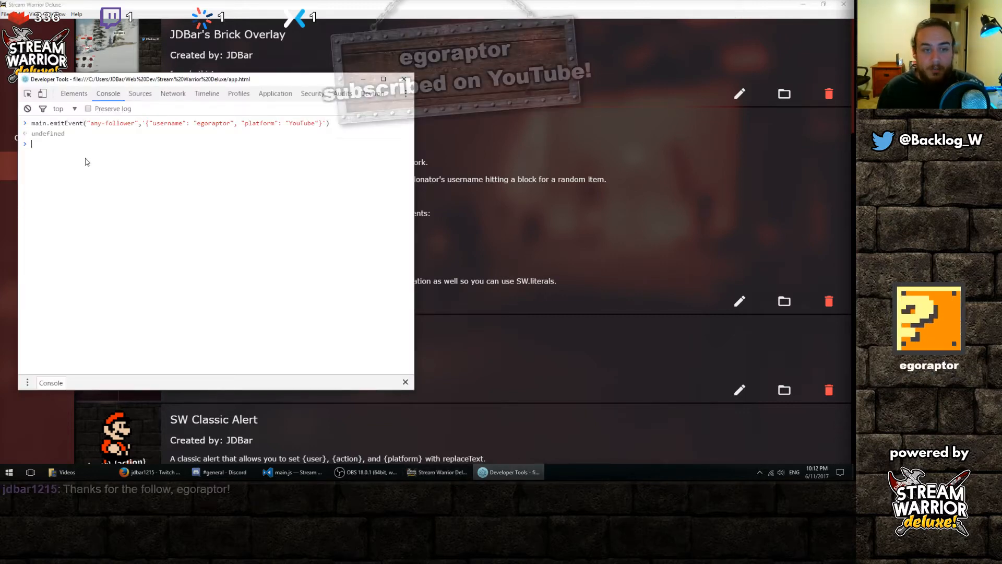
click(403, 78)
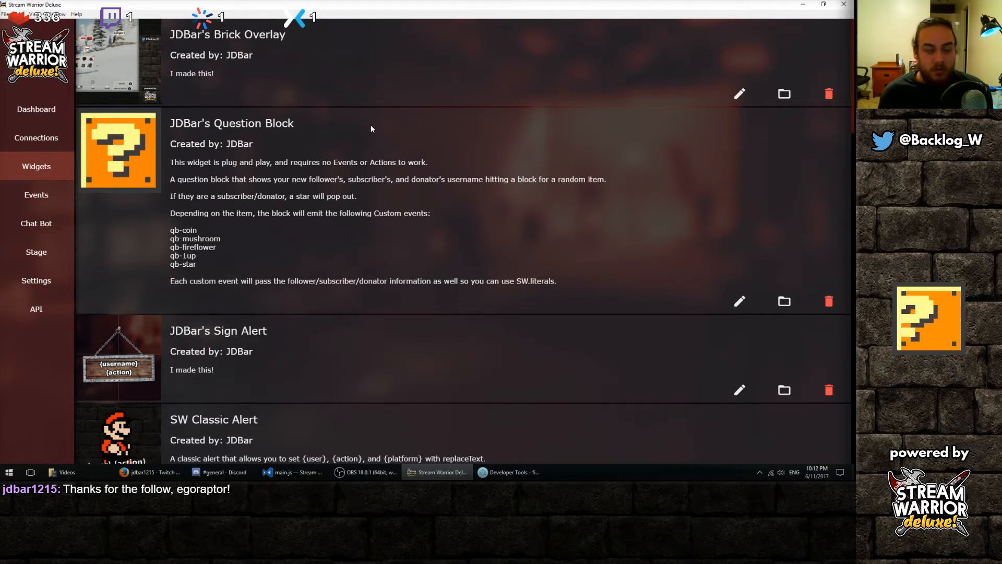
scroll(down, 3)
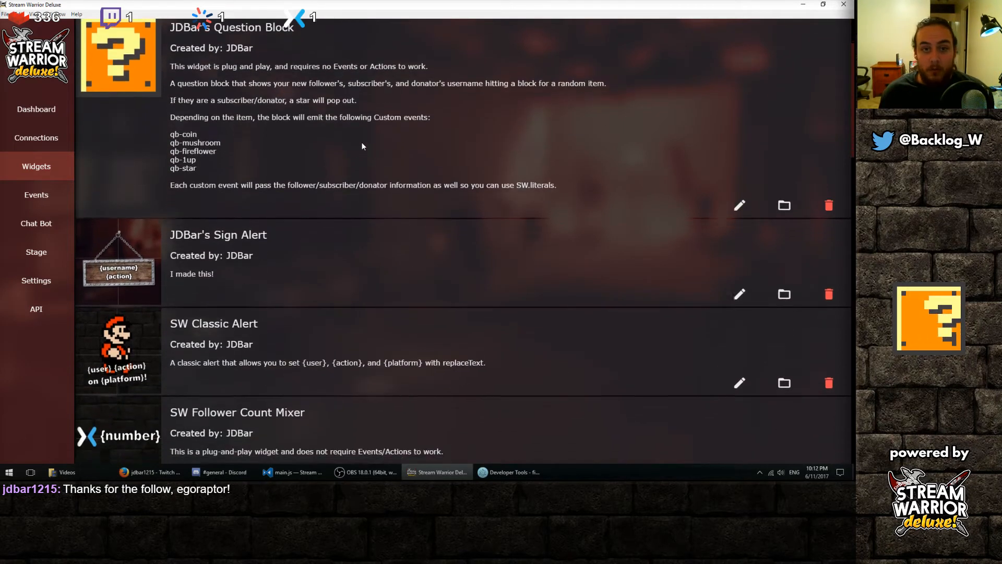
scroll(down, 3)
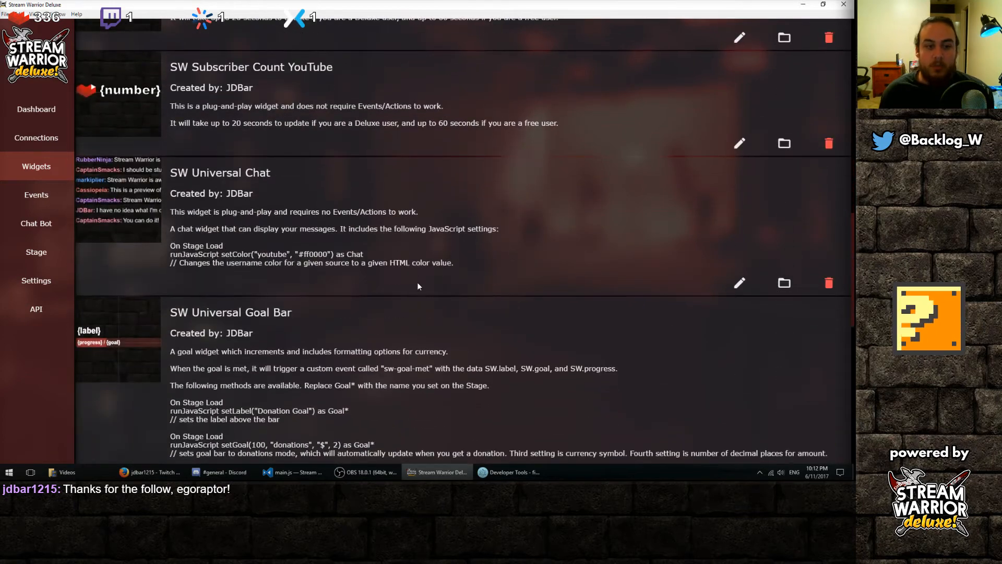
scroll(down, 3)
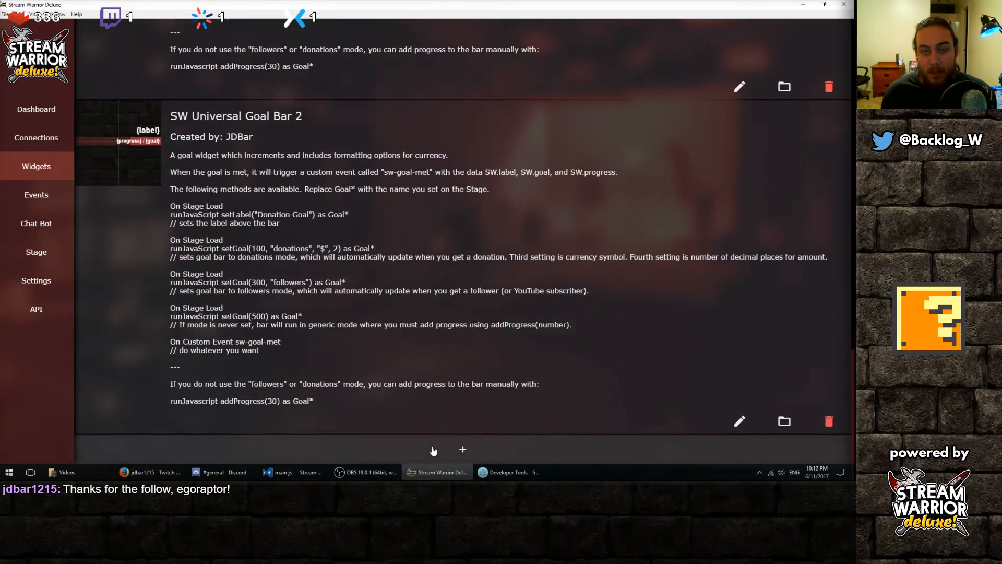
Step: Create widget file doge-alert titled 'Doge Alert' with author JDBar
click(462, 449)
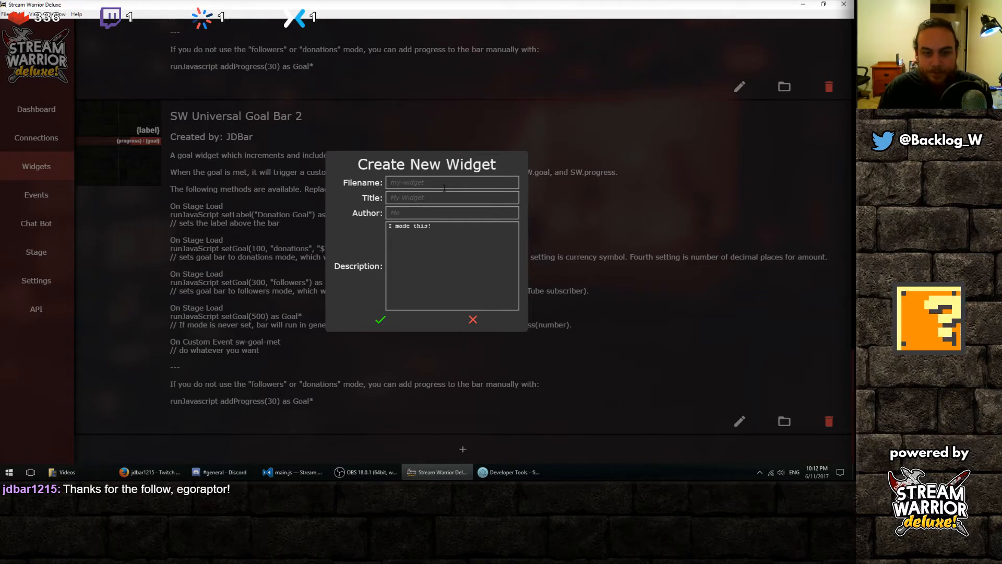
text(doge-)
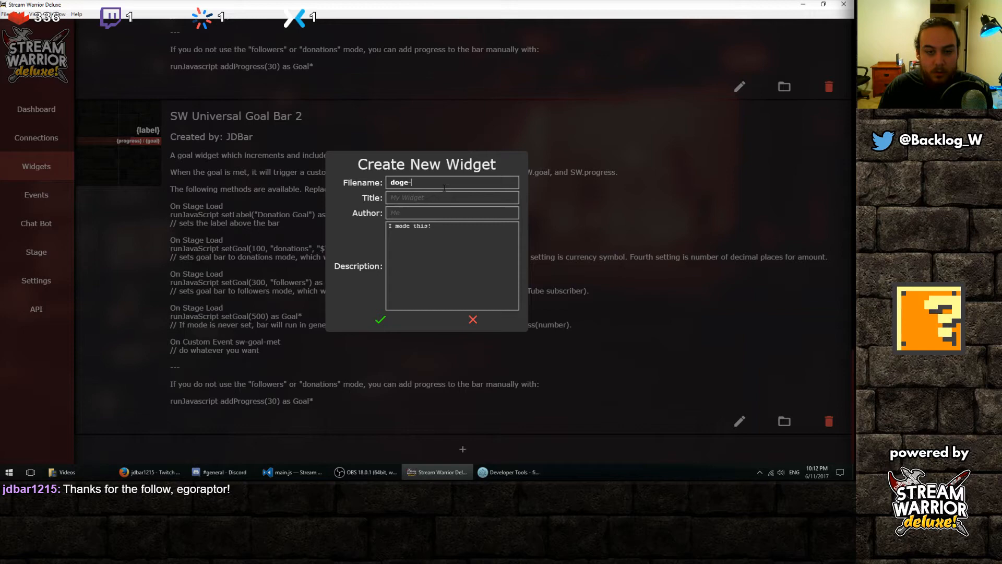
text(alert)
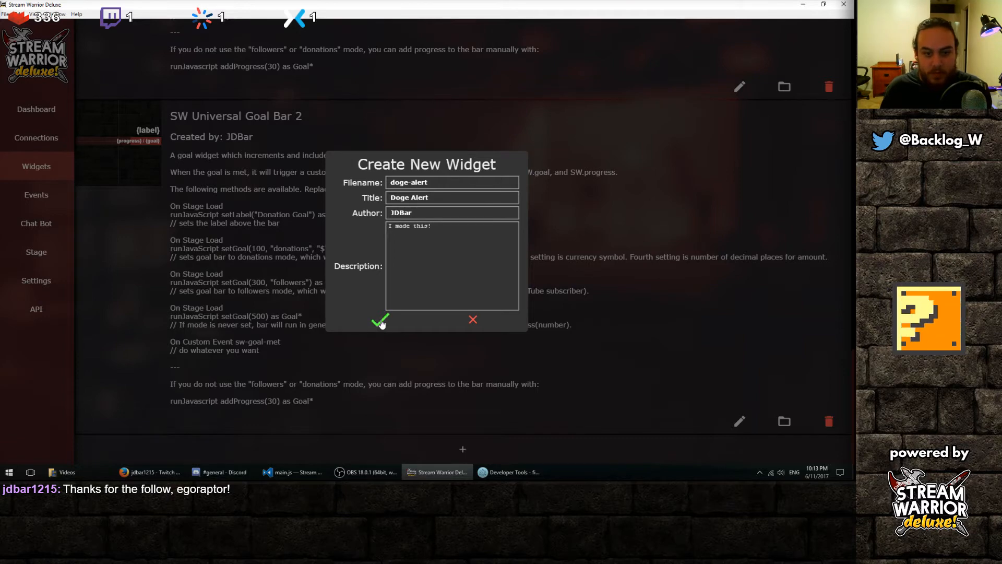
click(380, 320)
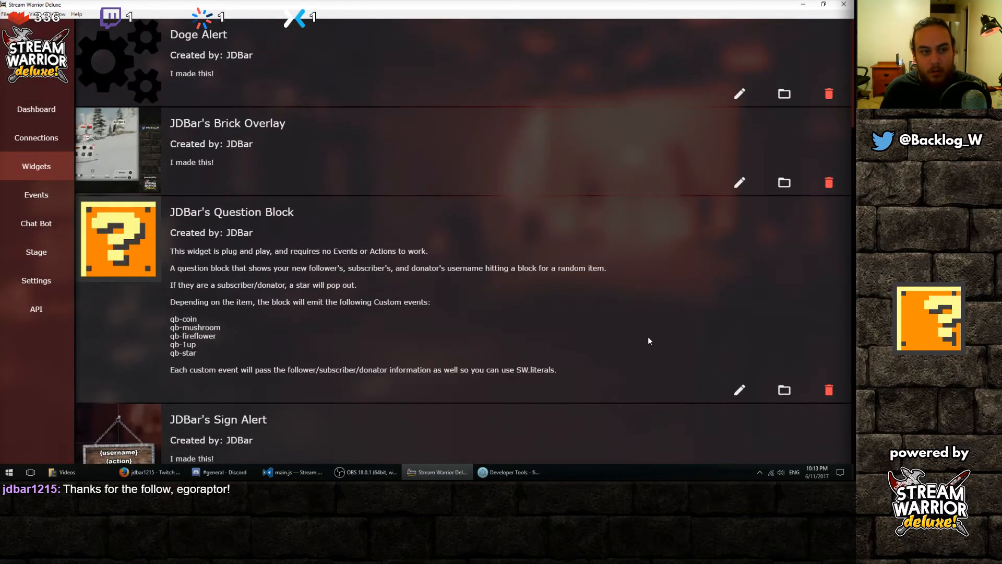
Step: Add an Img element named Doge to the Doge Alert widget
click(739, 390)
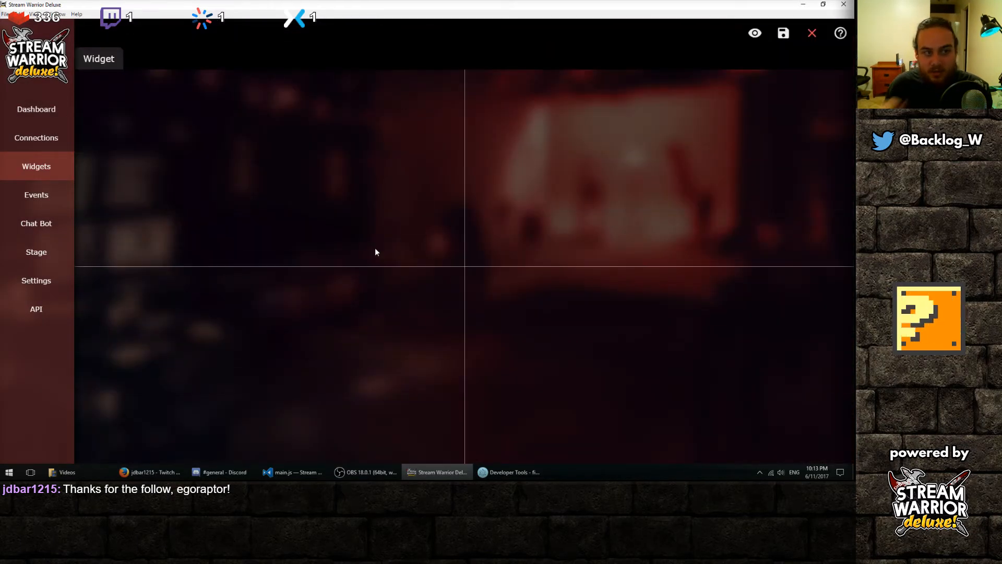
click(99, 58)
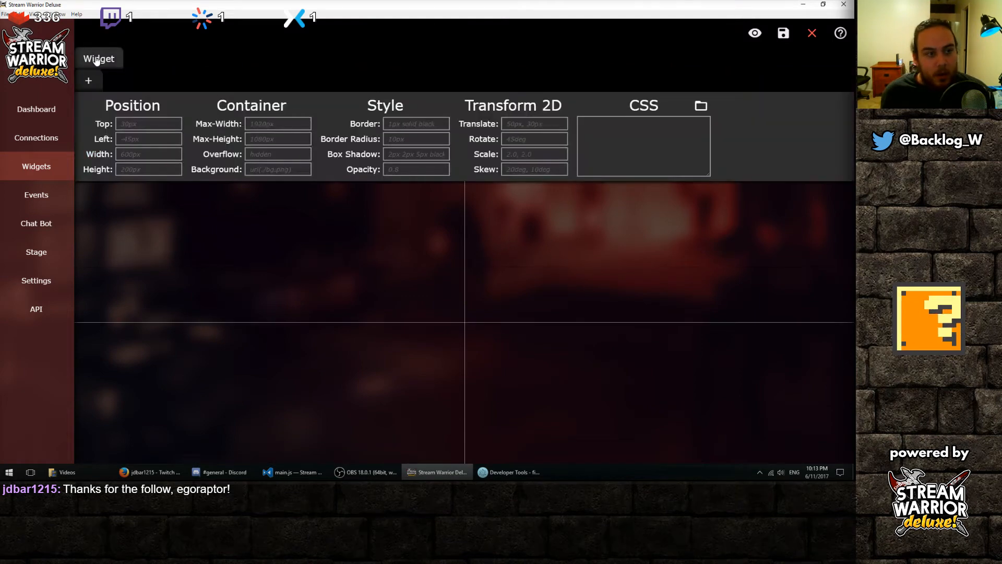
click(88, 81)
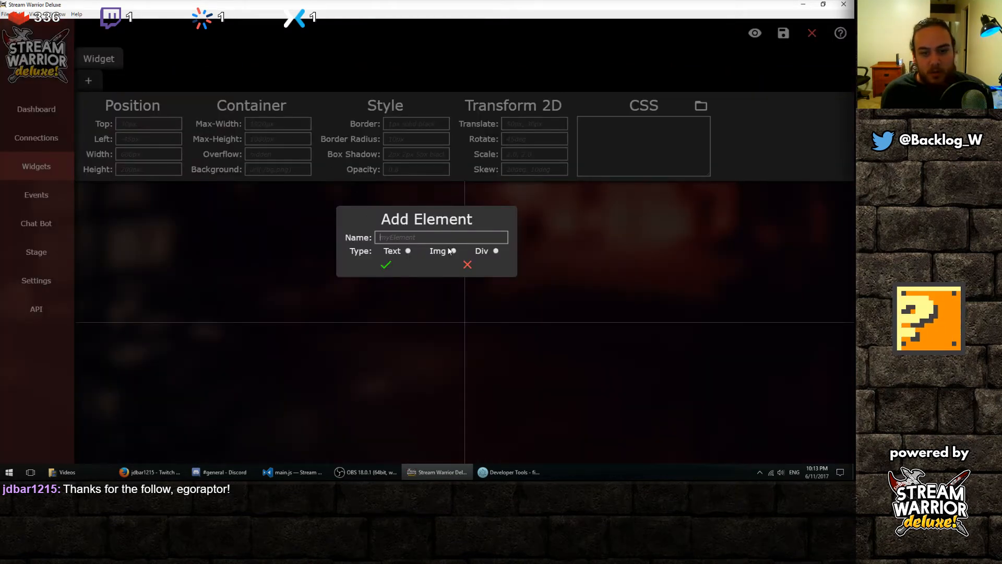
text(Doge)
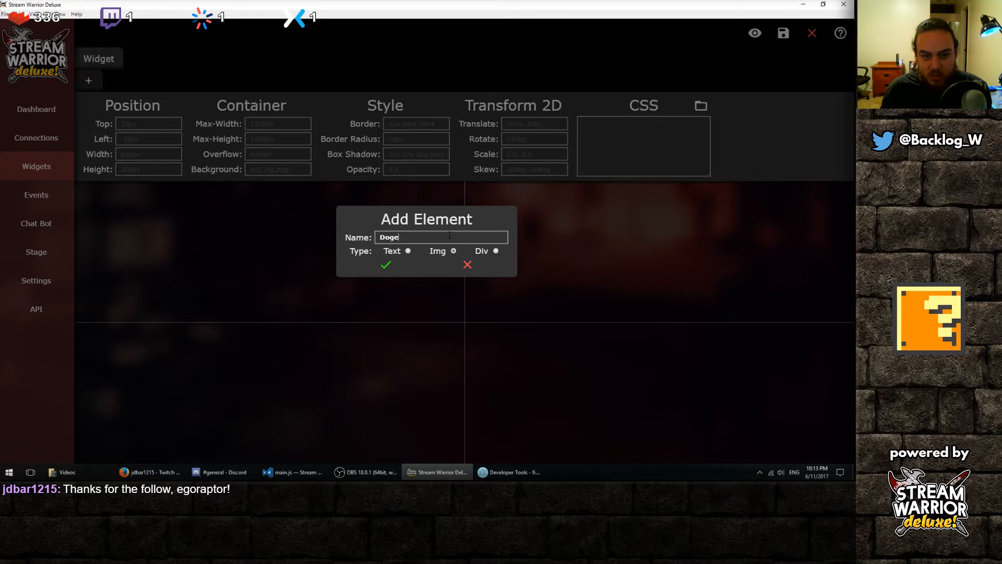
click(385, 264)
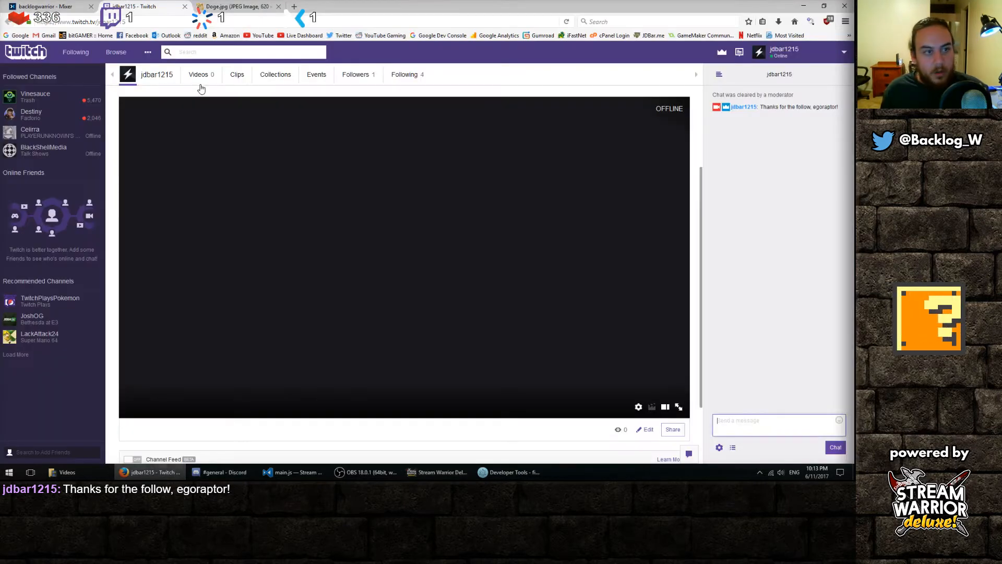
Step: Paste the doge image URL and set 300px width/height with 30px border radius
click(237, 6)
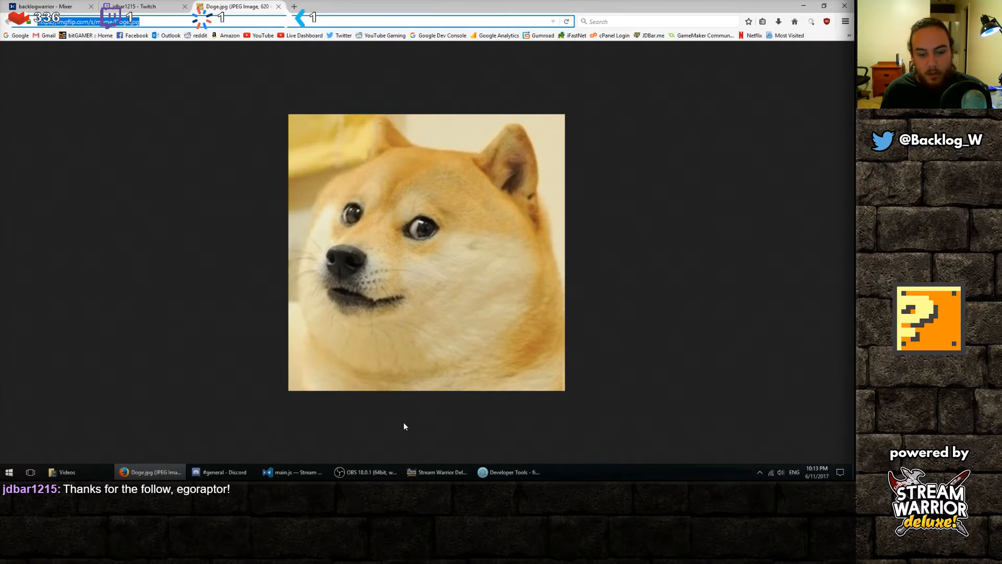
click(437, 472)
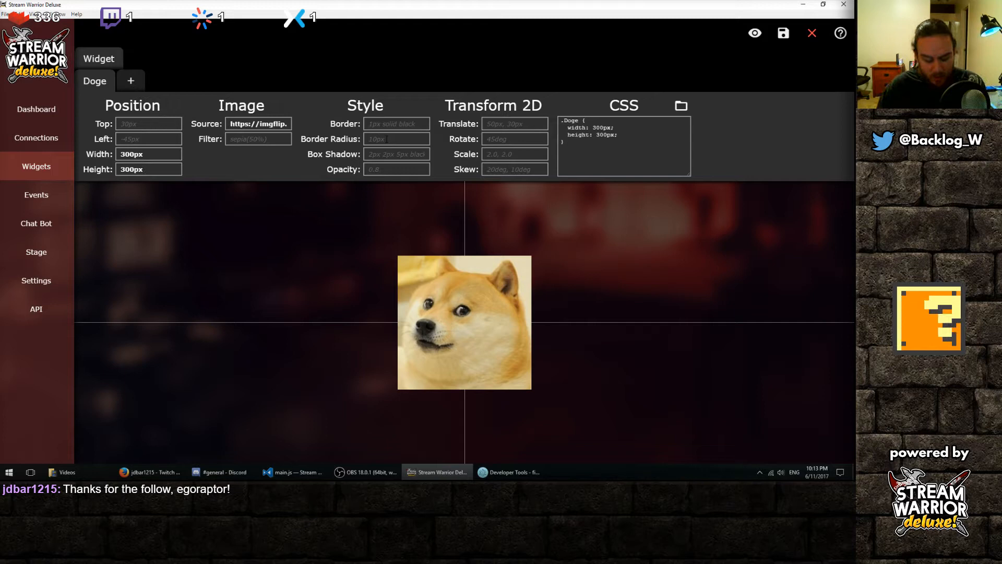
text(30px)
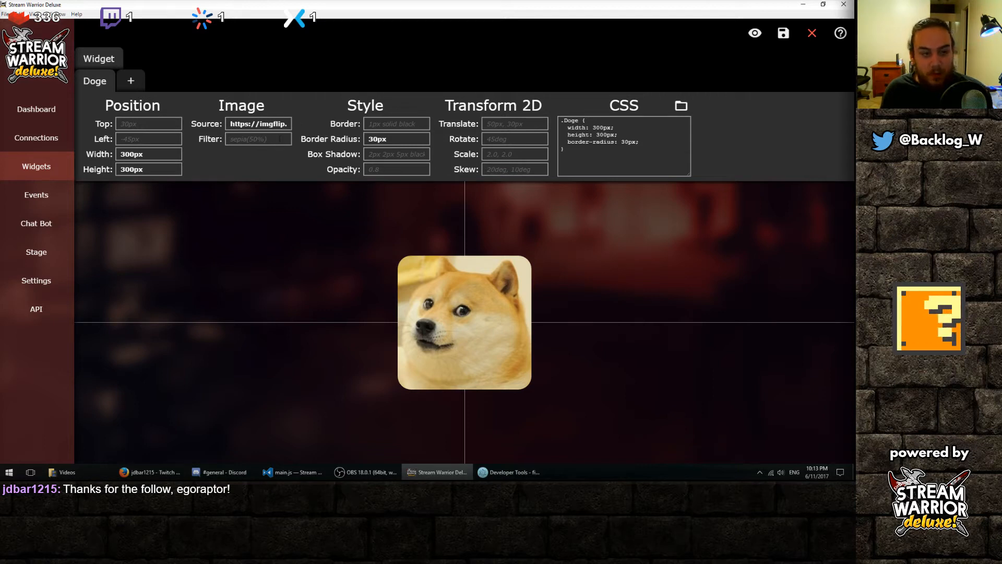
click(396, 154)
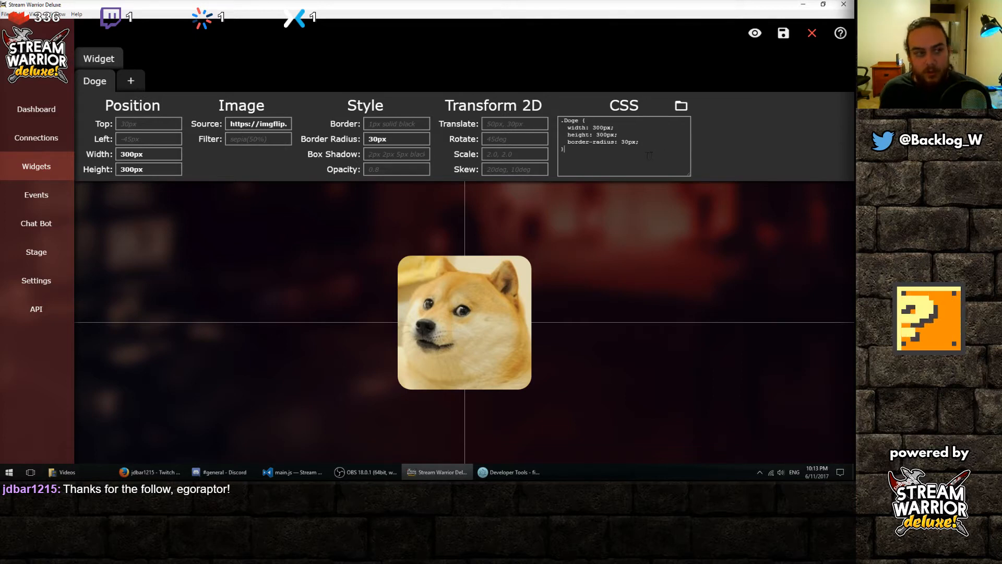
Step: Add a Text element reading 'Thanks for following, {username}!'
click(131, 80)
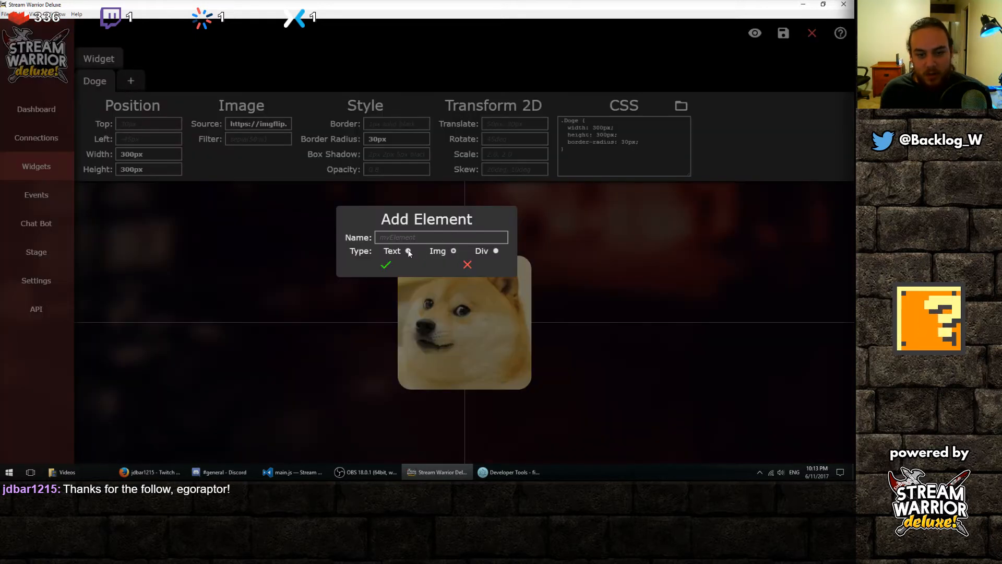
text(Te)
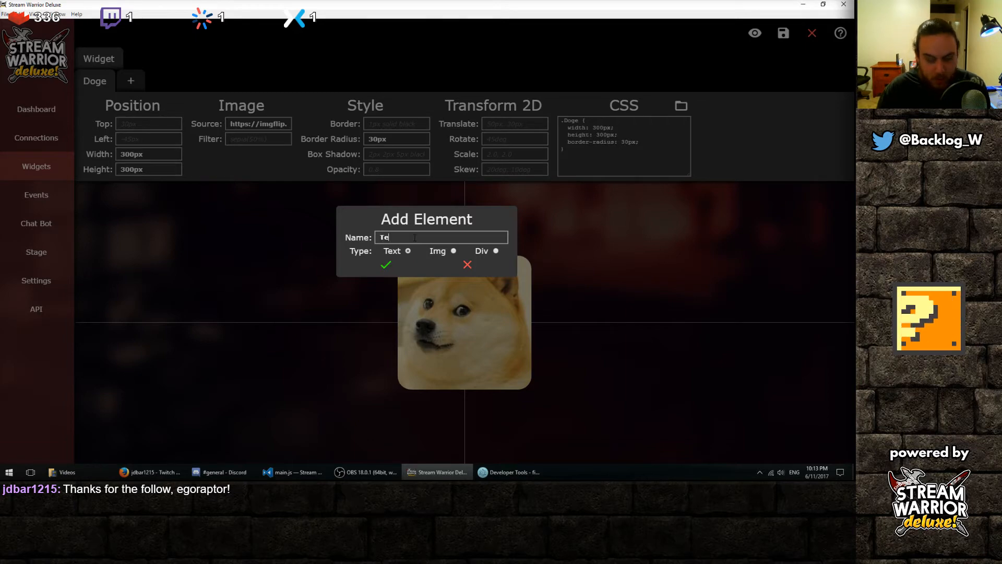
click(385, 264)
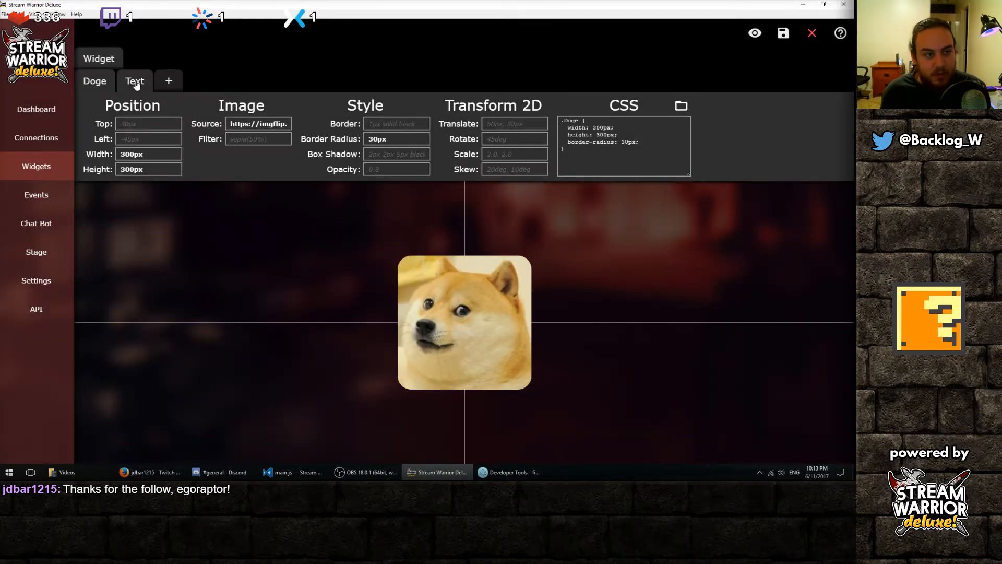
click(134, 81)
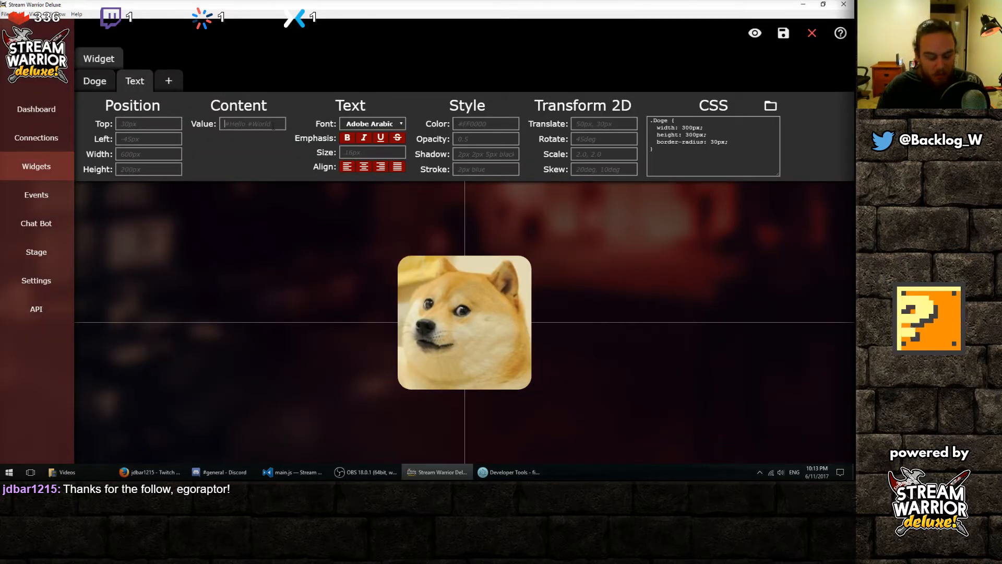
text(Thanks for)
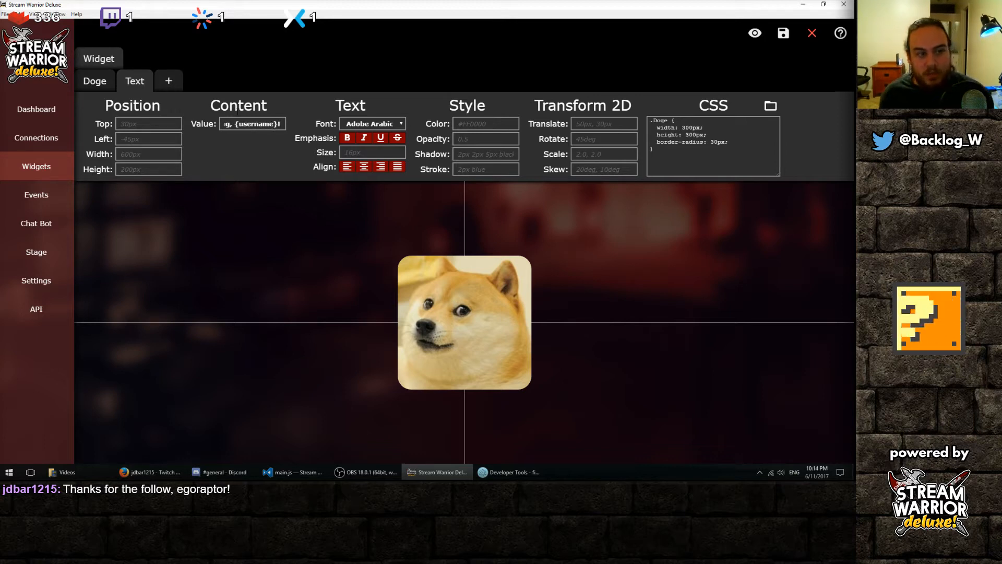
Step: Style the text in white Arial Black, 700px wide, 180px from top, black shadow
double_click(254, 124)
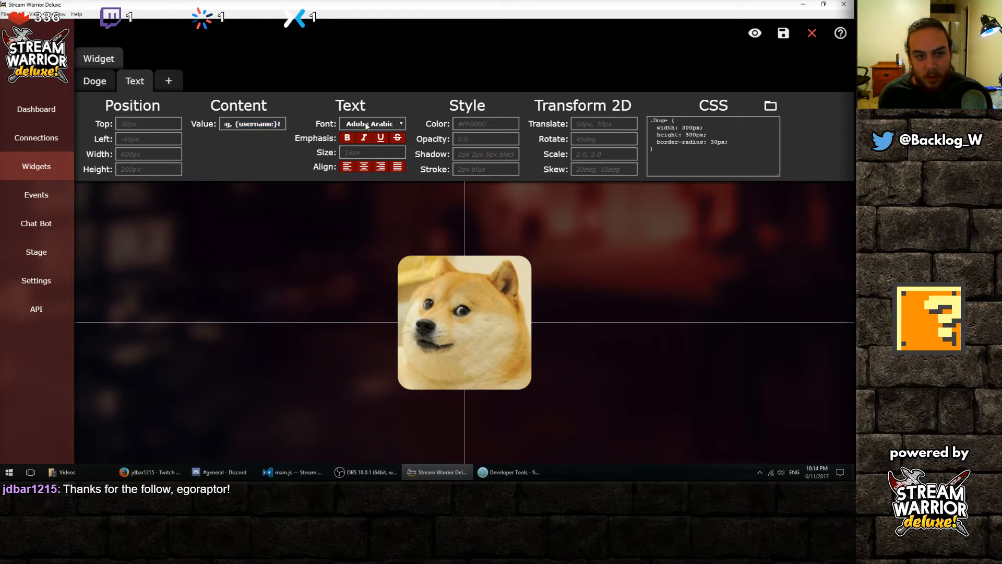
click(372, 124)
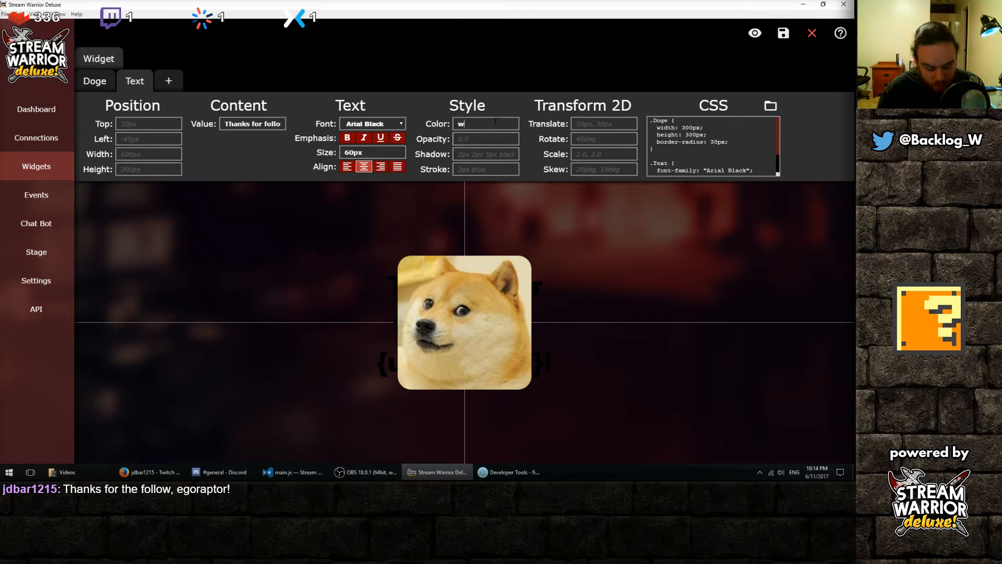
text(white)
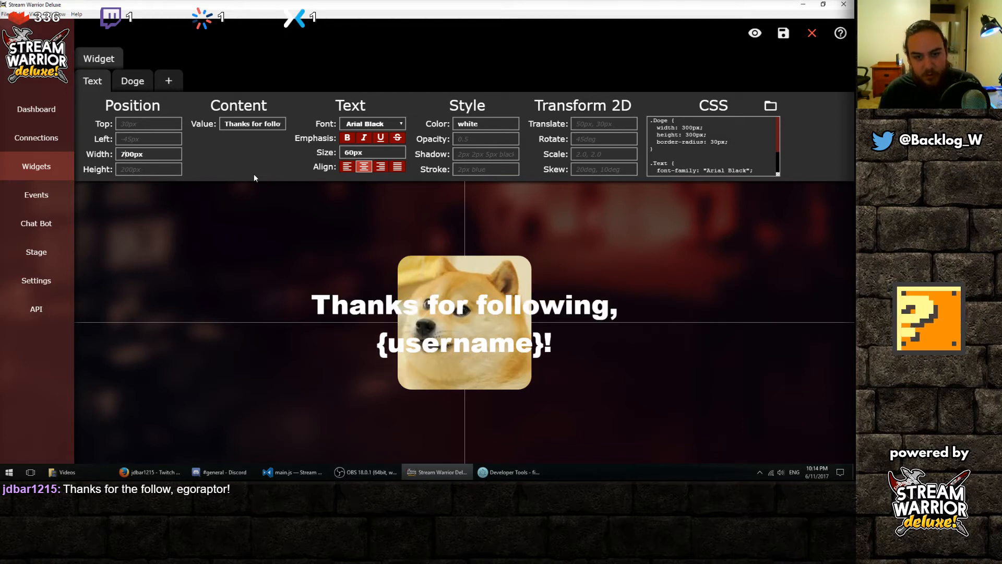
click(148, 153)
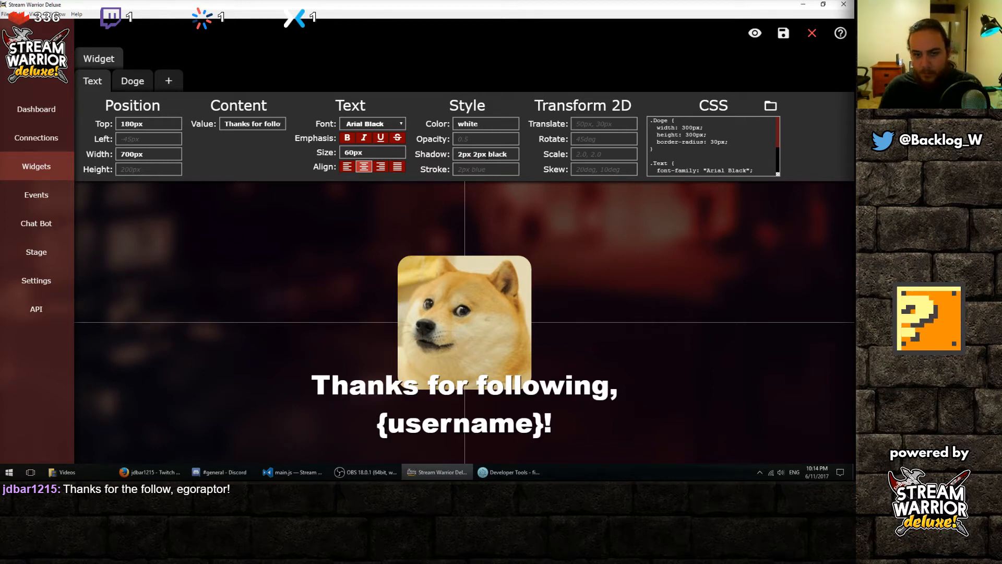
Step: Save the widget as doge-alert and dismiss the confirmation
click(782, 33)
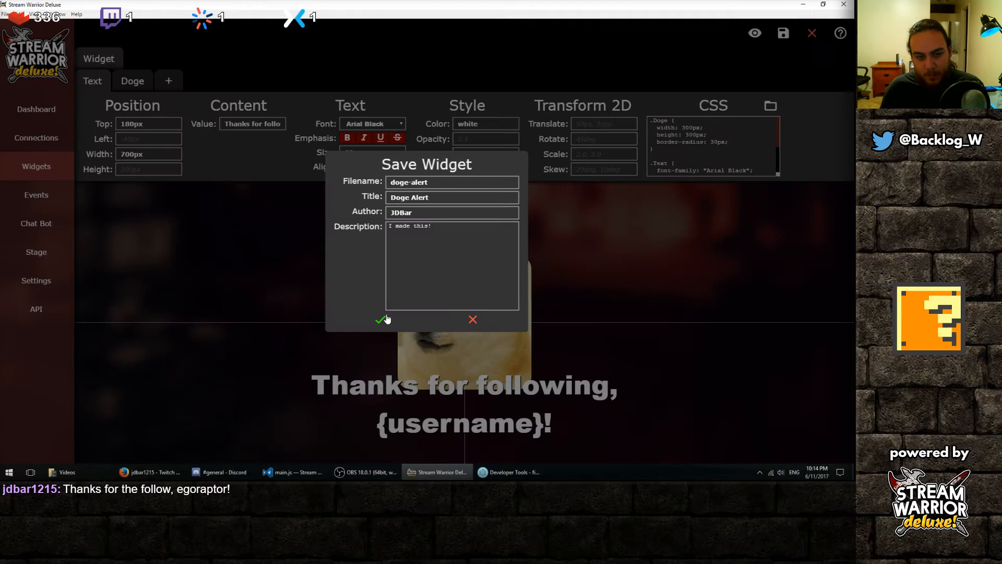
click(381, 319)
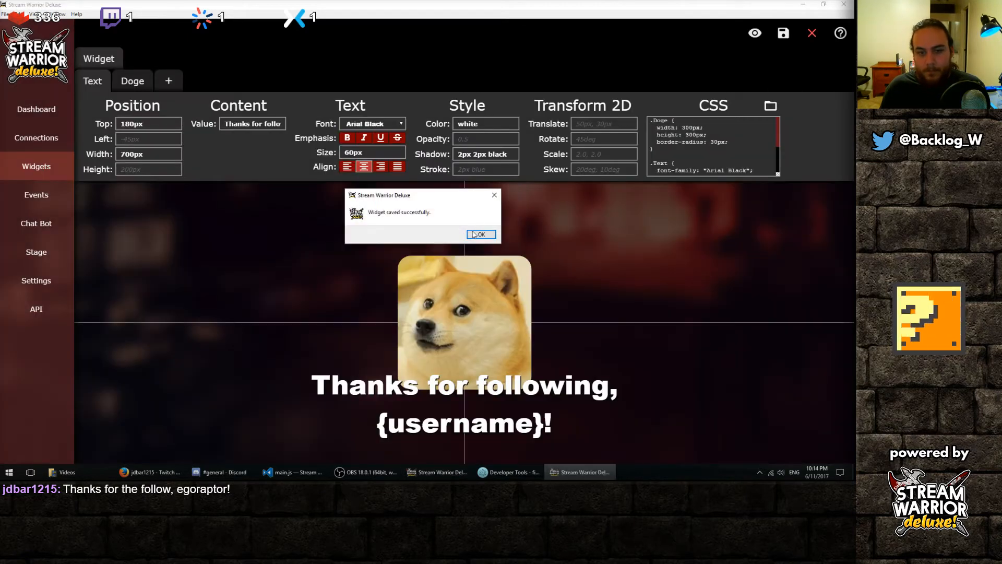
click(480, 234)
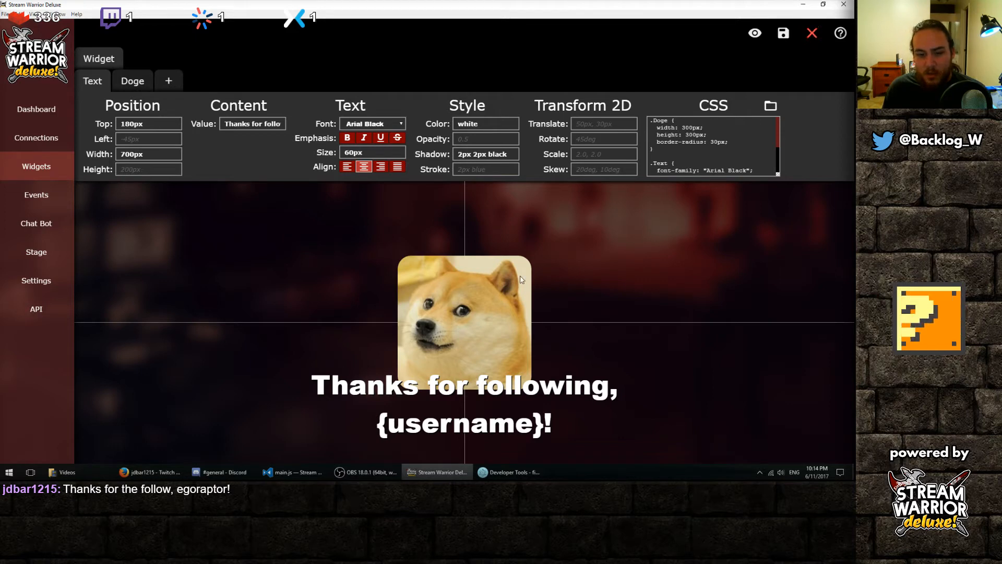
mouse_move(234, 259)
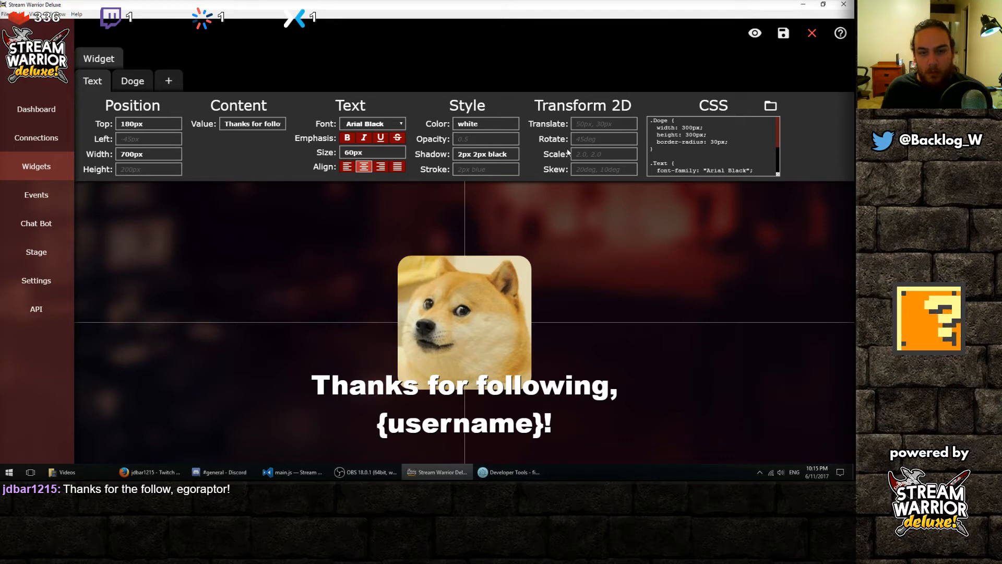
Step: Adjust a widget value and save the Doge Alert widget again
text(4)
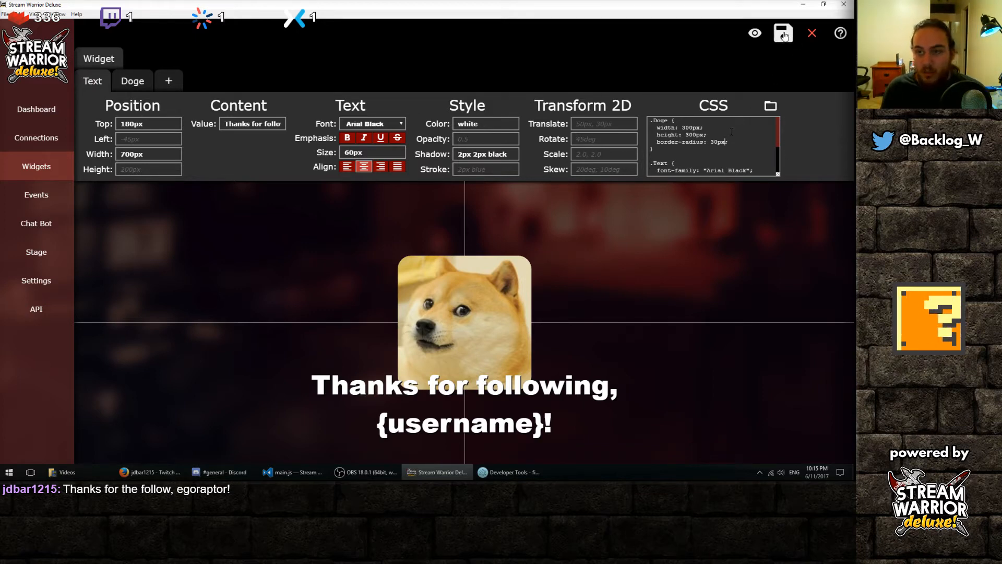
click(782, 32)
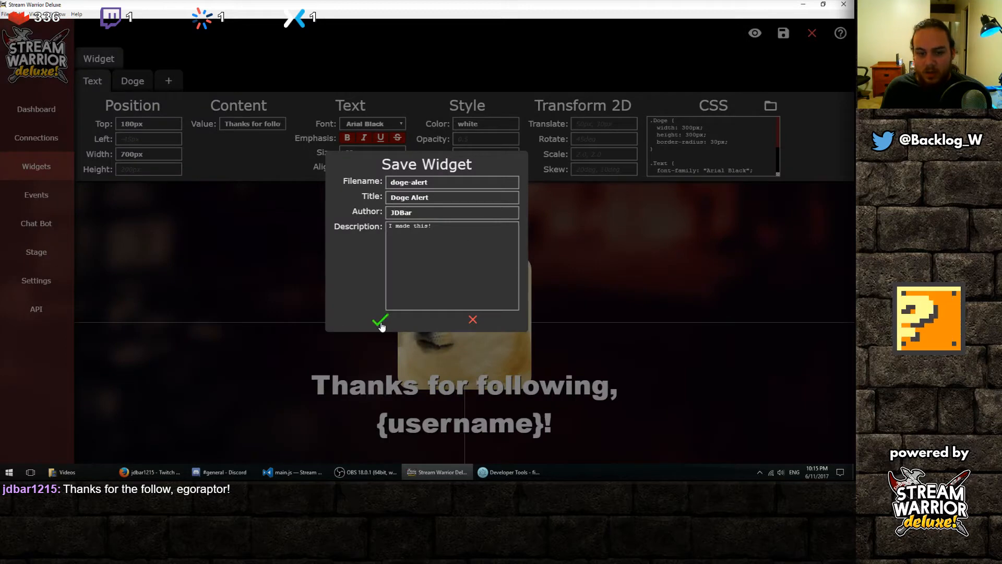
click(381, 321)
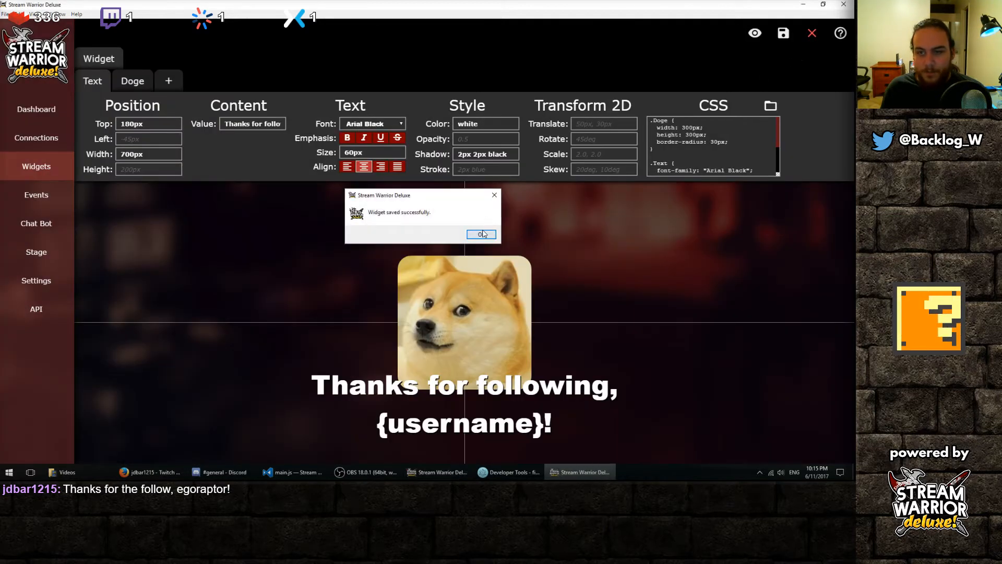
click(481, 233)
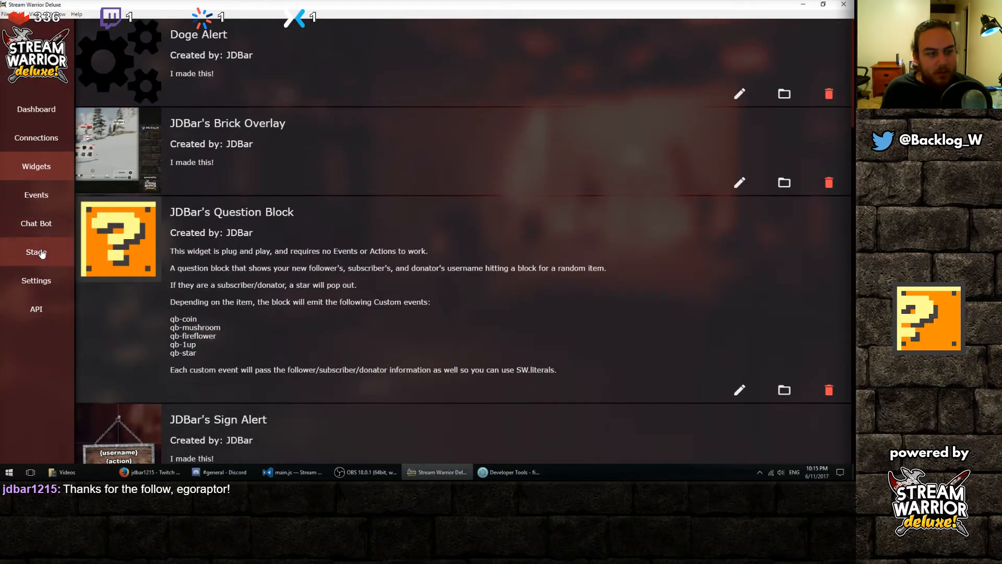
Step: Add a Widget element named DogeAlert to the stage
click(36, 250)
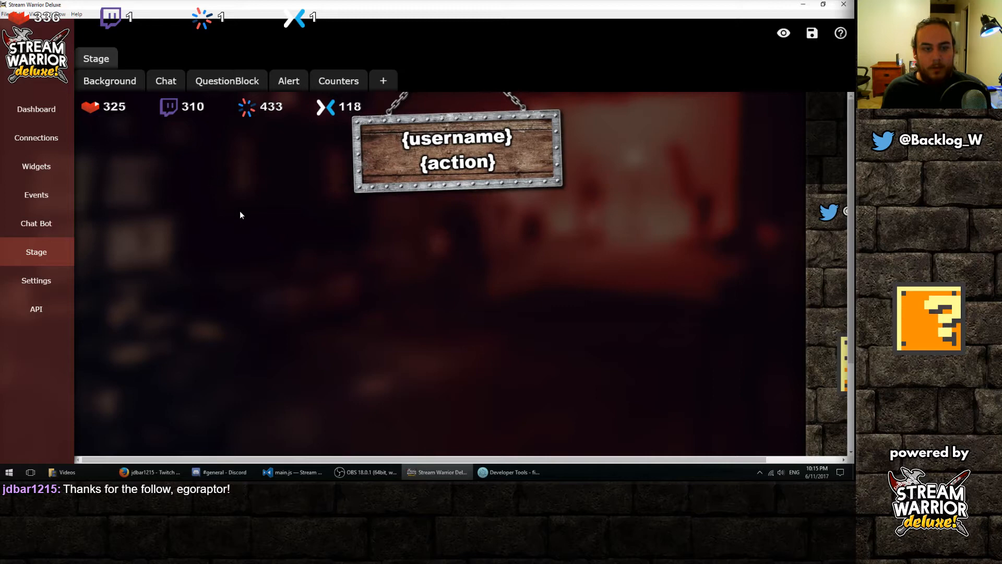
click(382, 80)
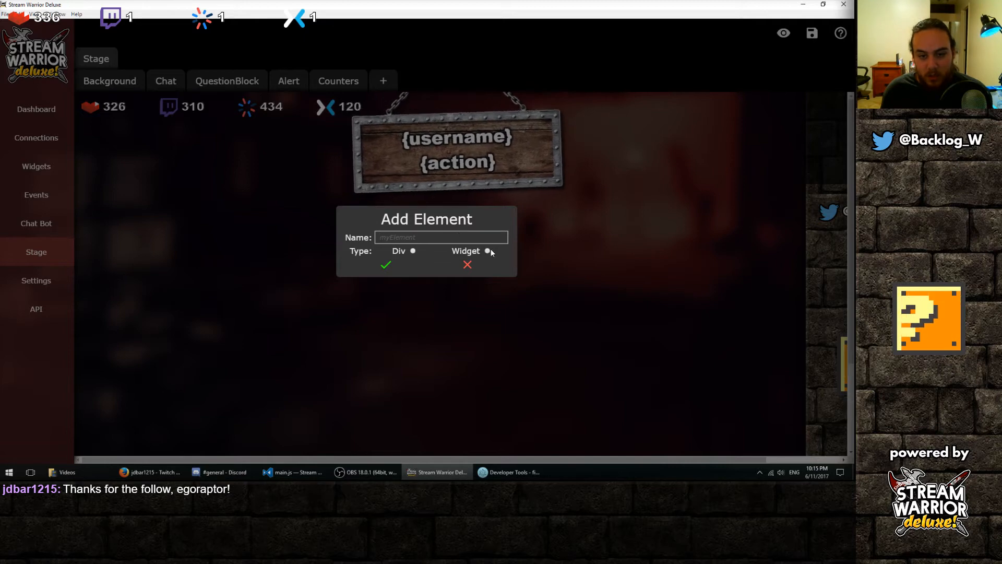
text(DogeA)
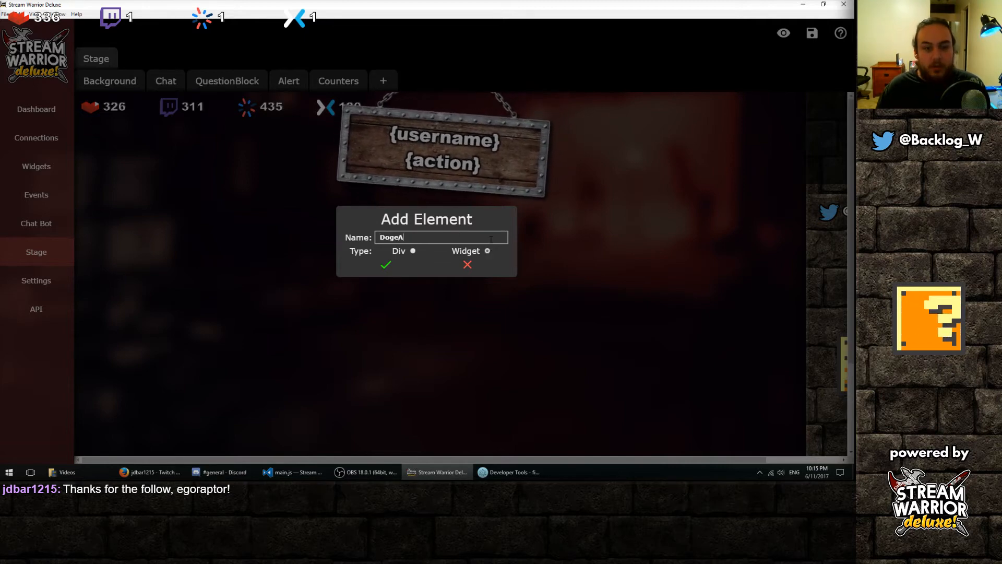
click(387, 264)
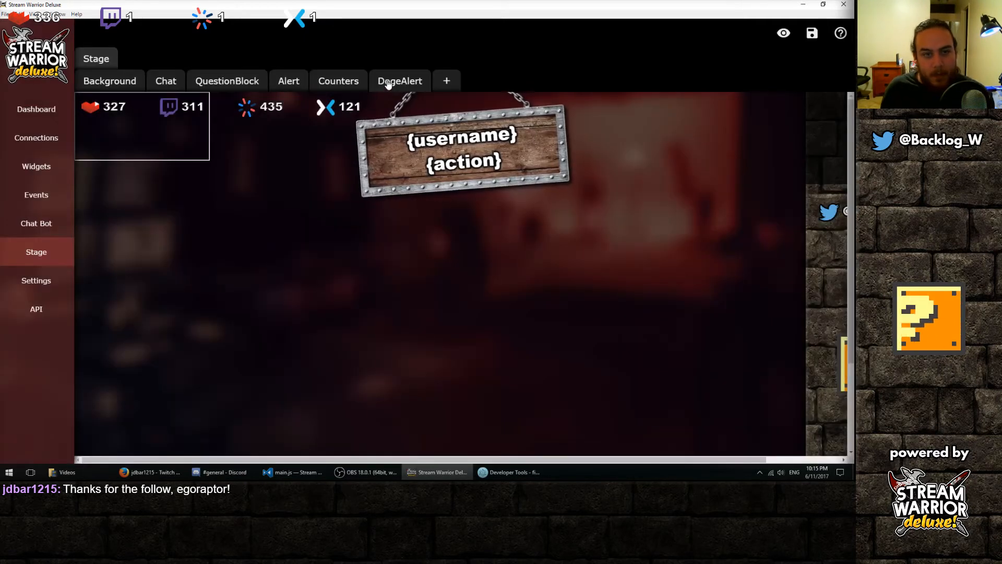
Step: Set DogeAlert's source to Doge Alert at 1920×1080, border 0, and save the stage
click(399, 80)
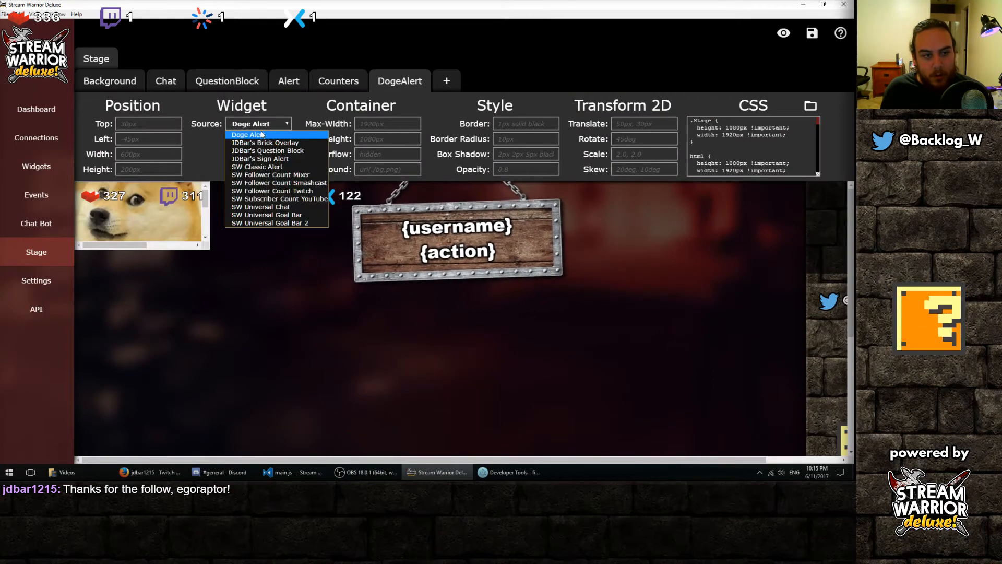
click(247, 134)
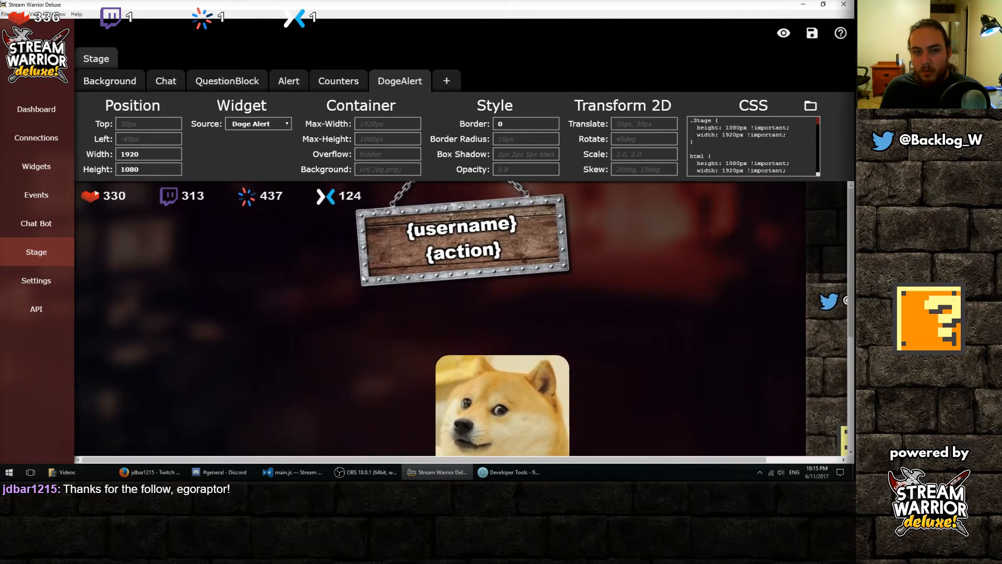
click(811, 32)
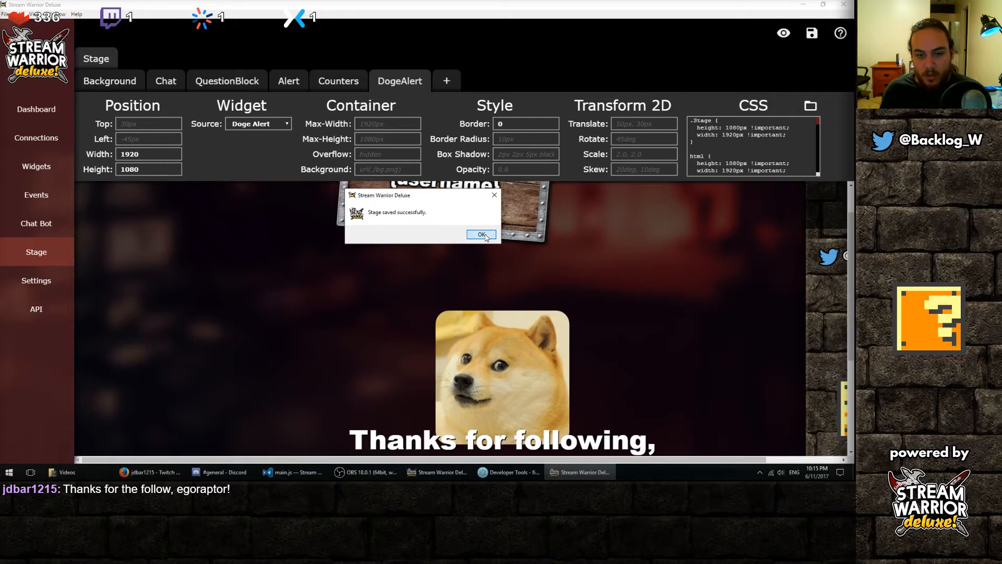
click(481, 234)
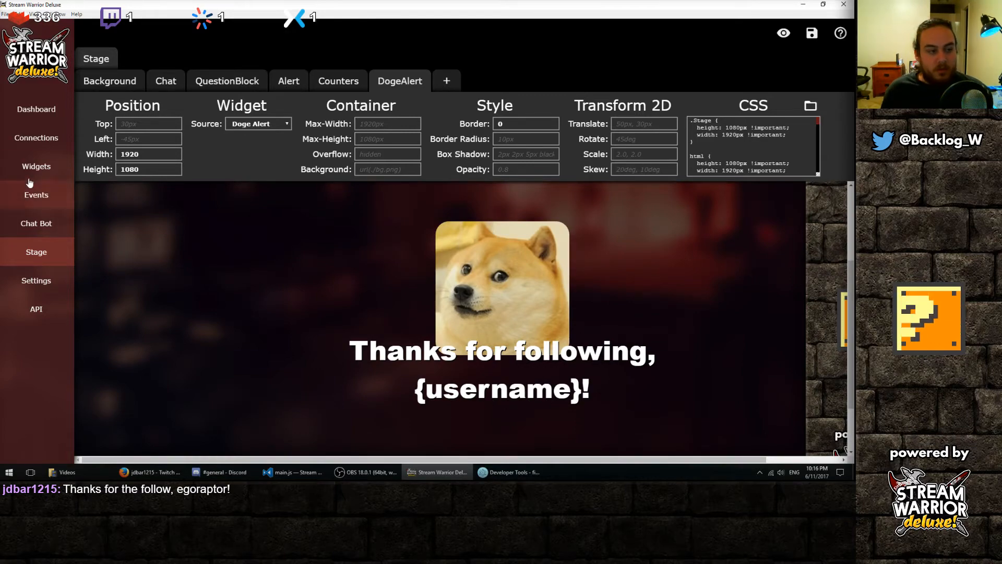
Step: Create an Any New Follower event that shows DogeAlert for 5000
click(36, 195)
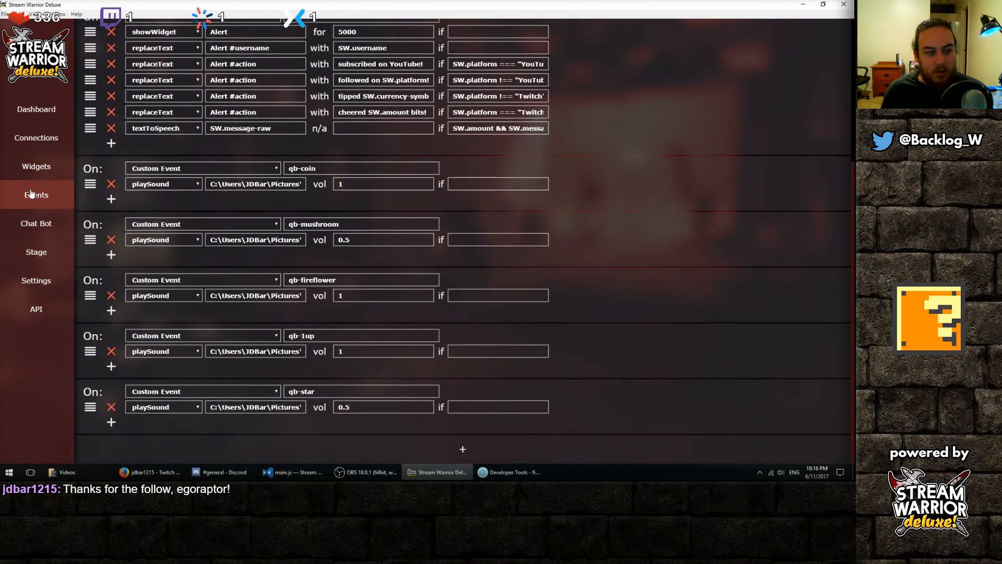
scroll(up, 3)
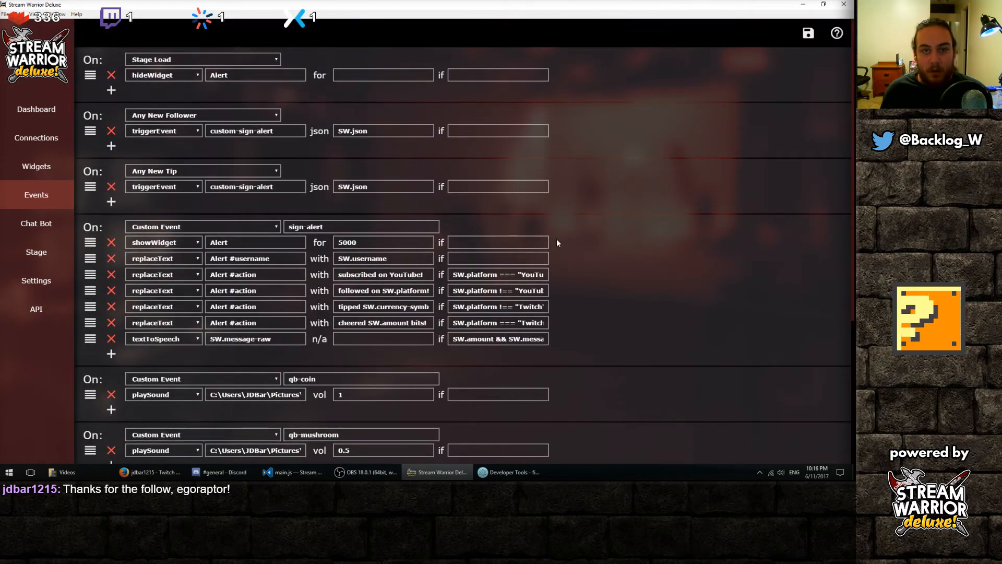
scroll(down, 3)
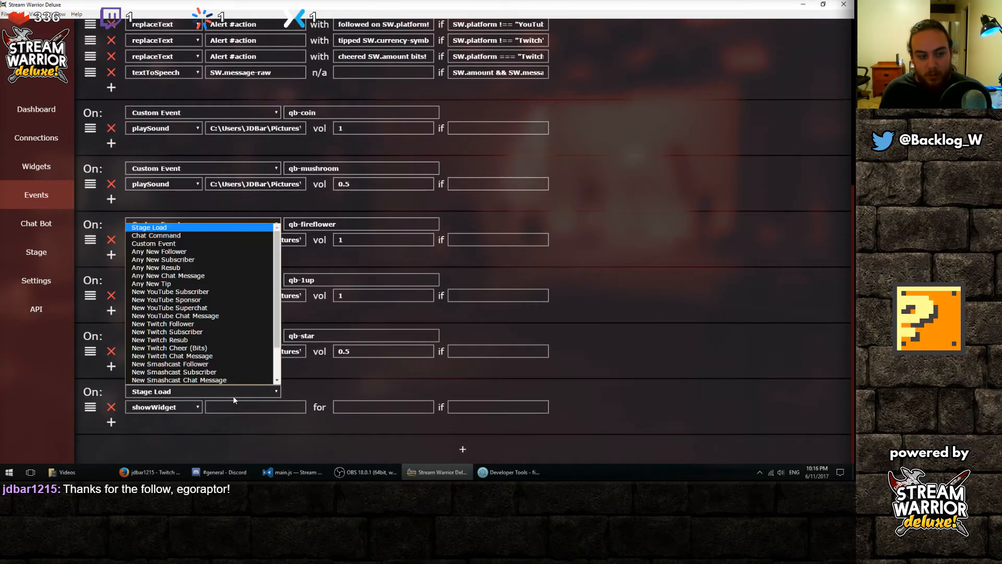
mouse_move(163, 259)
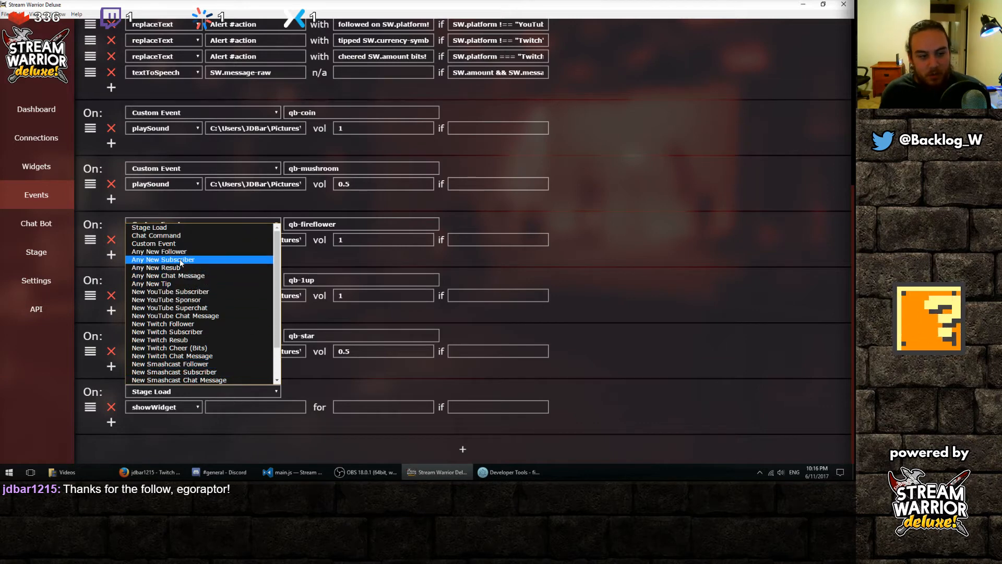
mouse_move(158, 251)
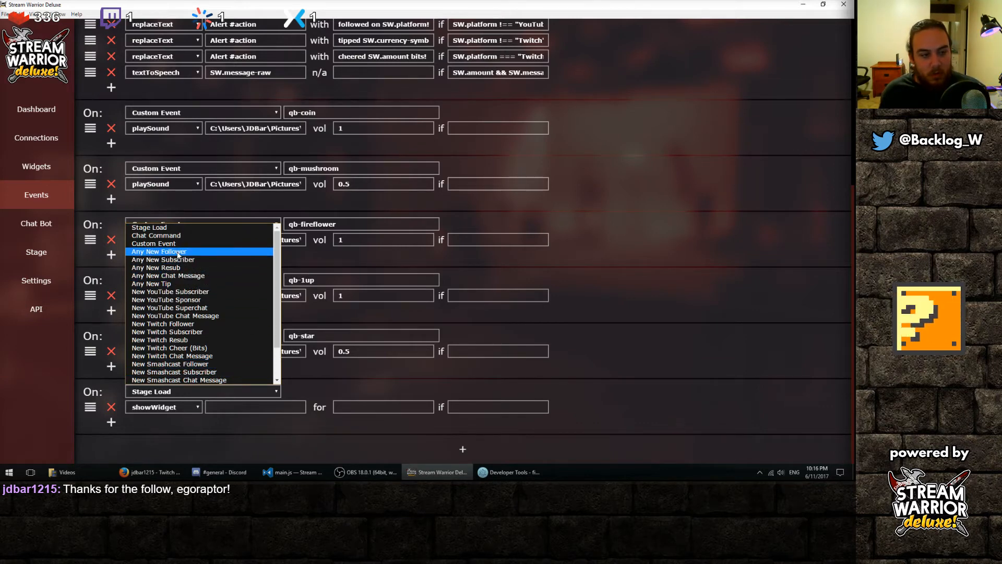
click(159, 251)
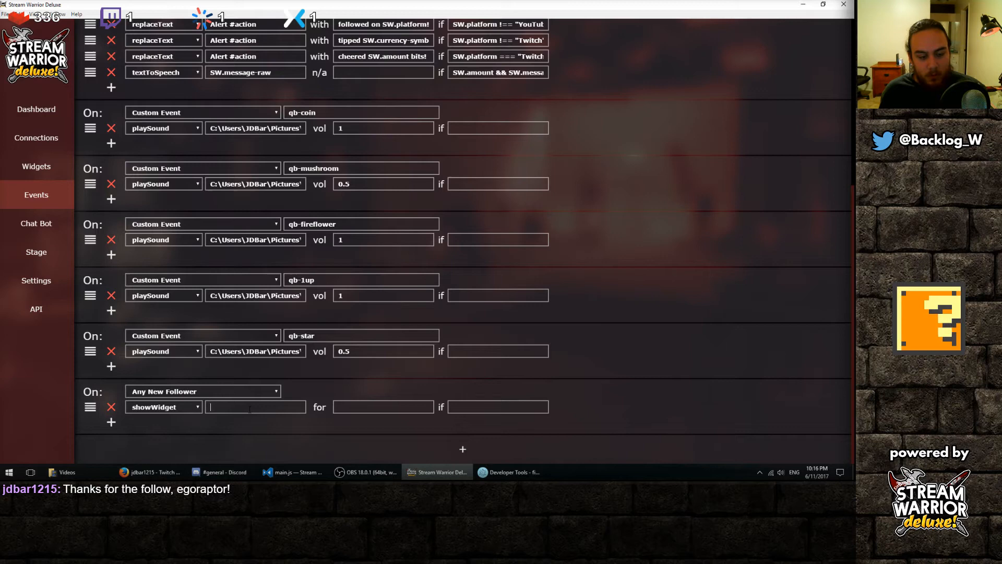
text(DogeAlert)
click(383, 406)
text(5000)
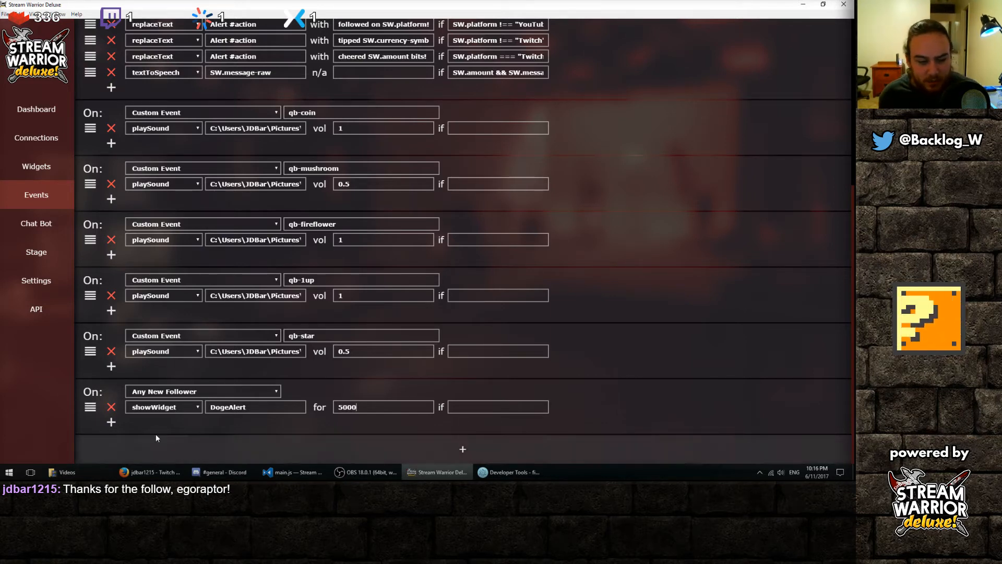
Step: Add a replaceText action on DogeAlert replacing #username with SW.username
click(162, 407)
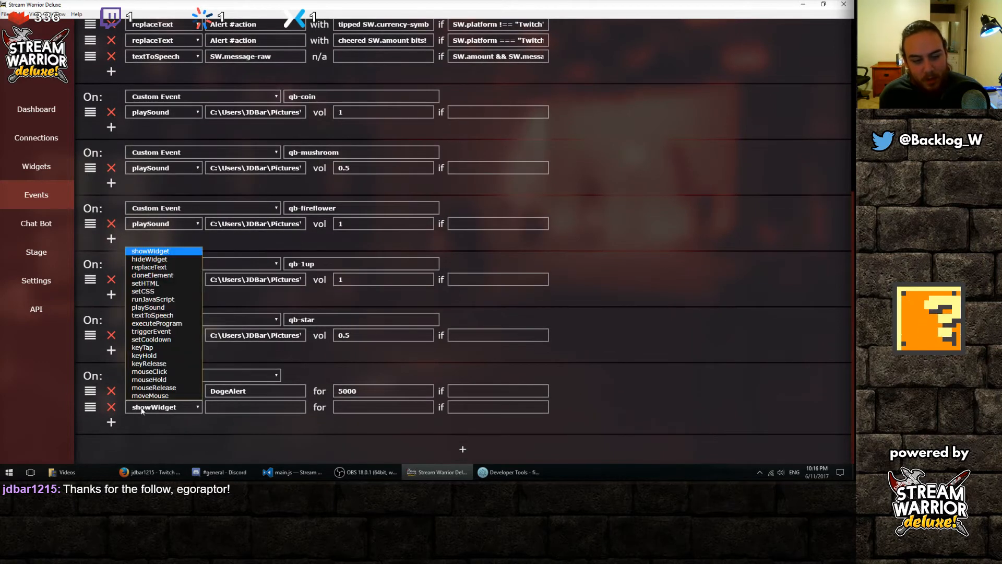
click(148, 266)
text(D)
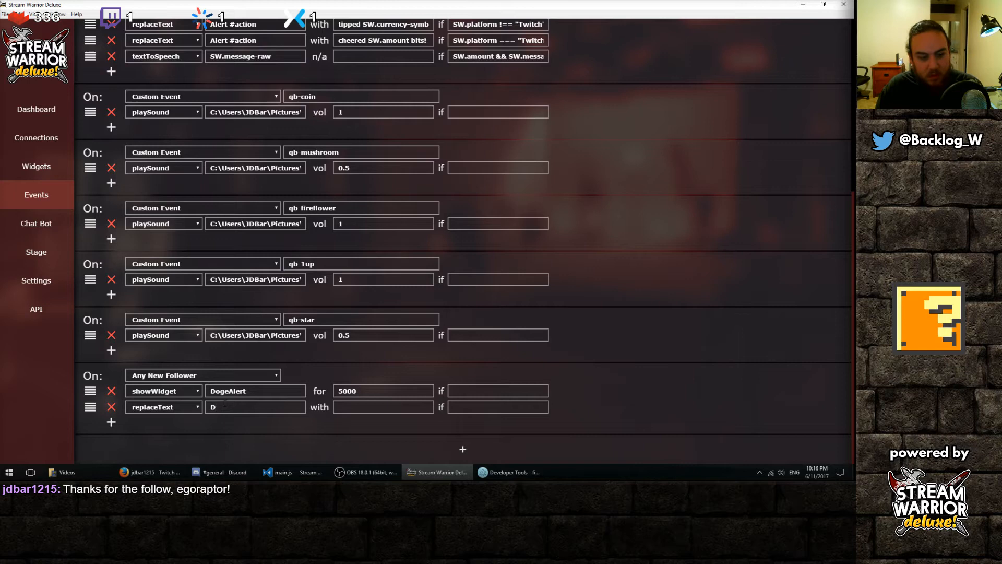
text(ogeAlert #username)
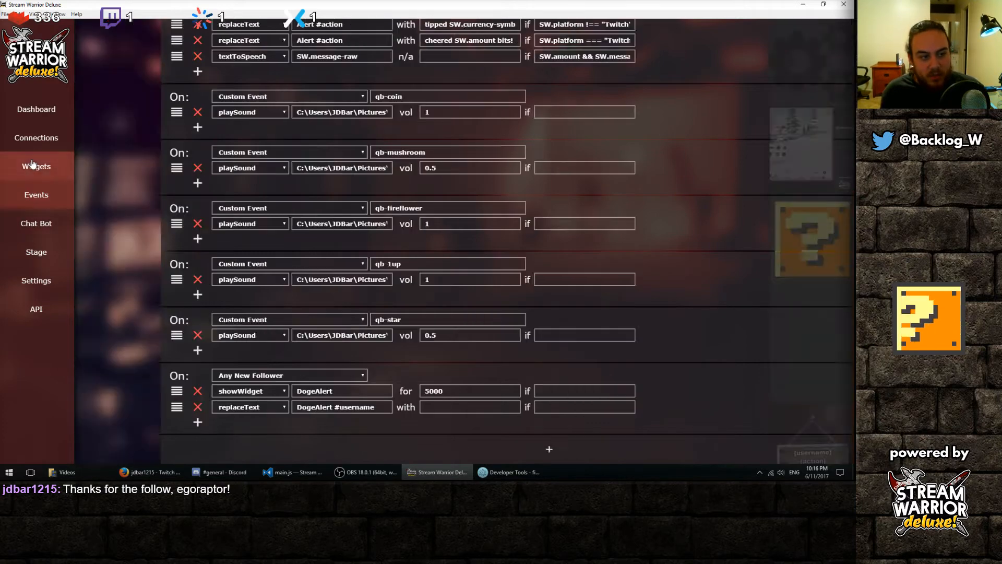
click(36, 166)
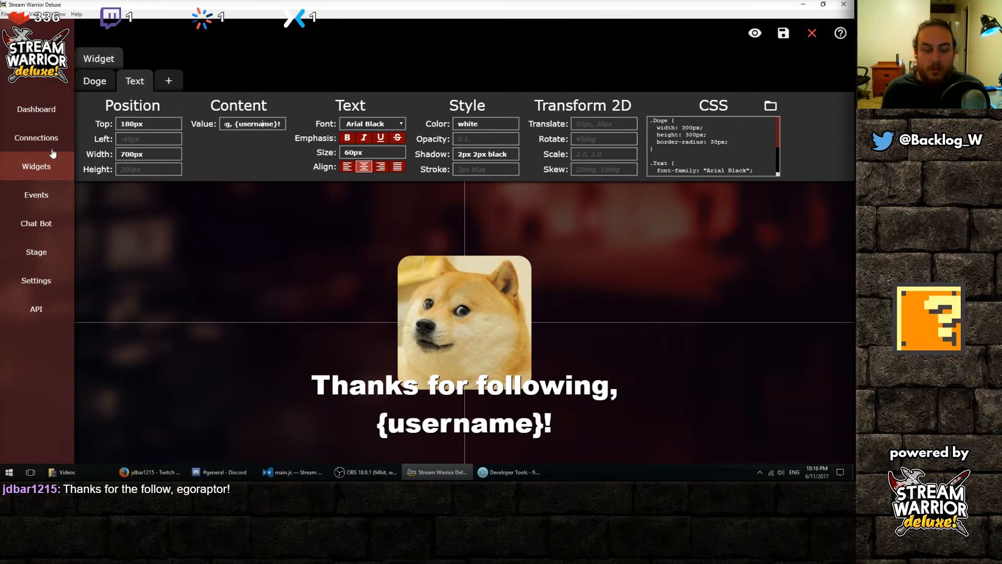
click(36, 195)
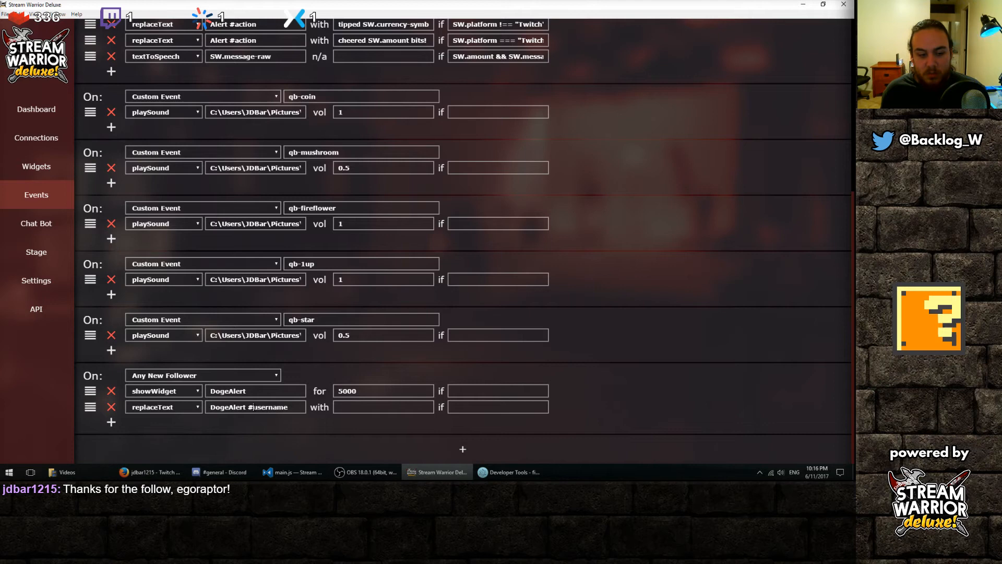
mouse_move(614, 376)
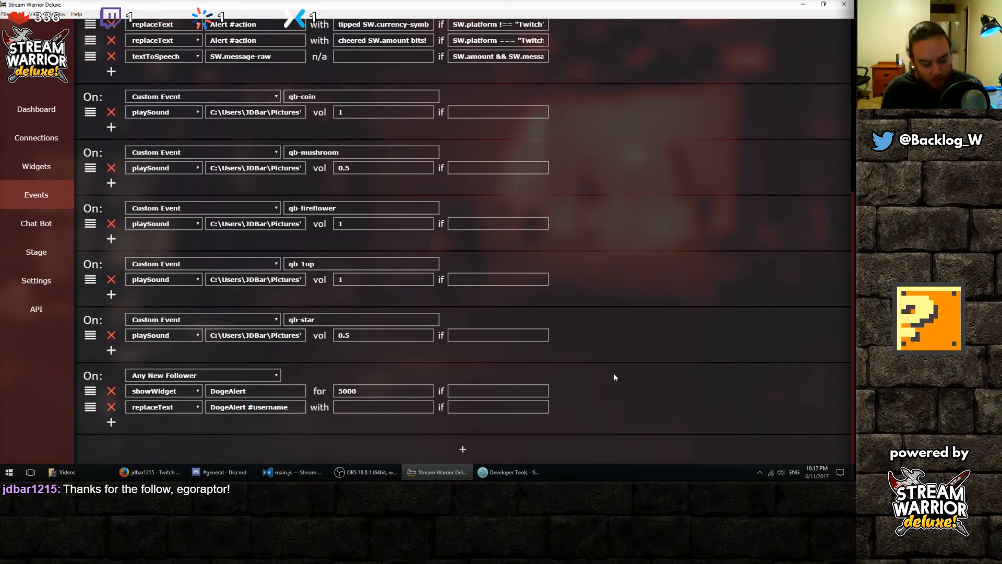
text(SW.username)
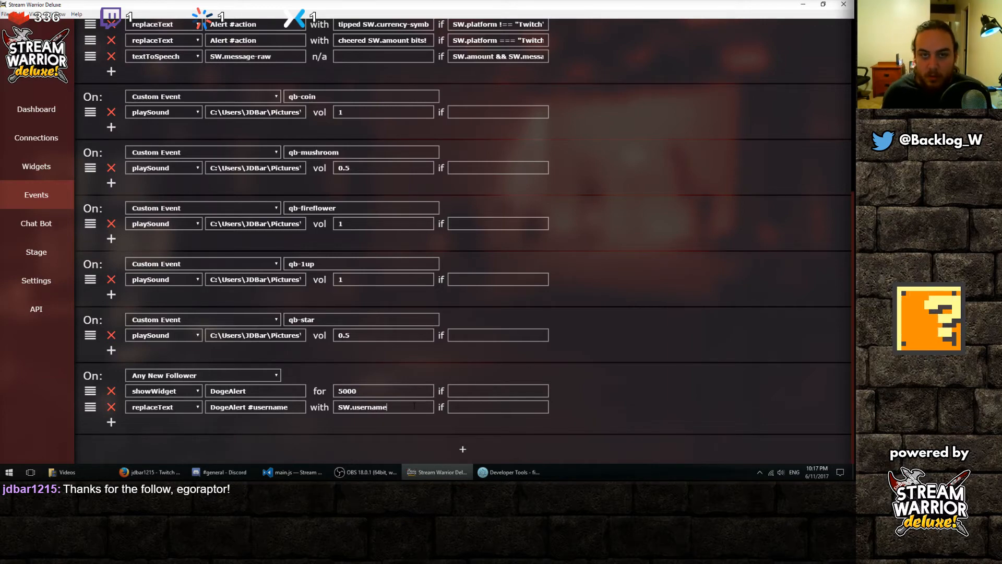
scroll(up, 3)
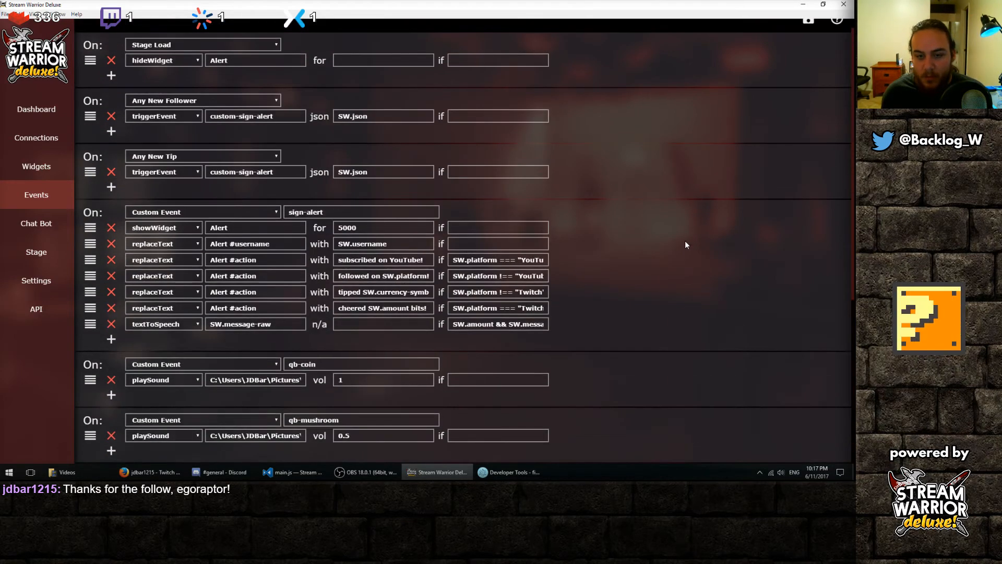
Step: Give a Stage Load event a hideWidget action for DogeAlert, then save and confirm
scroll(down, 3)
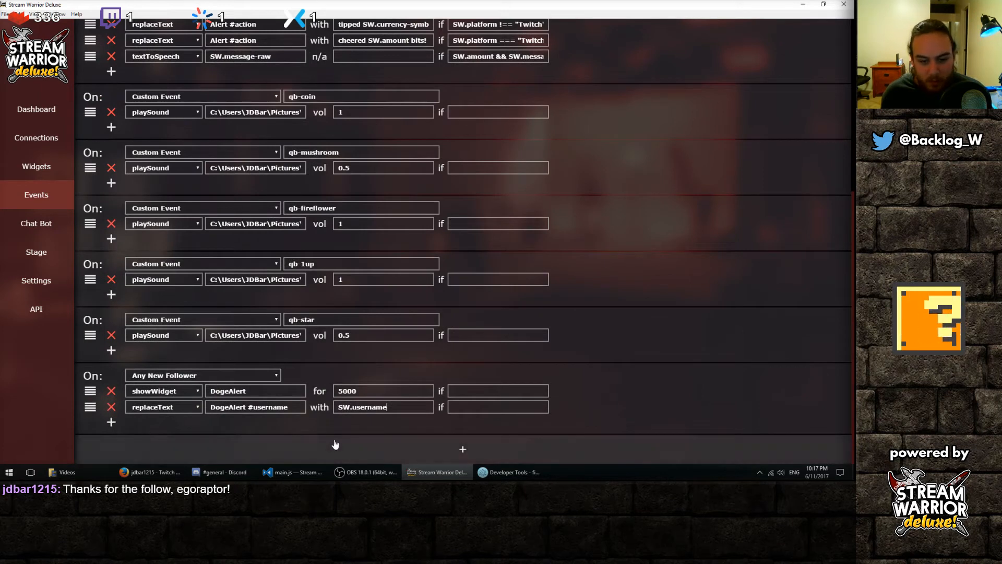
scroll(down, 3)
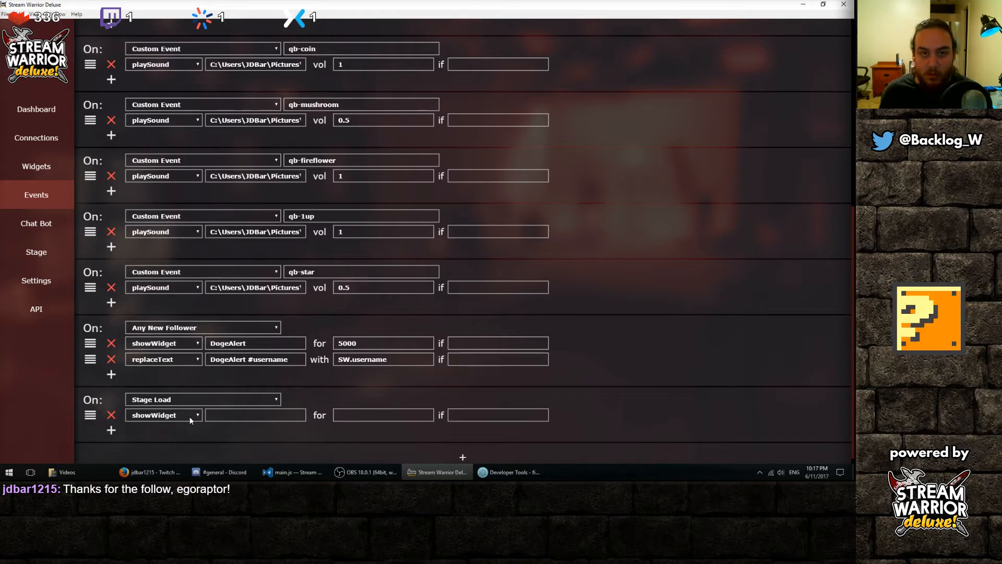
click(163, 415)
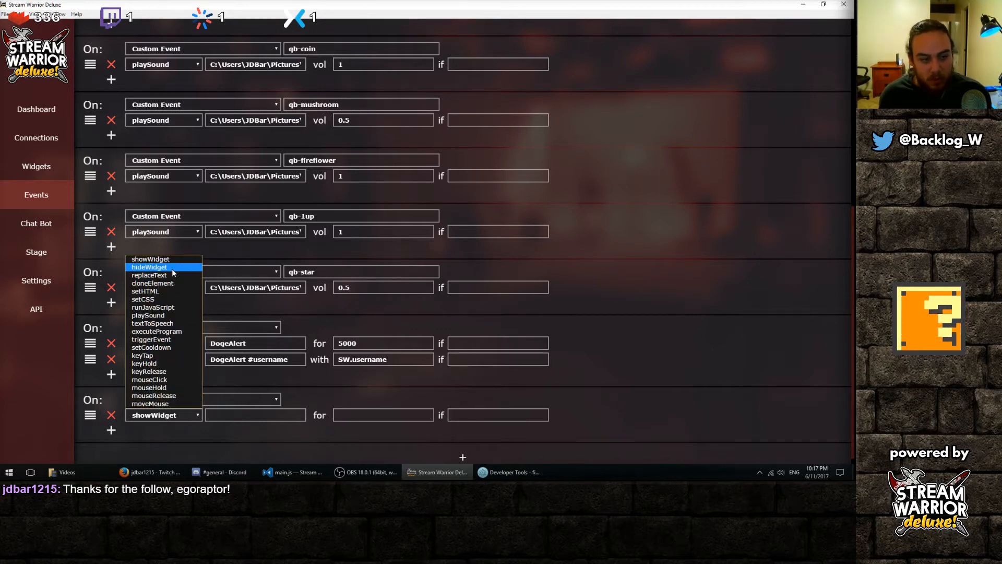
click(150, 267)
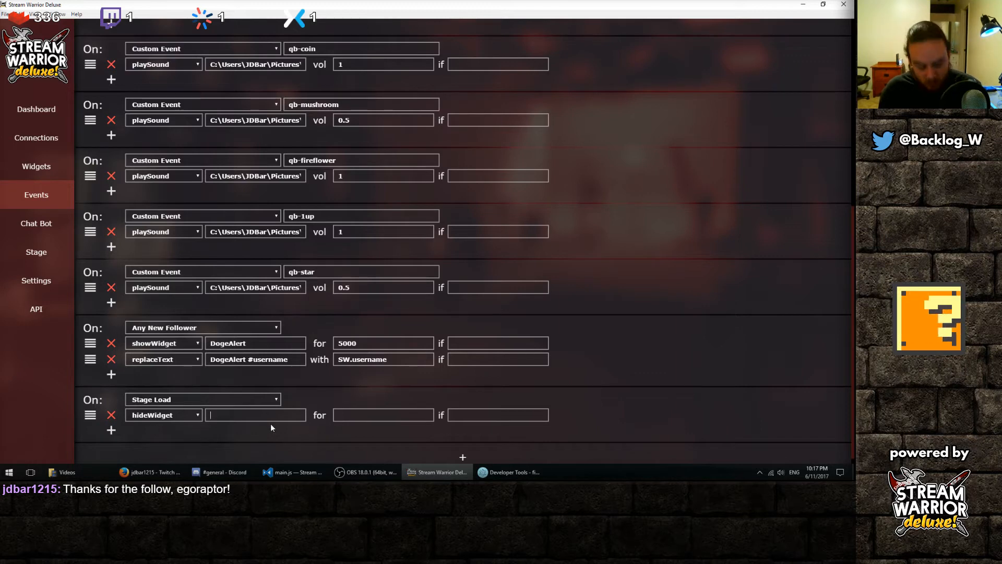
text(DogeAlert)
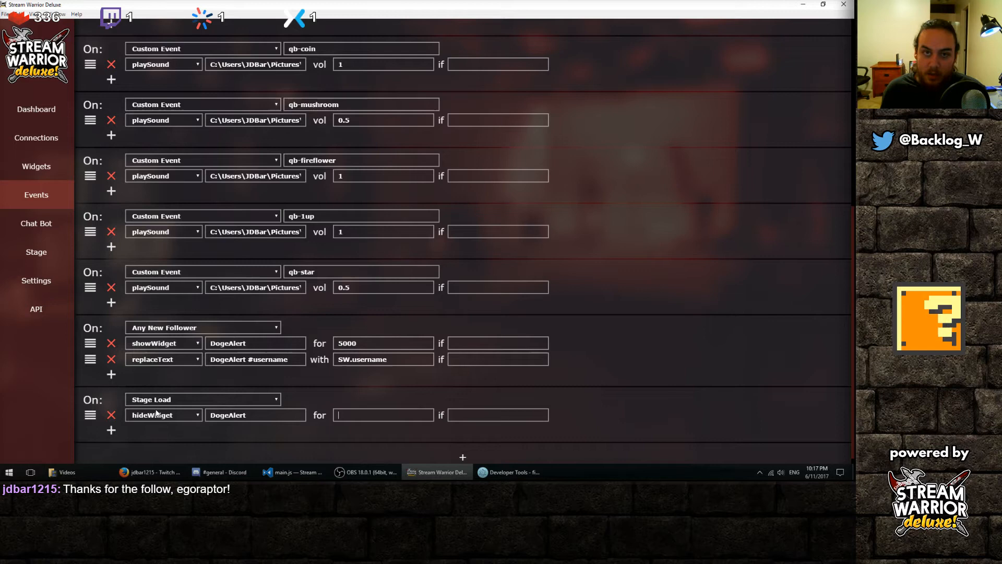
mouse_move(424, 407)
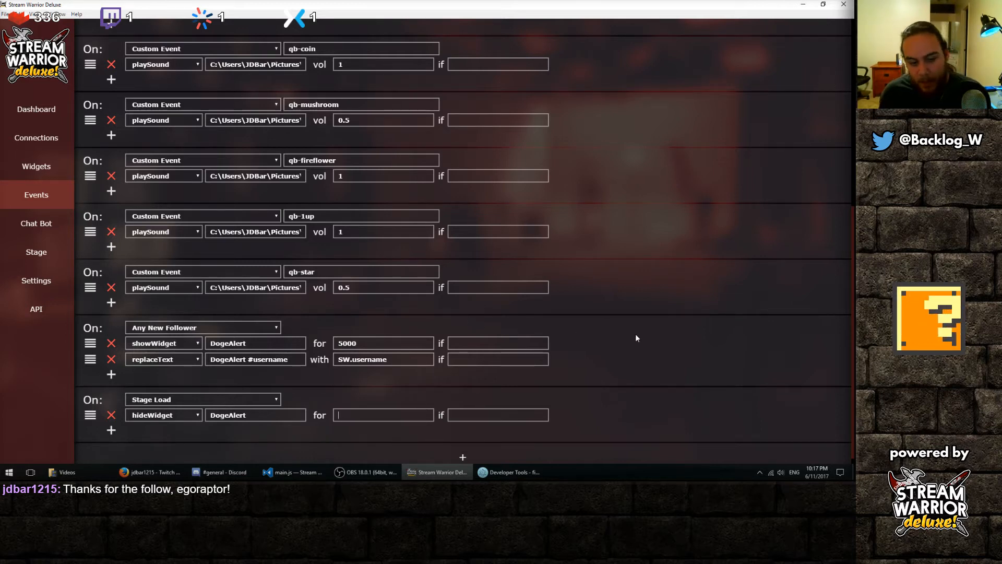
click(808, 32)
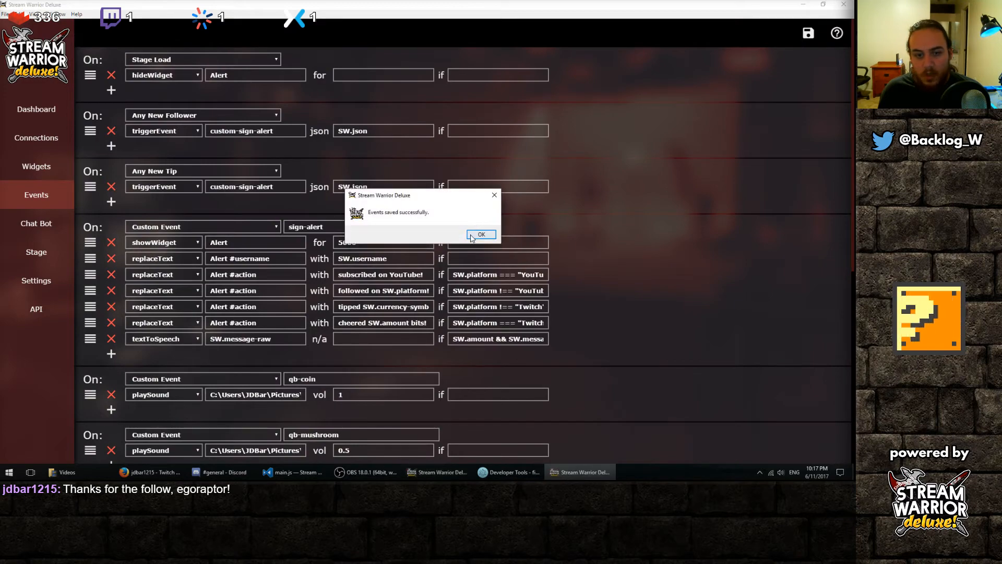
click(481, 234)
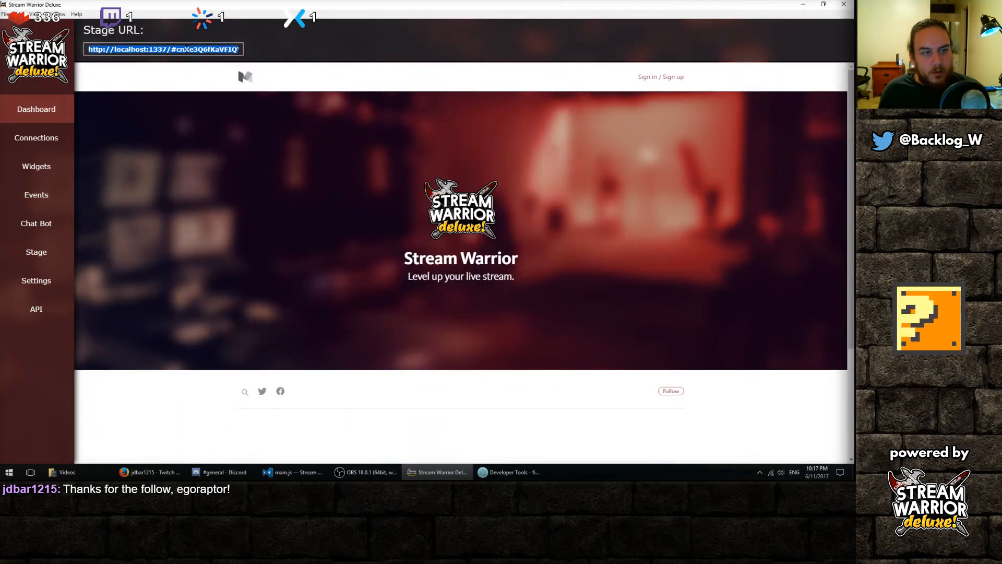
mouse_move(401, 452)
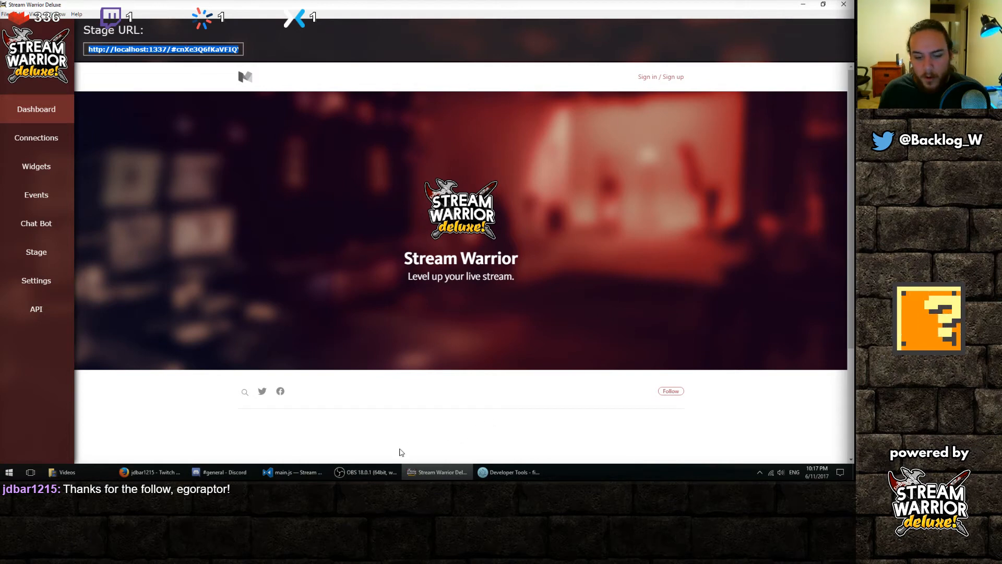
Step: In OBS, reconfirm the Stream Warrior Stage source properties (localhost stage, 1920×1080)
click(365, 472)
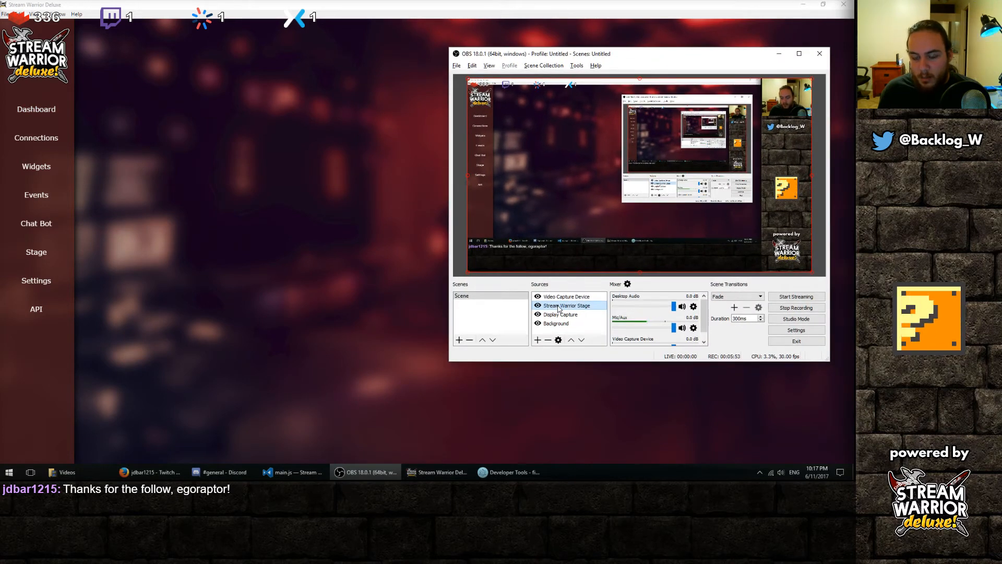
double_click(564, 304)
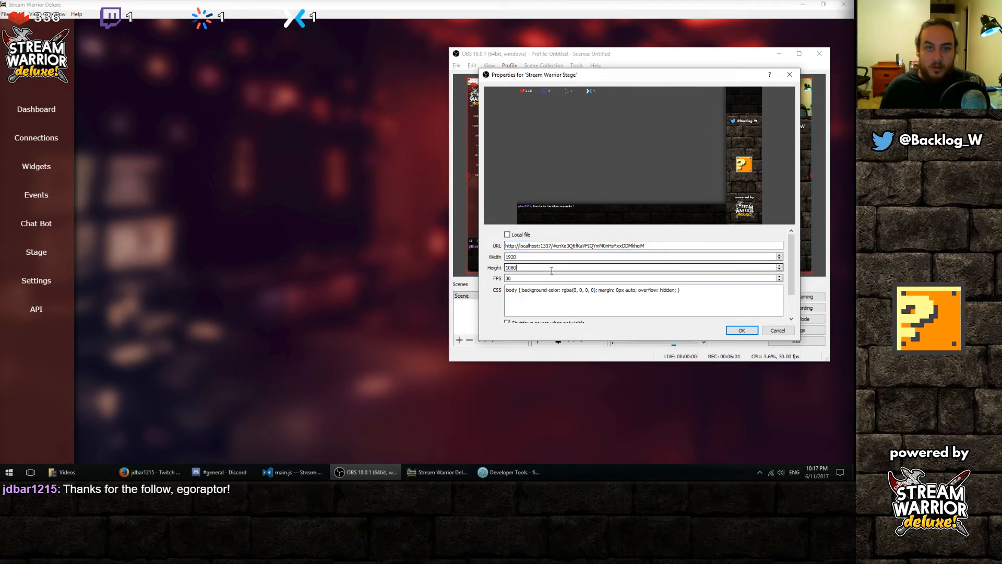
scroll(down, 3)
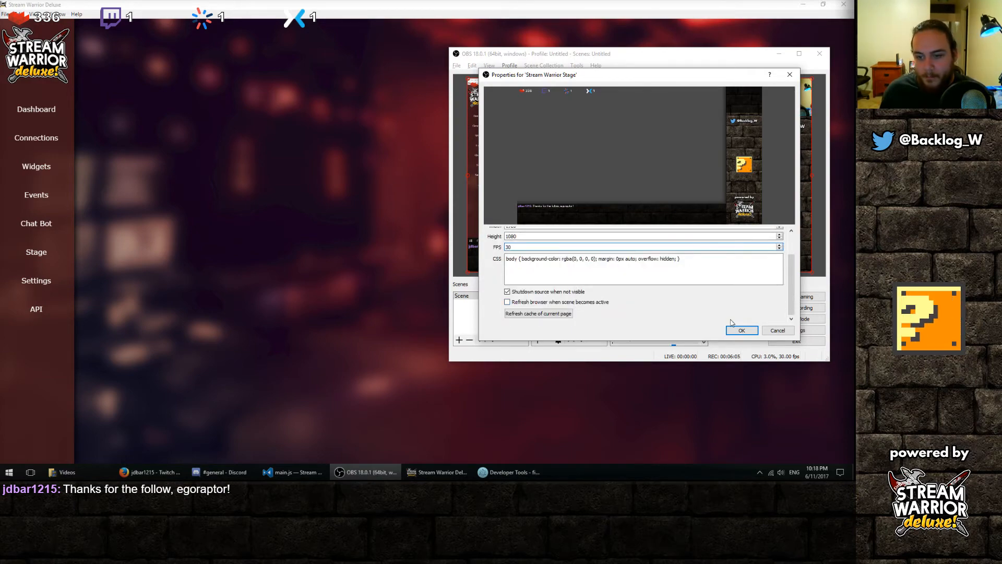
click(740, 330)
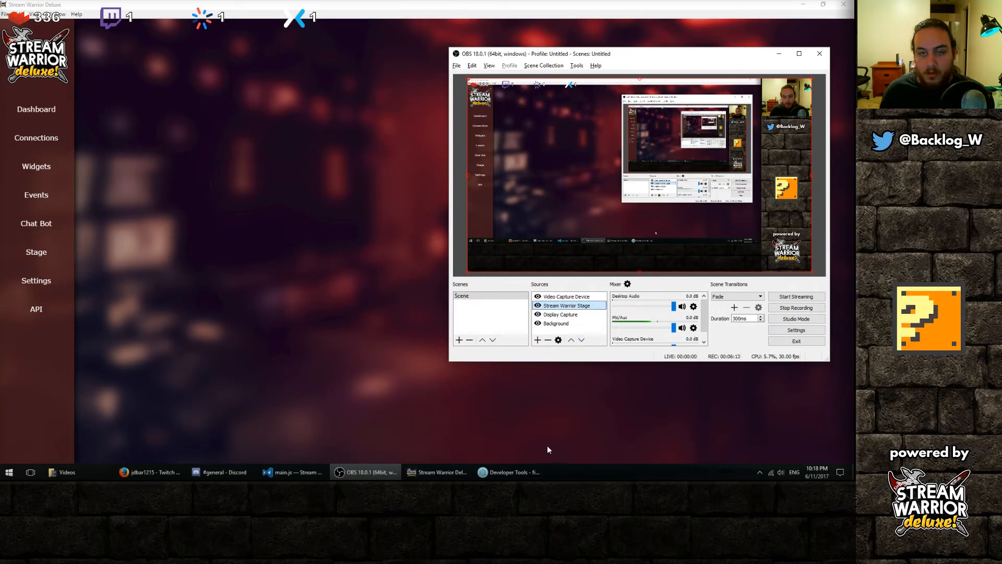
Step: Emit a test any-follower event for egoraptor on YouTube from a cleared console, then return to Stream Warrior
click(507, 471)
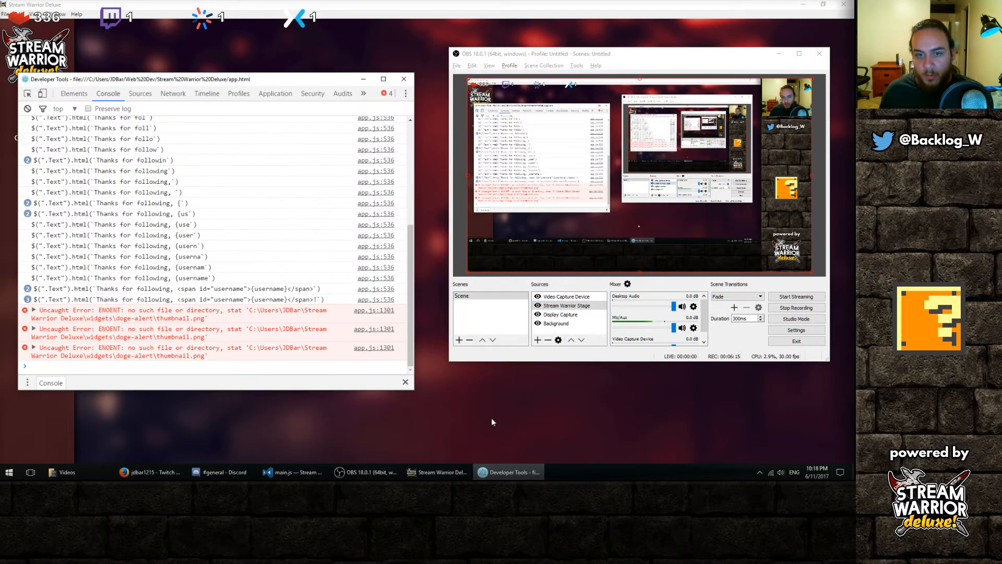
click(26, 108)
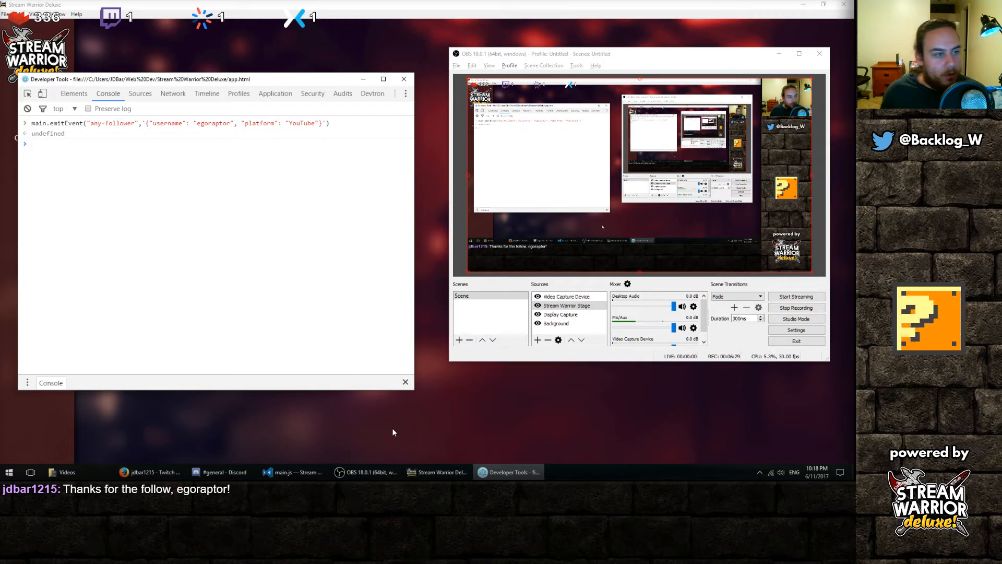
click(438, 472)
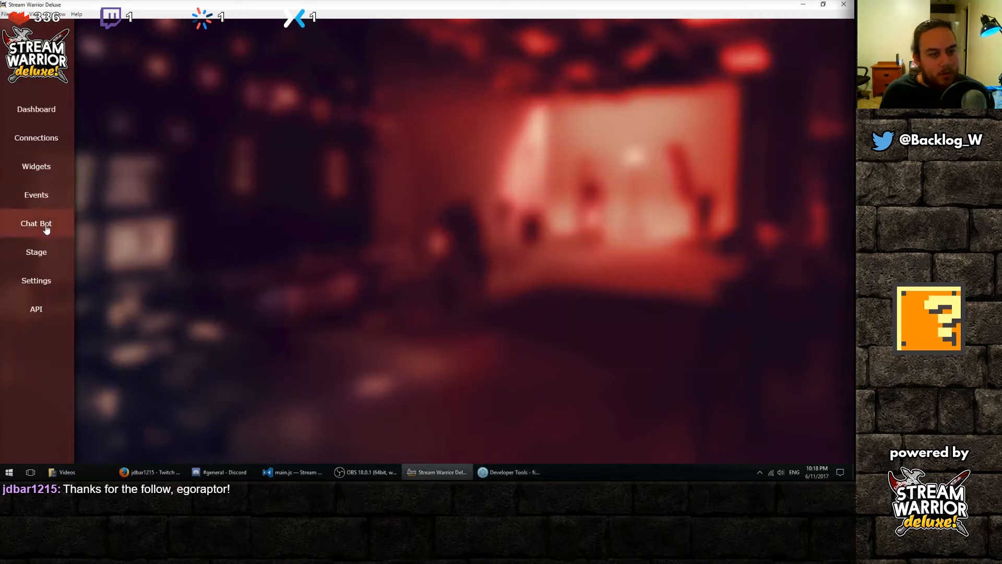
Step: Add an Any New Follower rule sending 'Thanks for following' on SW.platform, and save it
click(36, 223)
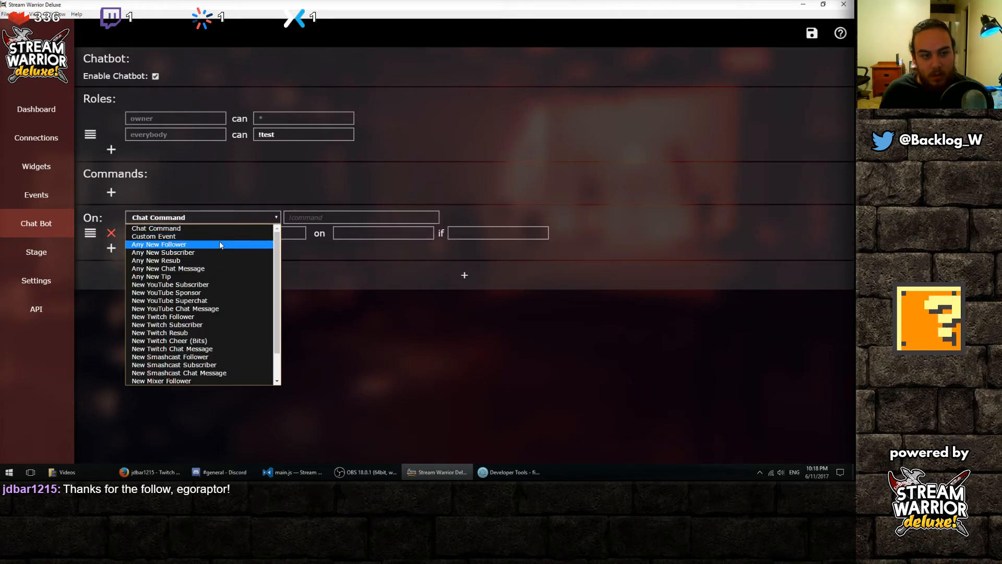
click(158, 244)
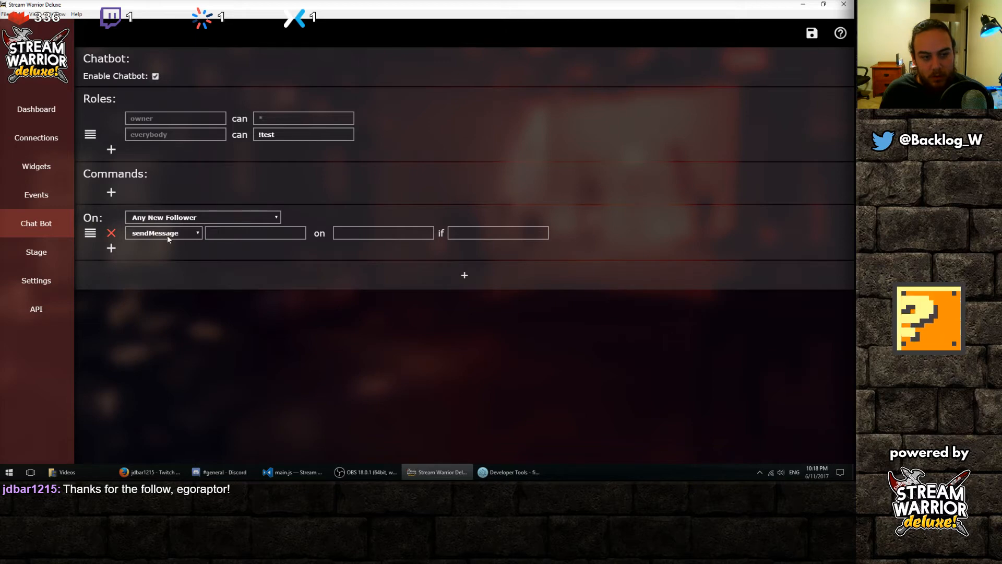
text(Thanks for following,)
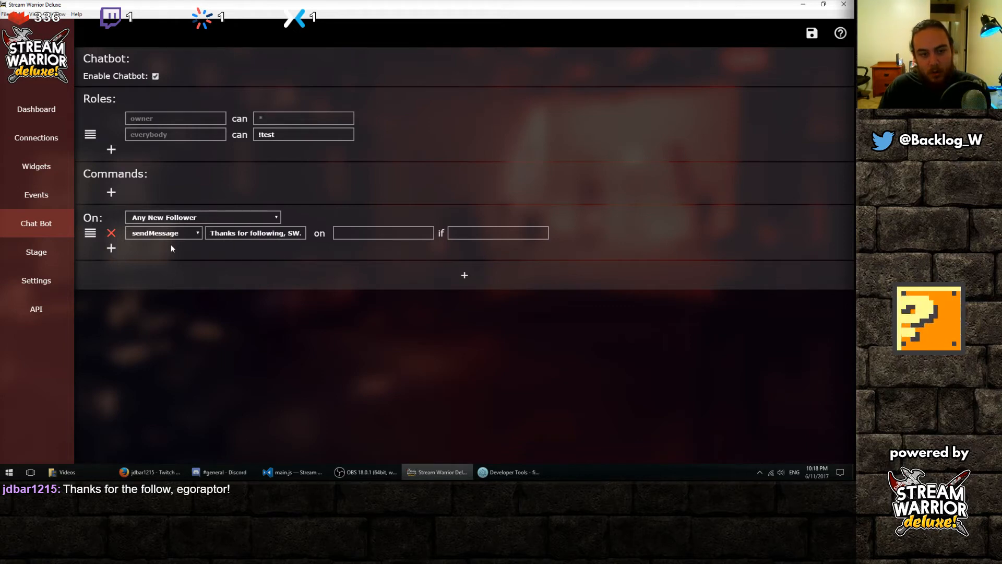
text(SW.)
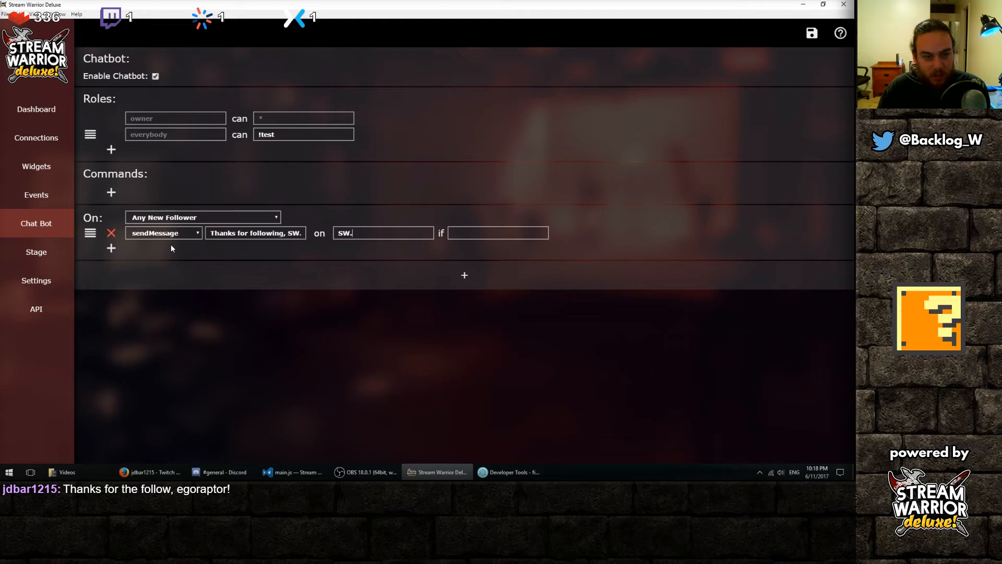
text(platform)
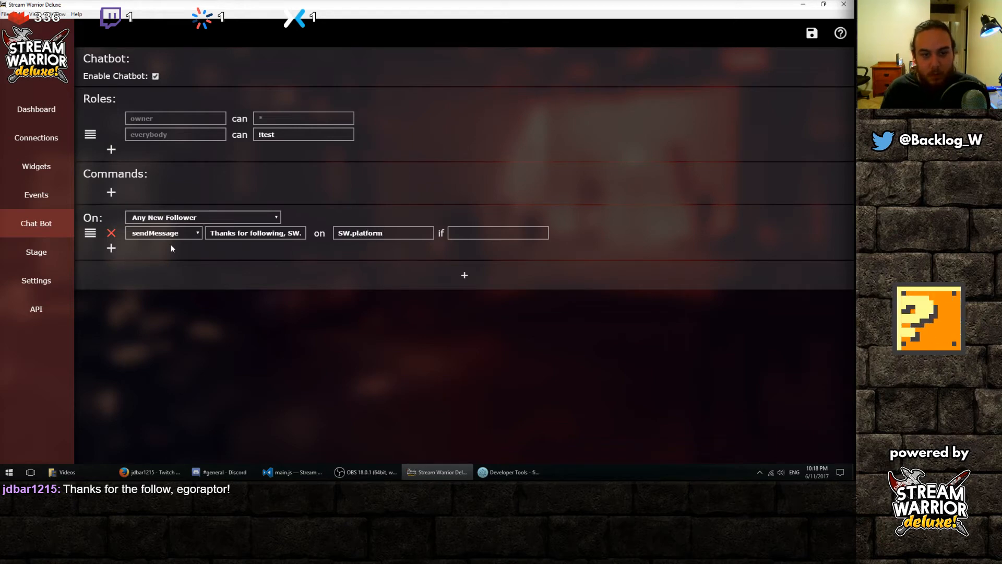
click(811, 33)
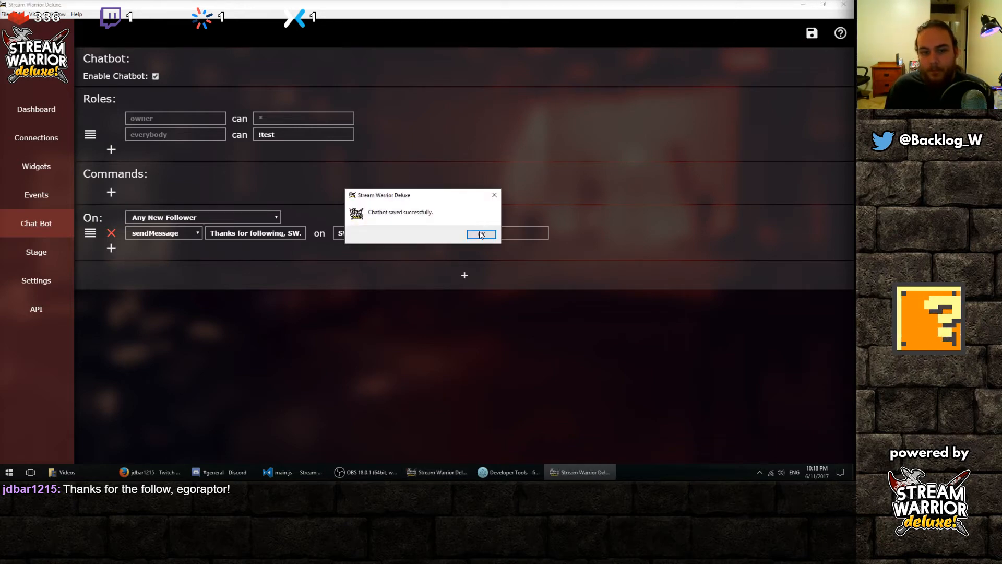
click(480, 234)
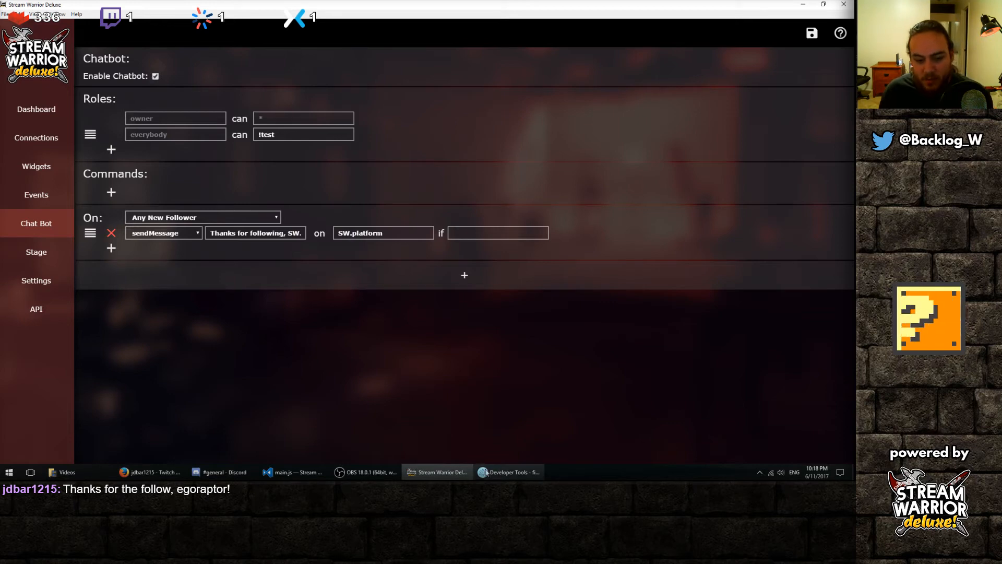
click(364, 472)
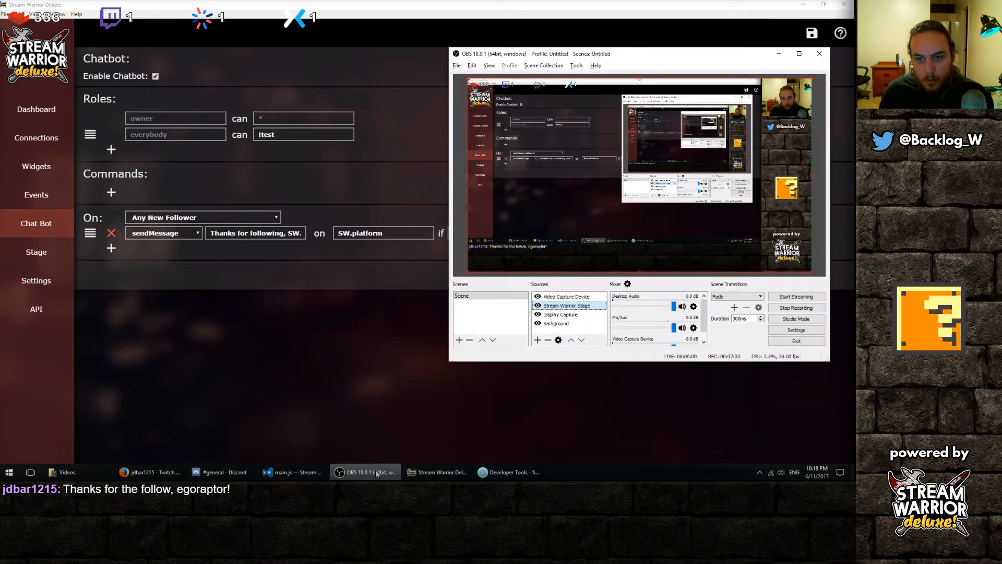
Step: Rerun the egoraptor follower test event with the platform changed from YouTube to Mixer
click(510, 472)
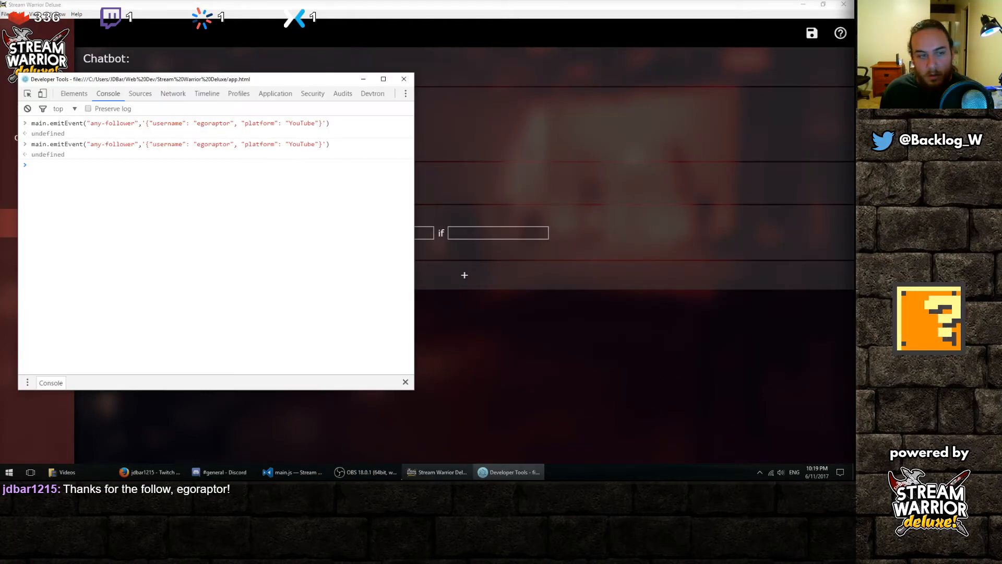
click(367, 471)
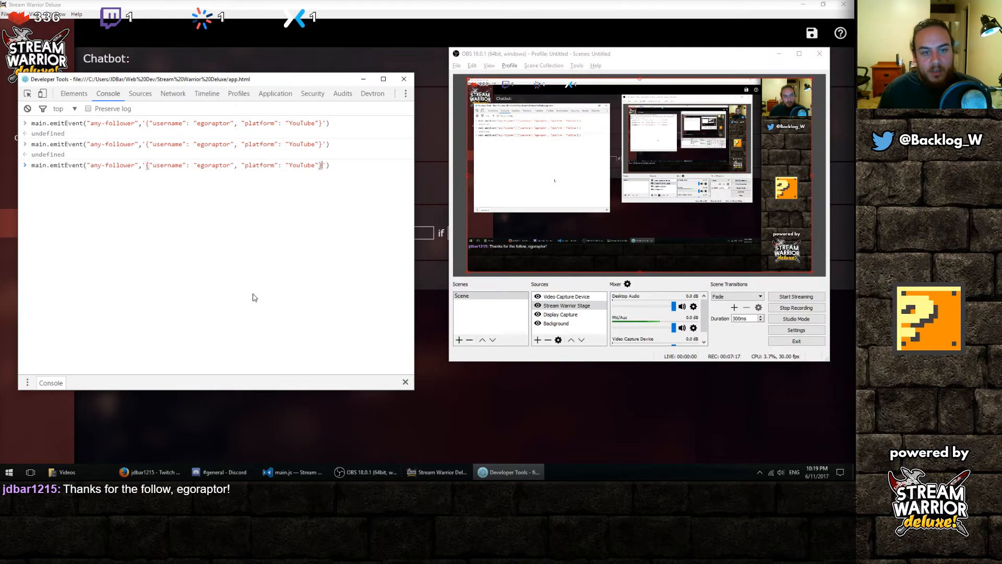
double_click(301, 165)
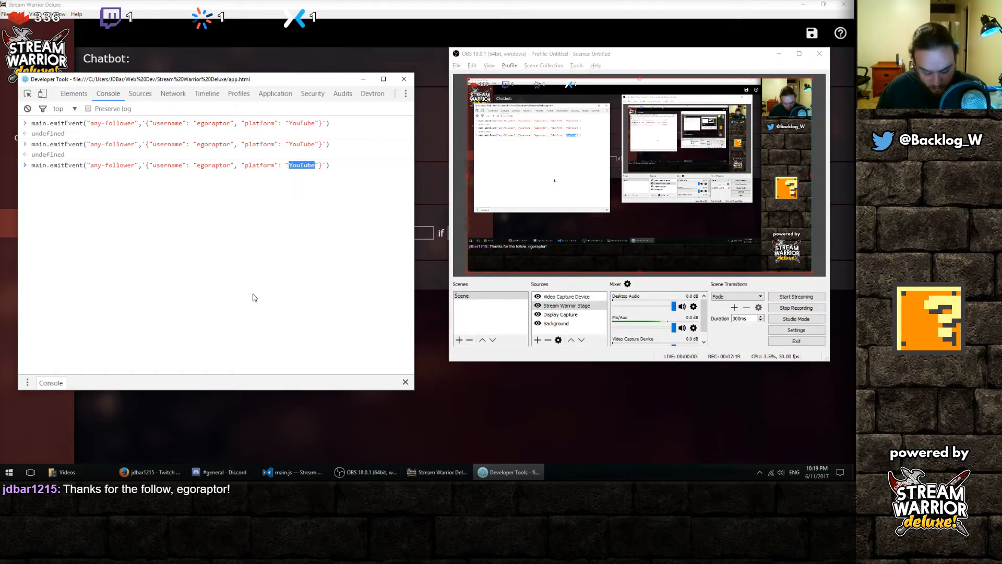
text(Mixer)
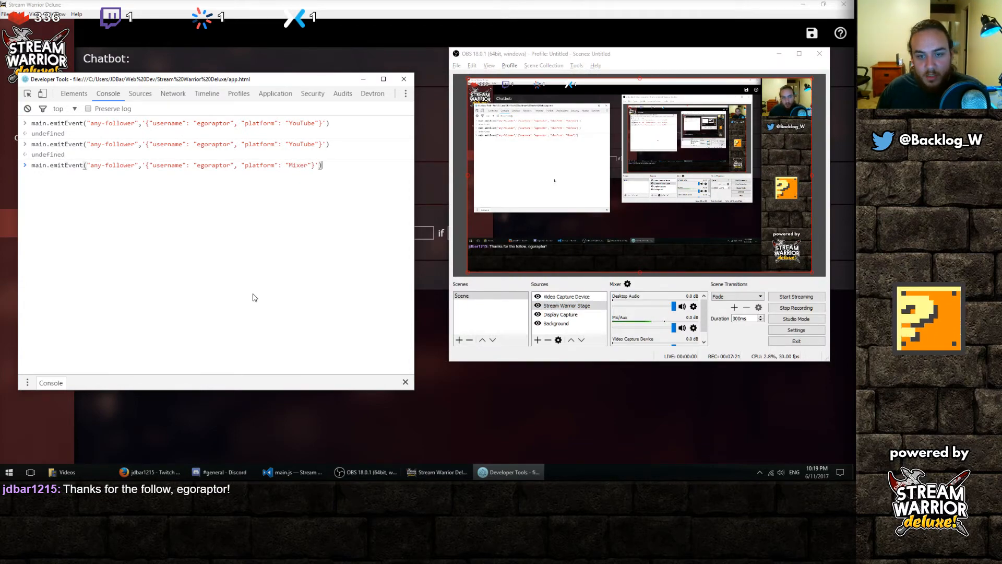
key(Return)
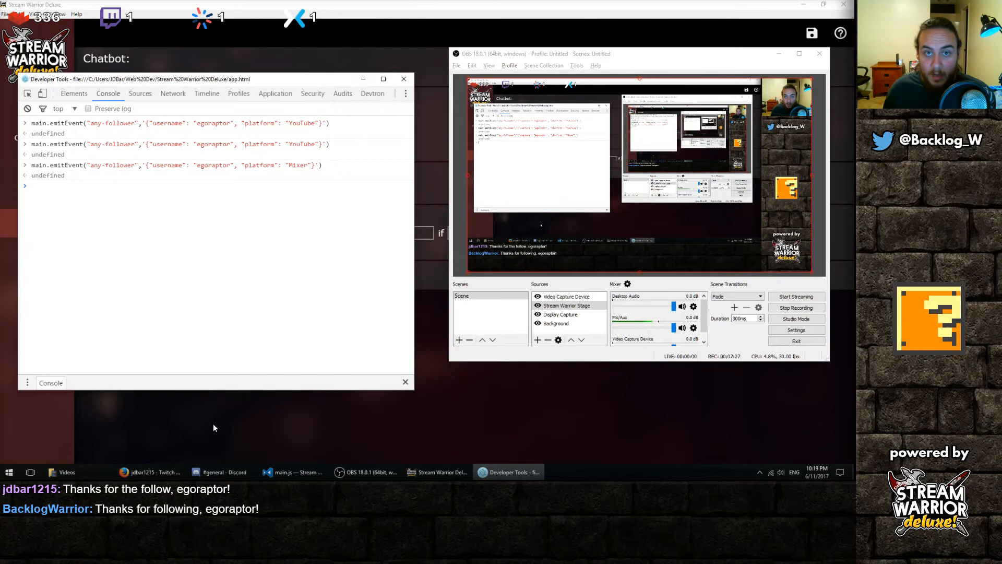
mouse_move(595, 427)
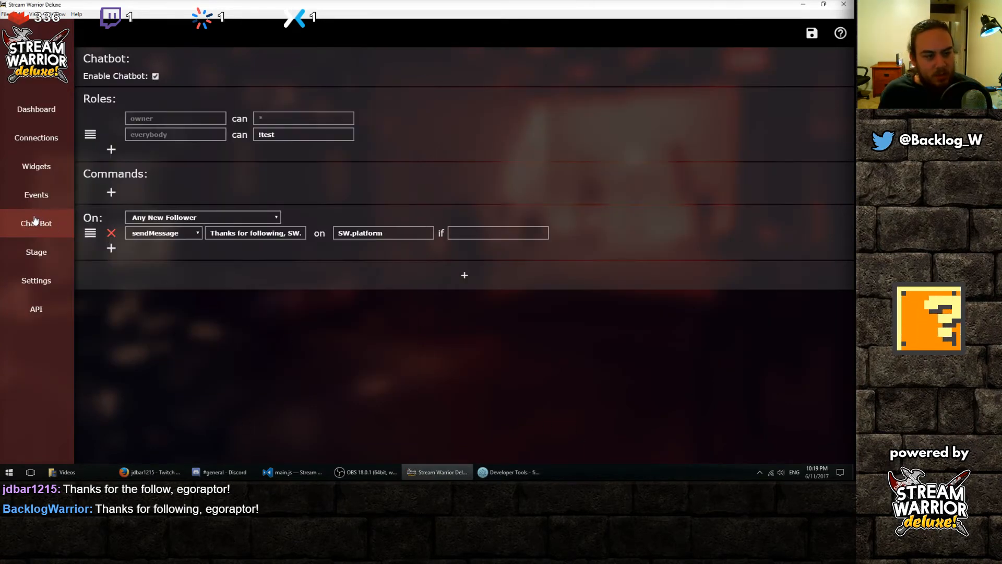
Step: Browse the follower event's available actions, then go back to the Chat Bot settings
click(163, 233)
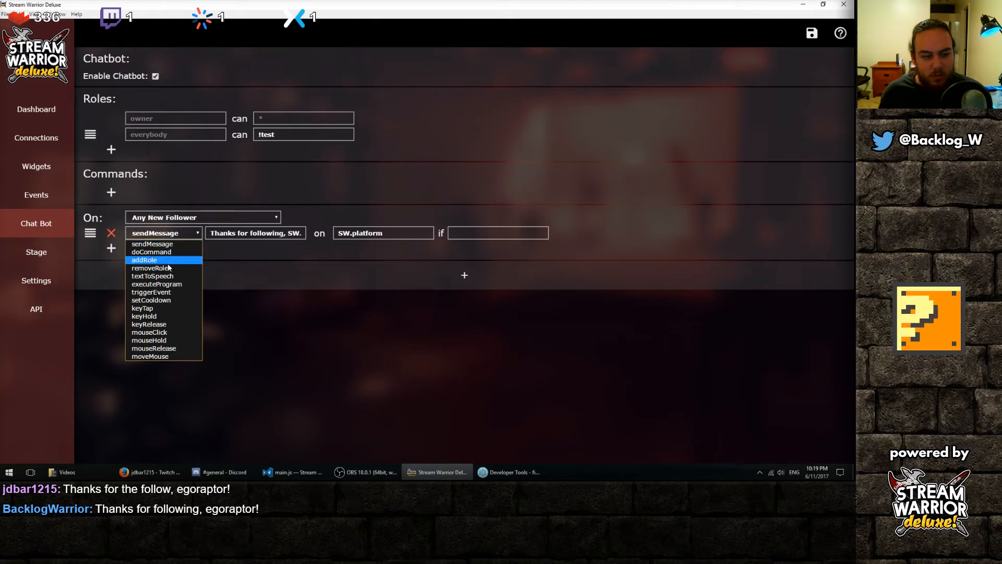
mouse_move(152, 275)
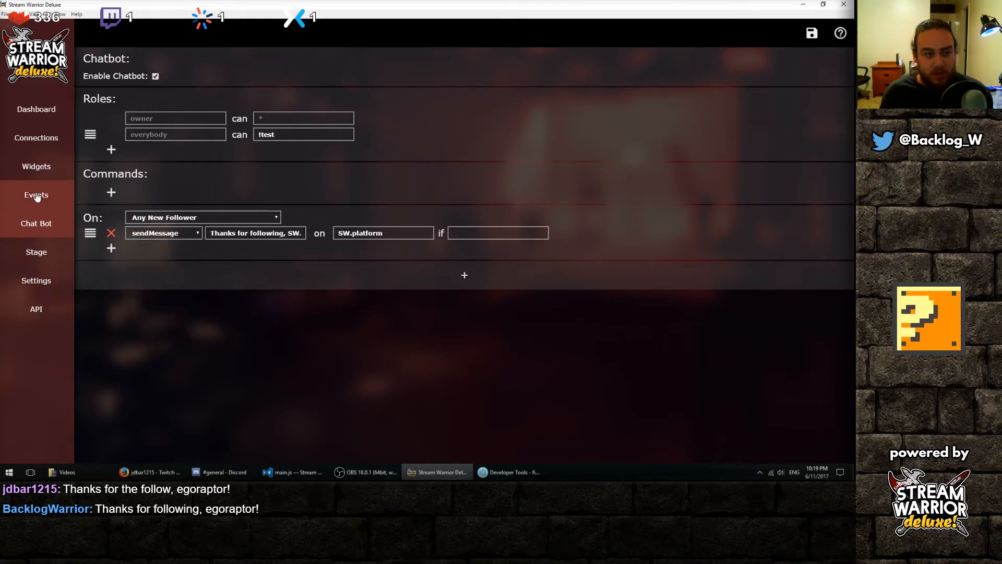
mouse_move(36, 166)
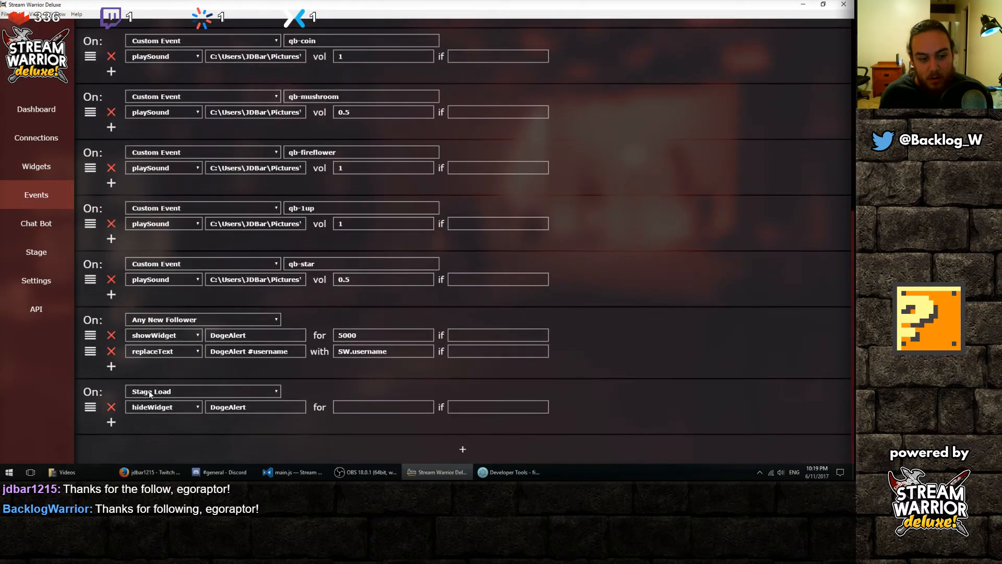
mouse_move(163, 313)
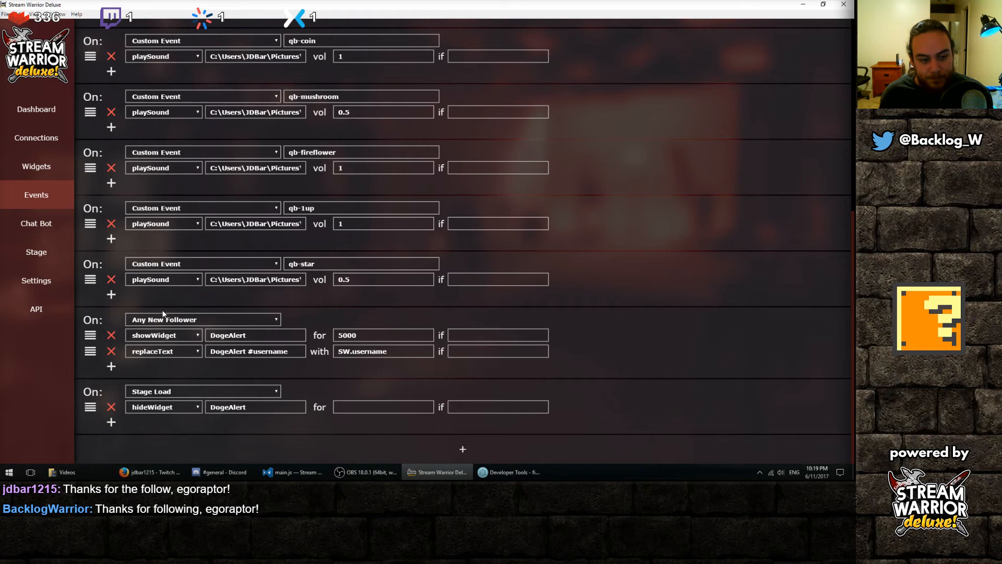
mouse_move(244, 426)
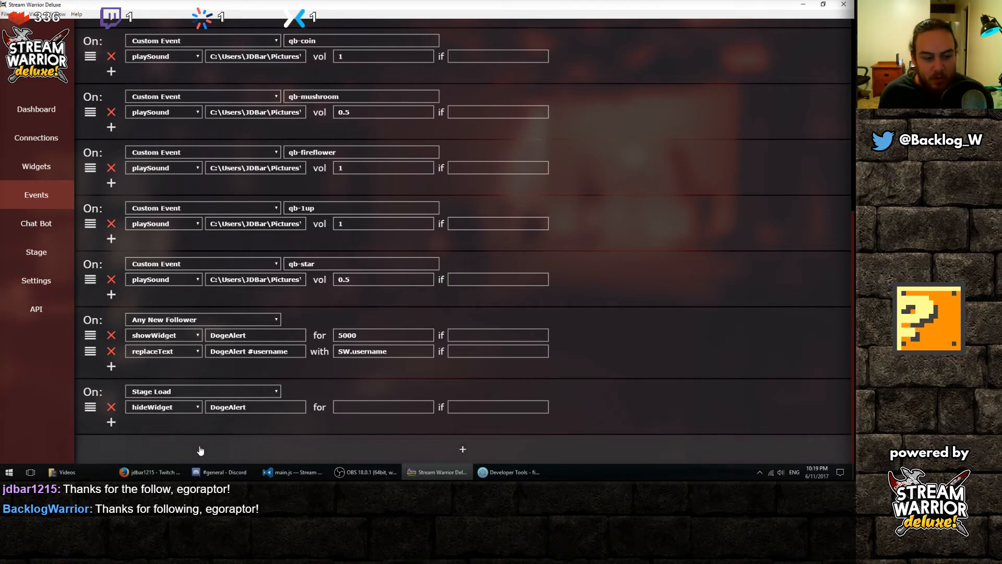
mouse_move(192, 363)
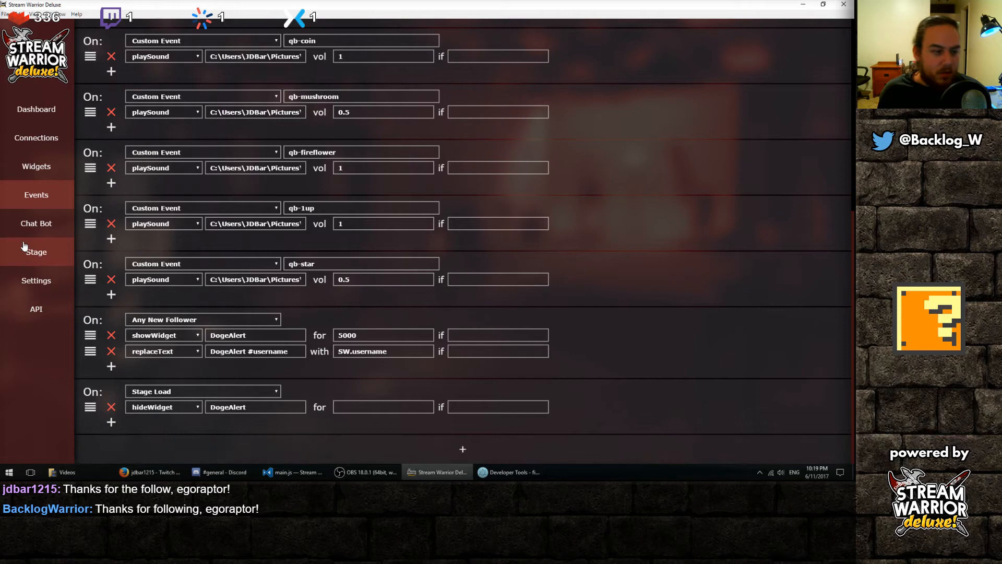
click(36, 223)
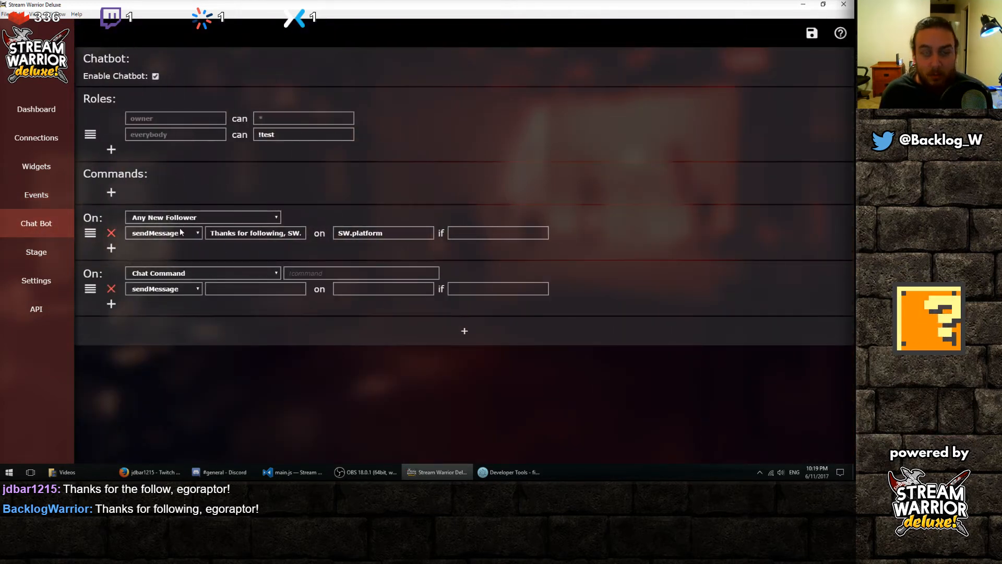
Step: Add a !paint chat command that takes a message argument
click(111, 192)
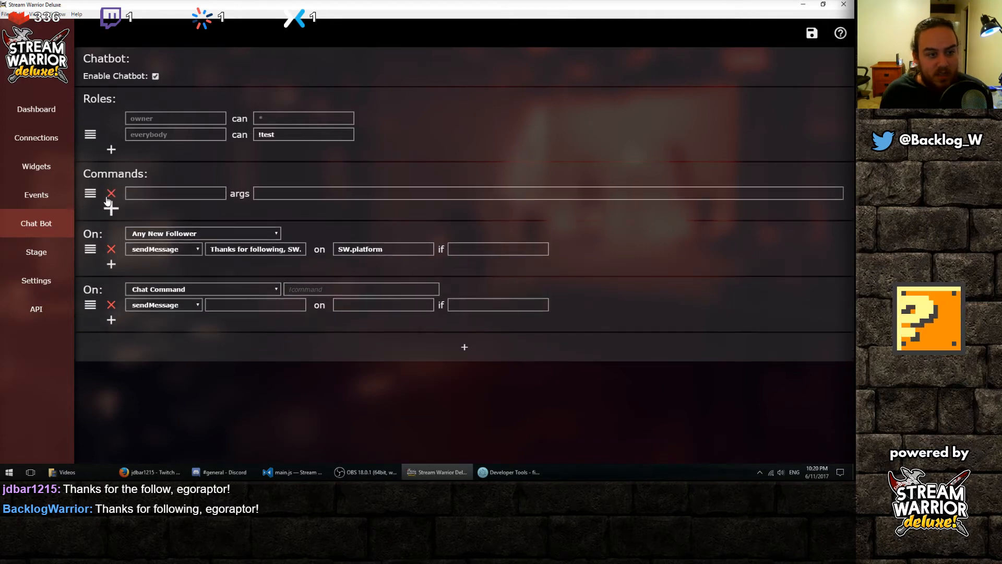
text(!)
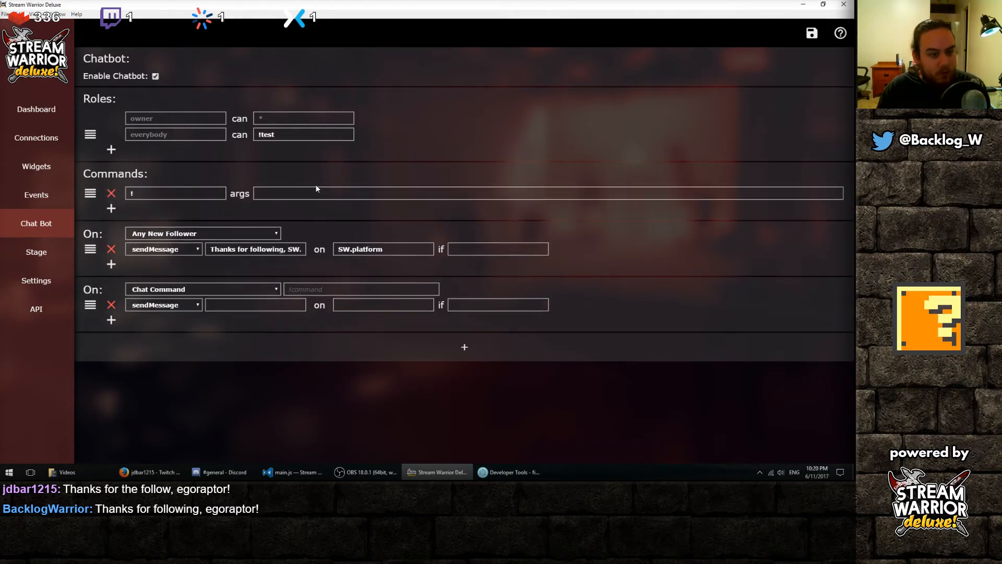
text(paint)
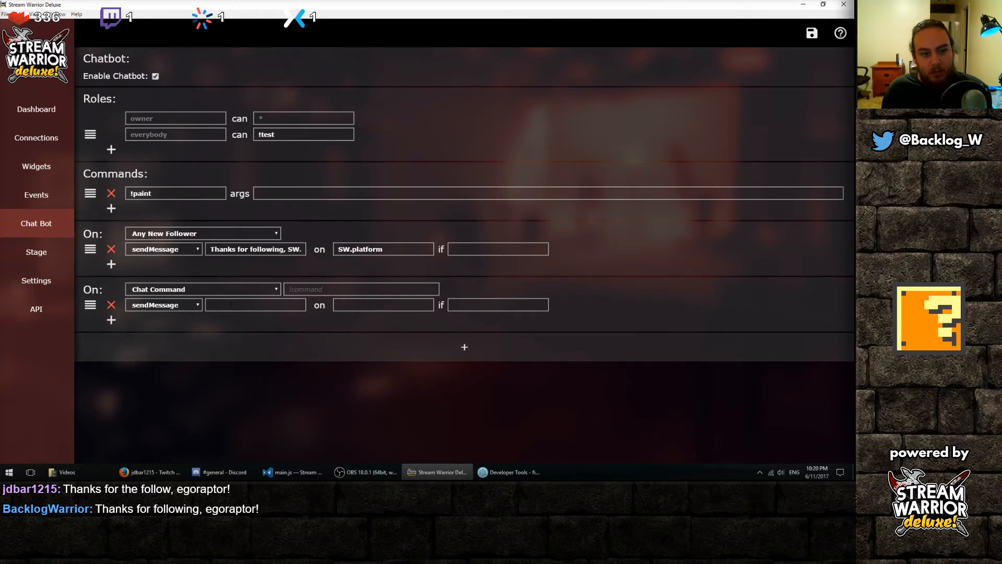
text(message)
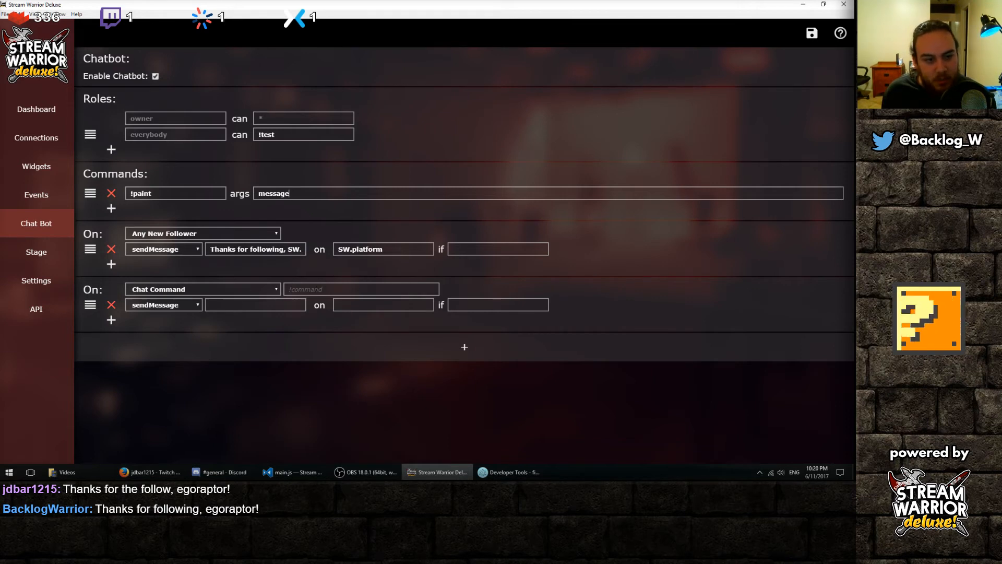
text(!pain)
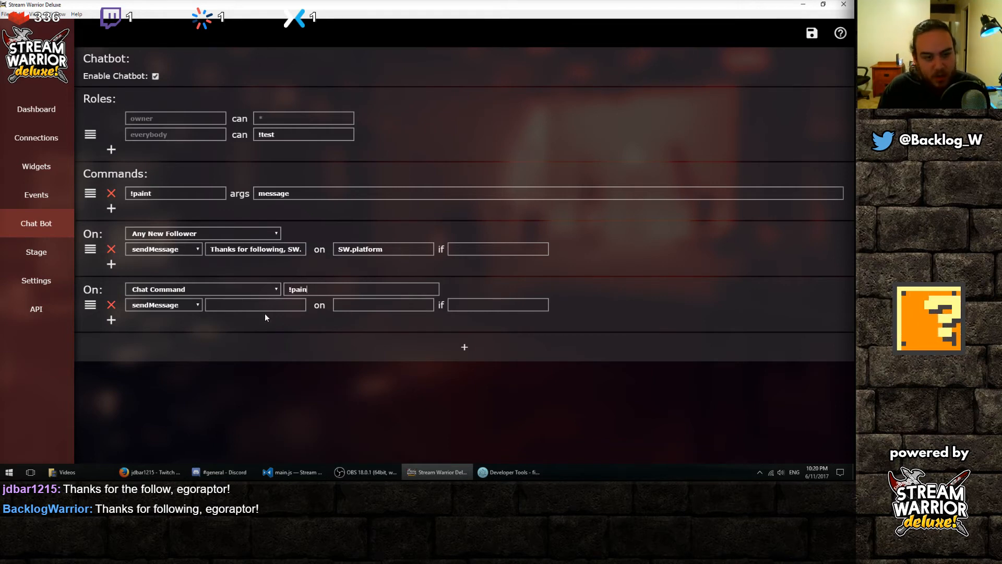
Step: Give the !paint event executeProgram mspaint and textToSpeech message actions, and save
click(162, 304)
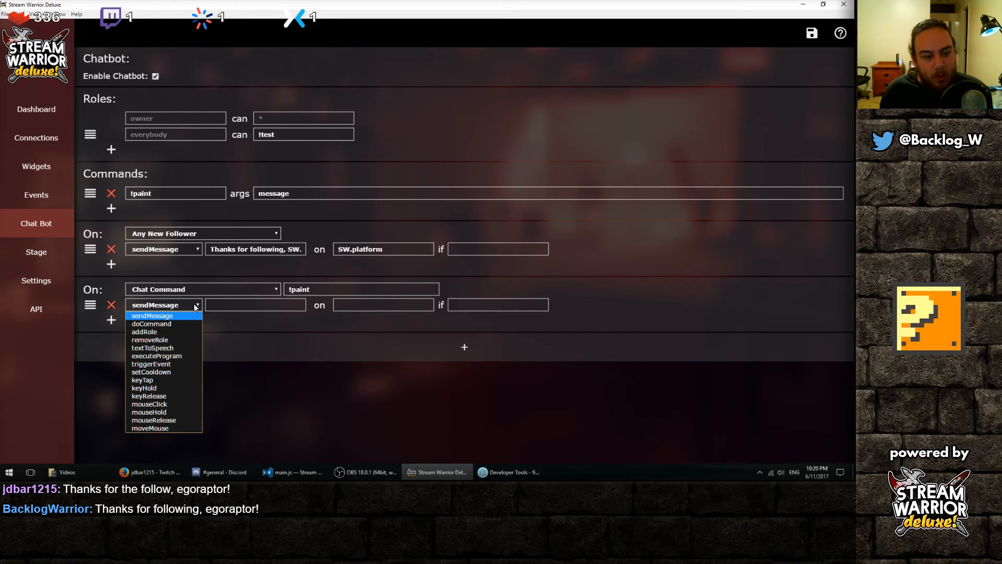
click(156, 356)
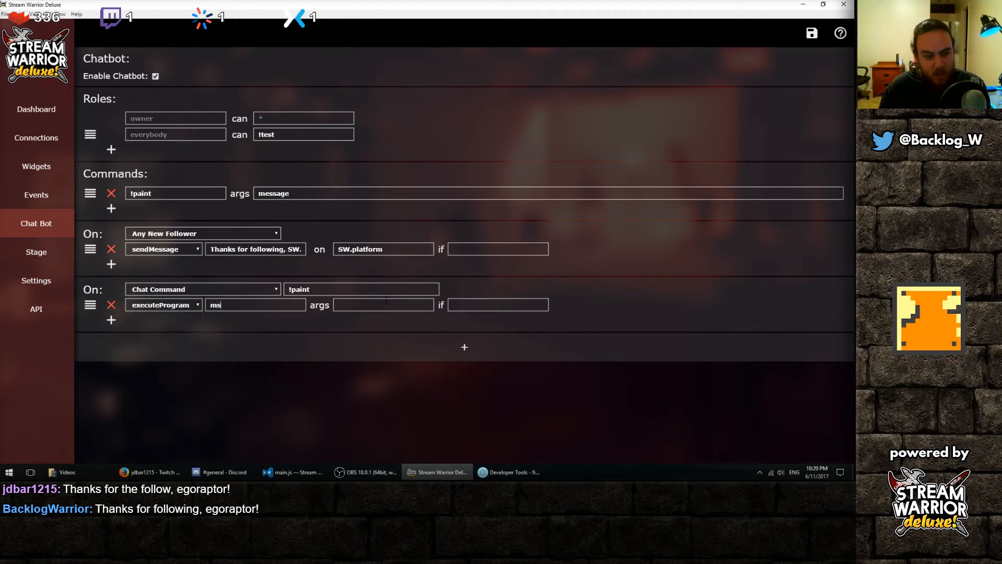
text(paint)
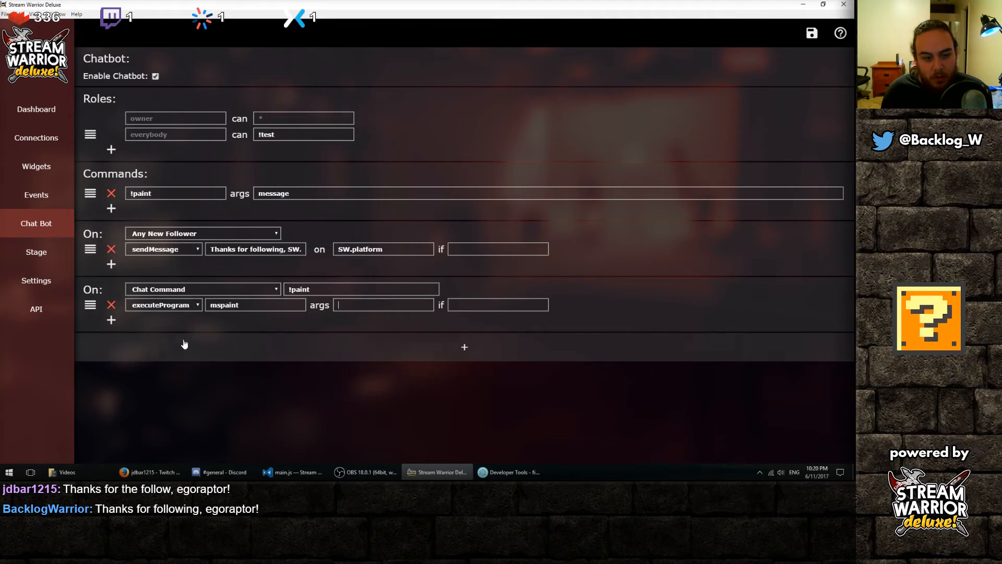
click(163, 320)
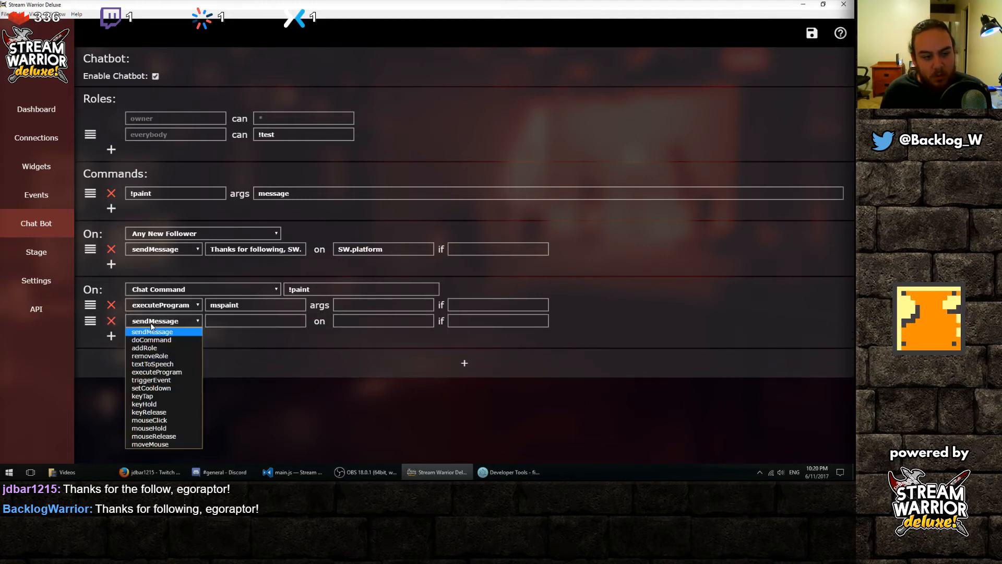
mouse_move(152, 363)
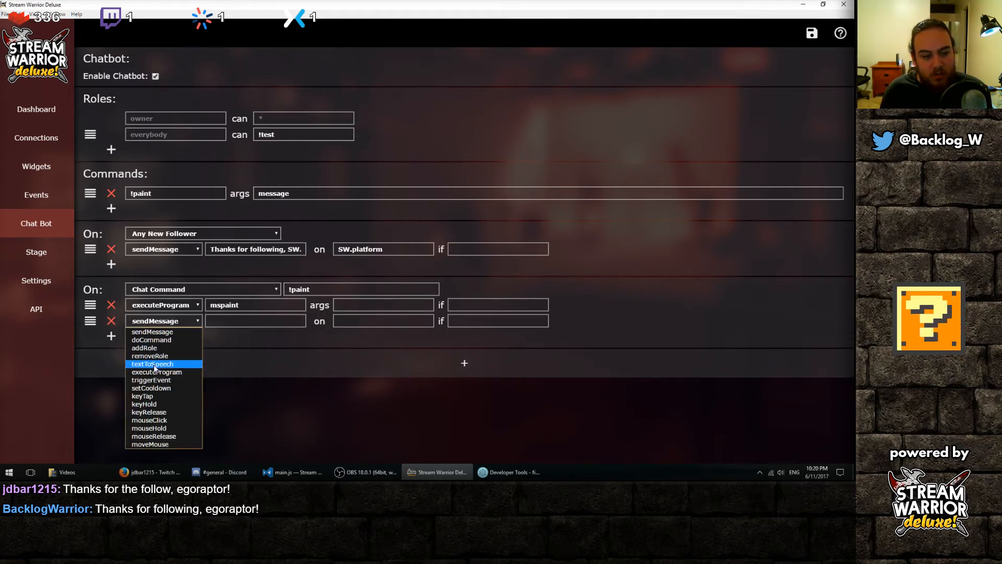
click(152, 363)
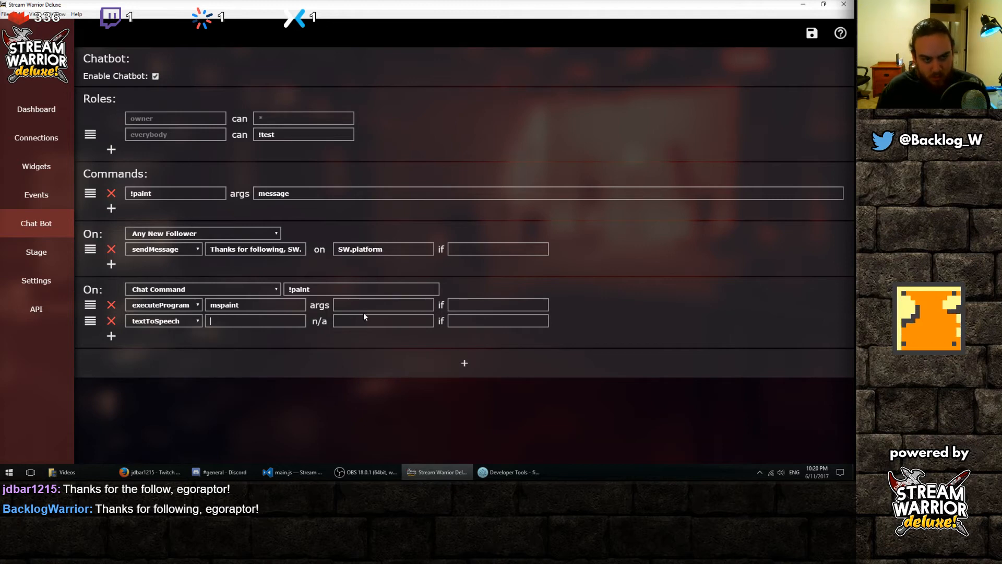
text(message)
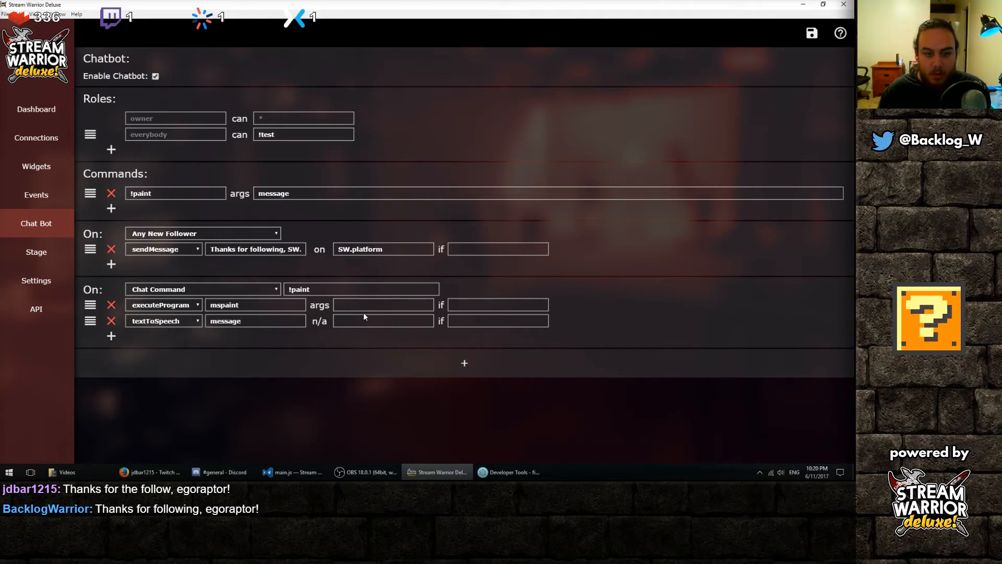
mouse_move(779, 68)
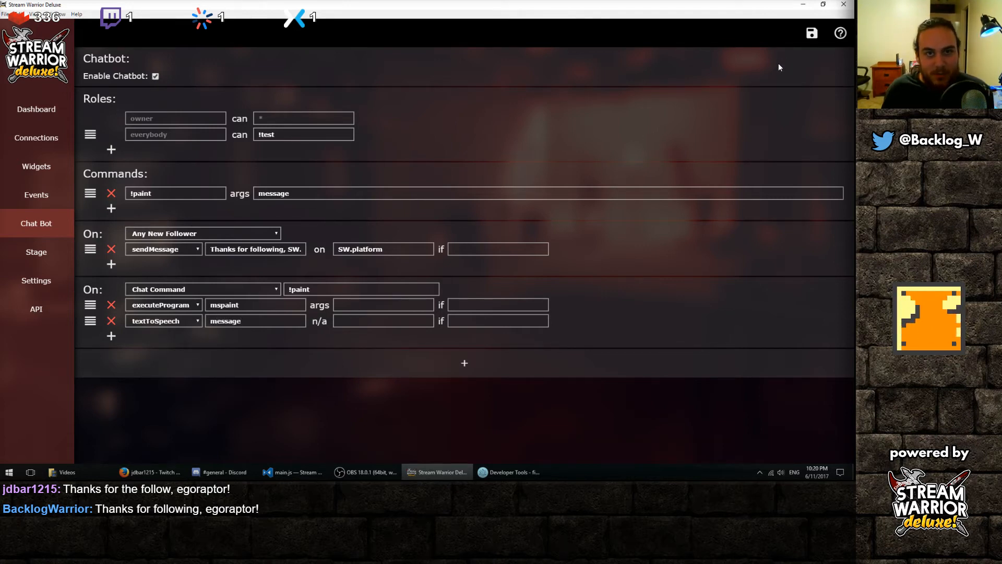
click(810, 33)
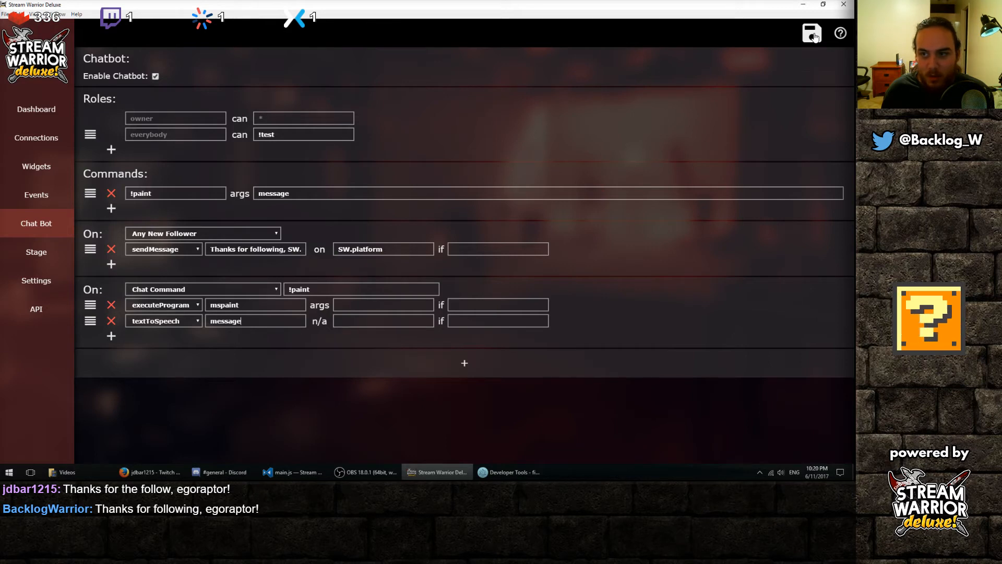
click(811, 32)
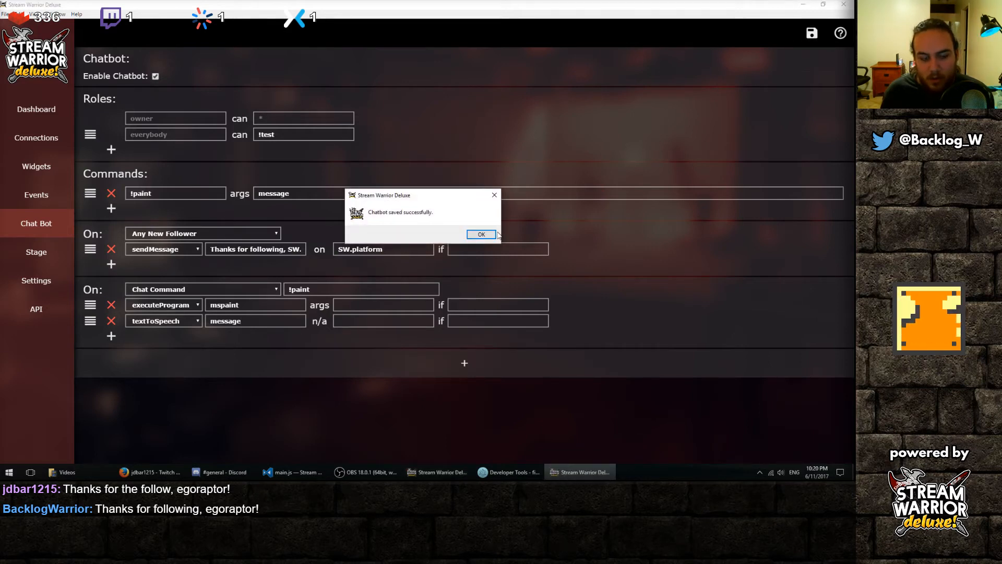
click(480, 234)
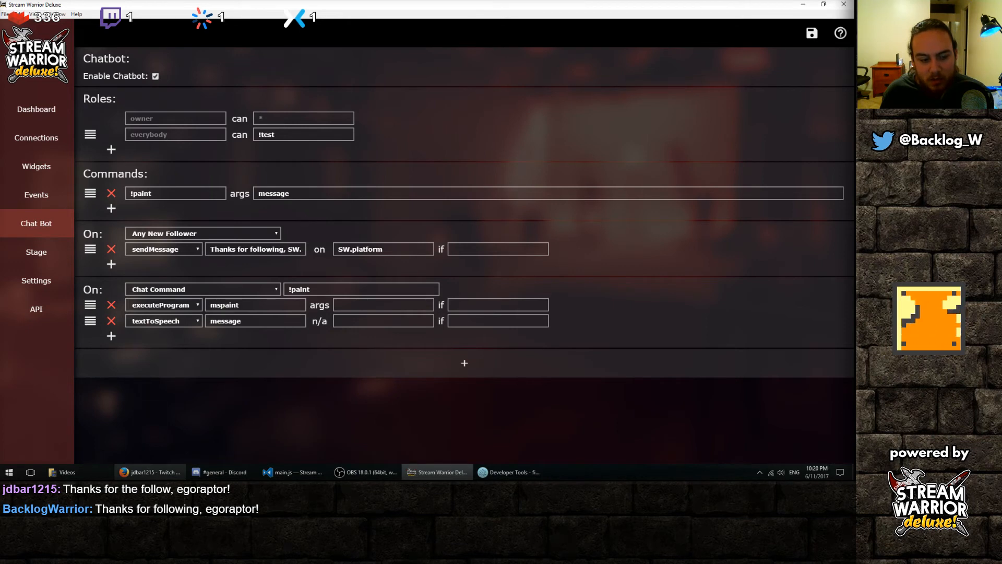
Step: Send !paint "Paint me a cat!" in Twitch chat and close the Paint window it opens
click(150, 472)
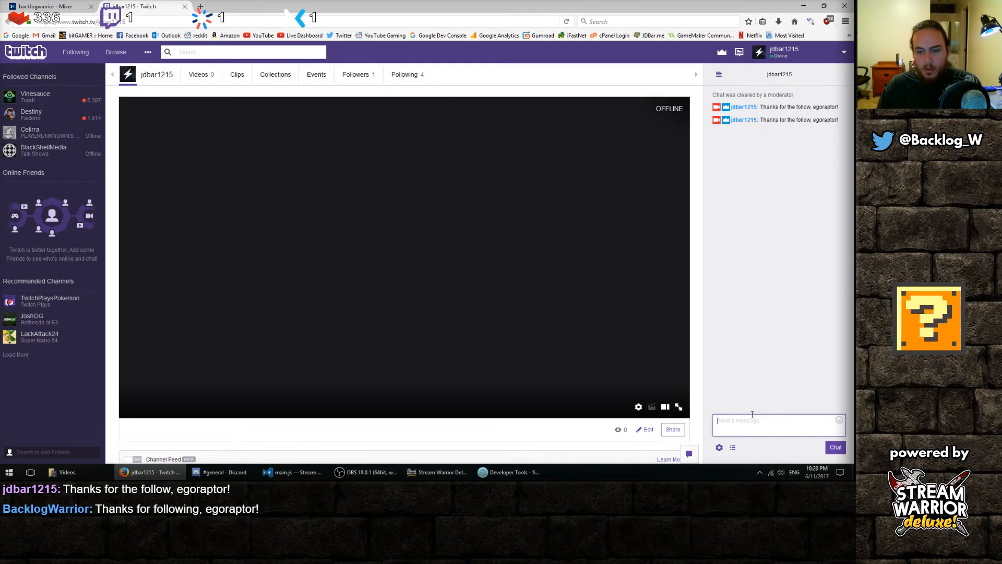
text(!paint)
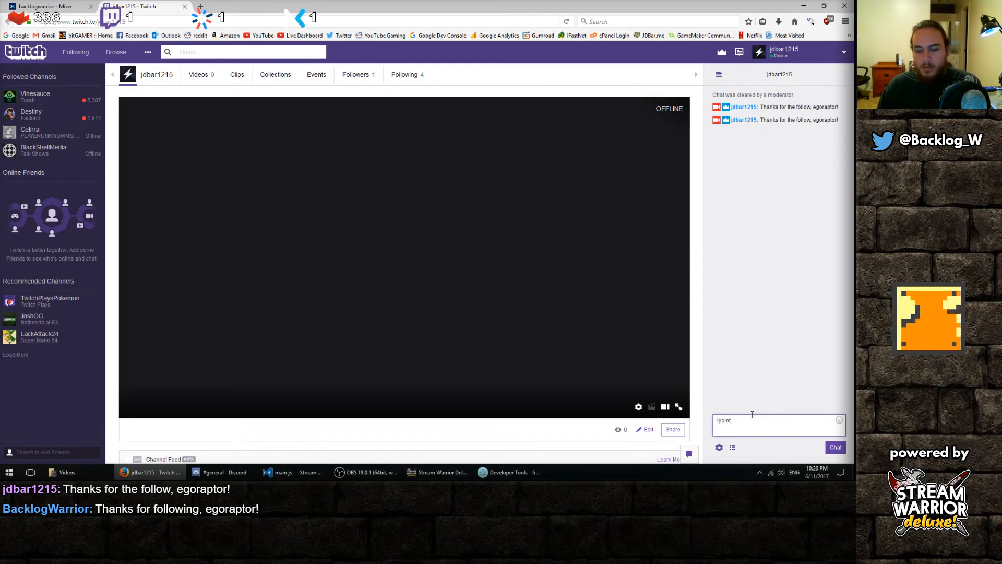
text("Paint me a c)
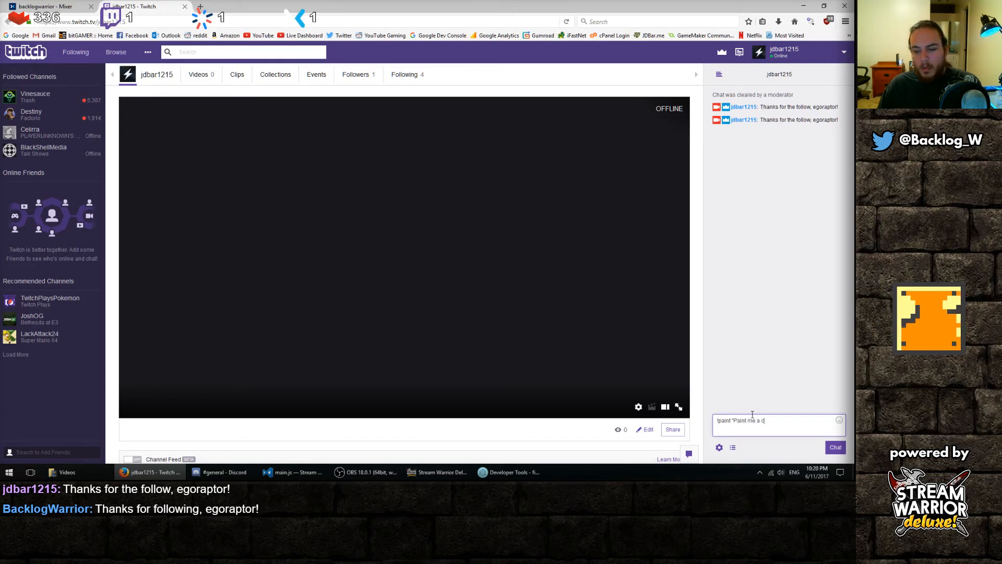
key(Return)
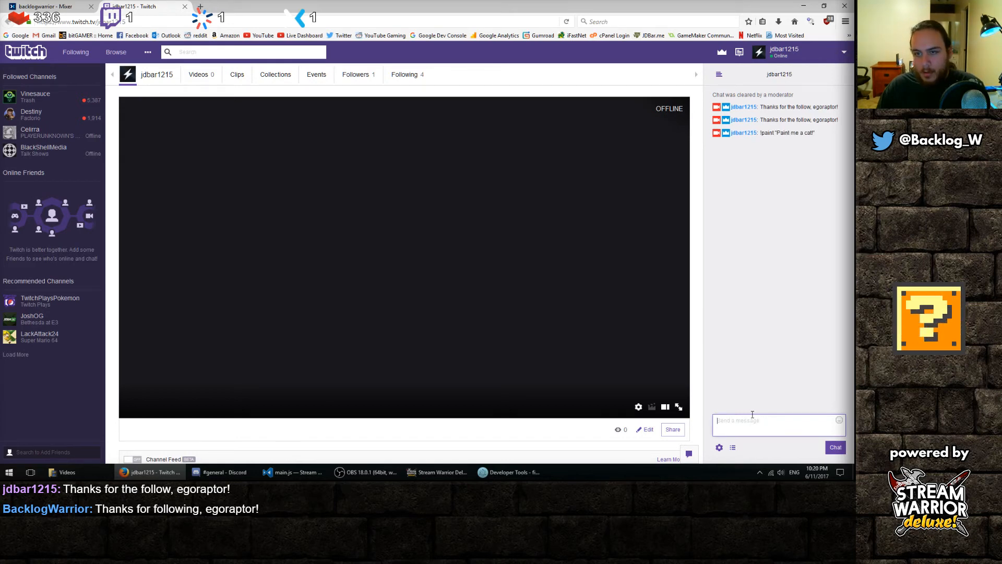
click(578, 471)
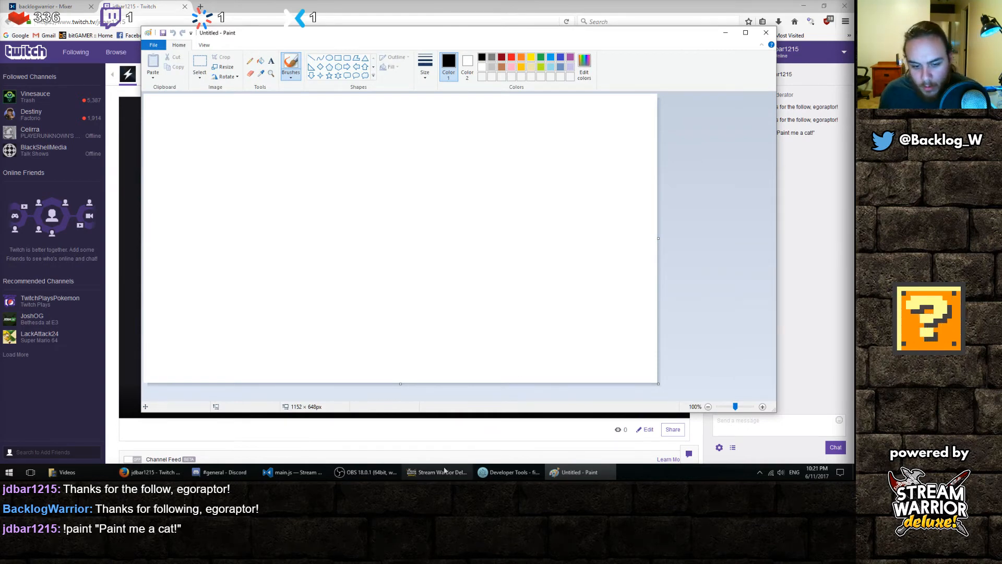
click(437, 472)
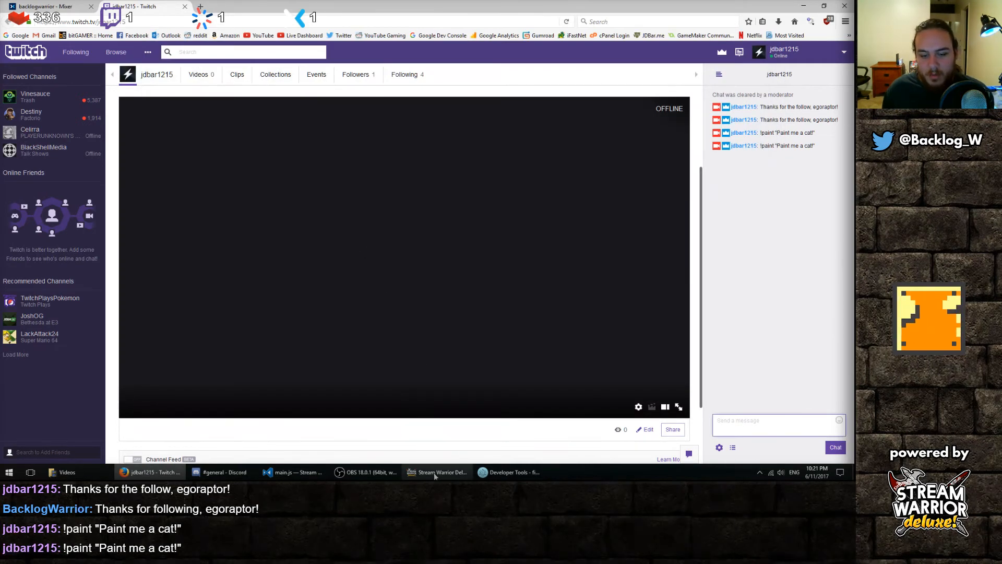
Step: Switch the mspaint event's trigger to Any New Tip and select everybody's !test command
click(437, 472)
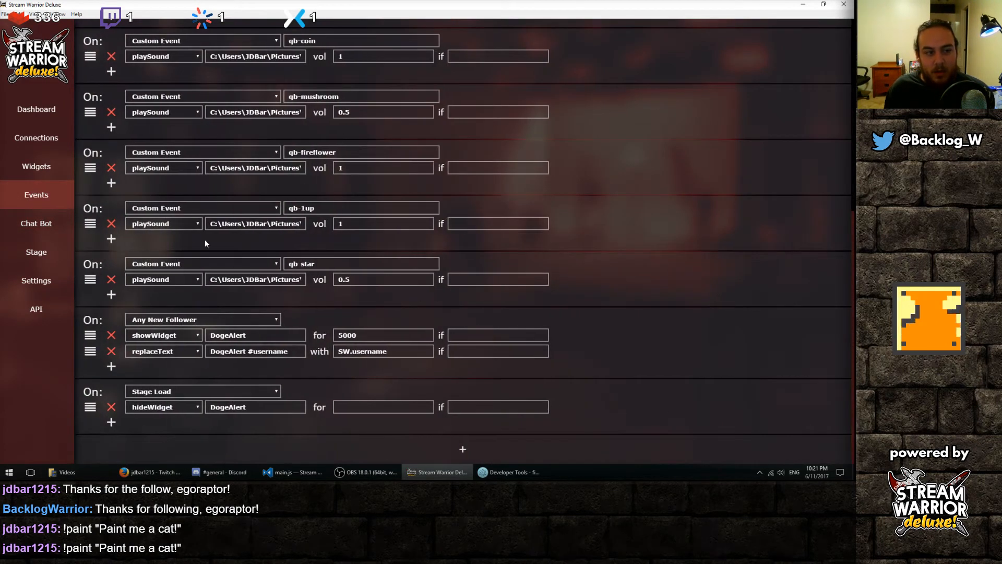
click(36, 223)
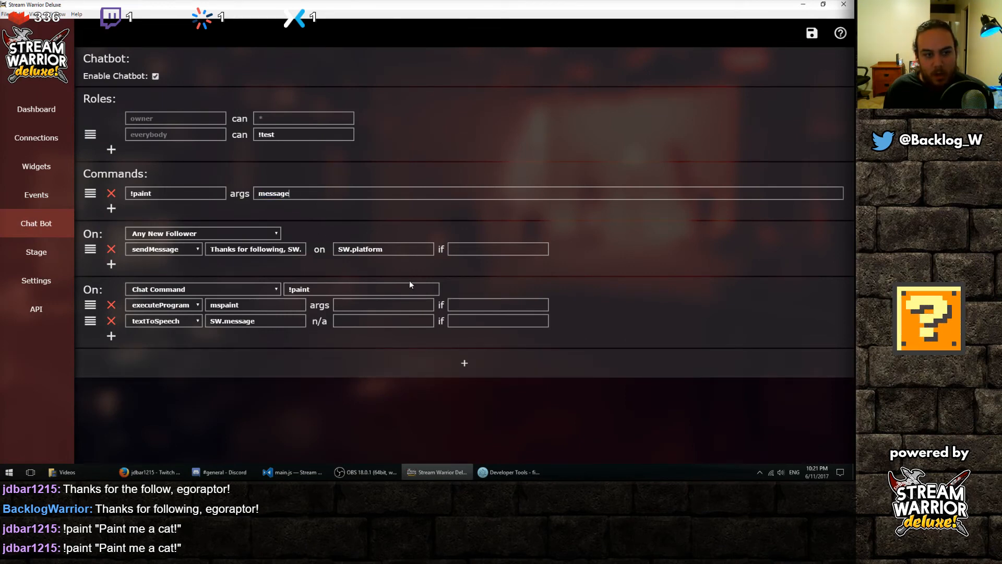
click(361, 288)
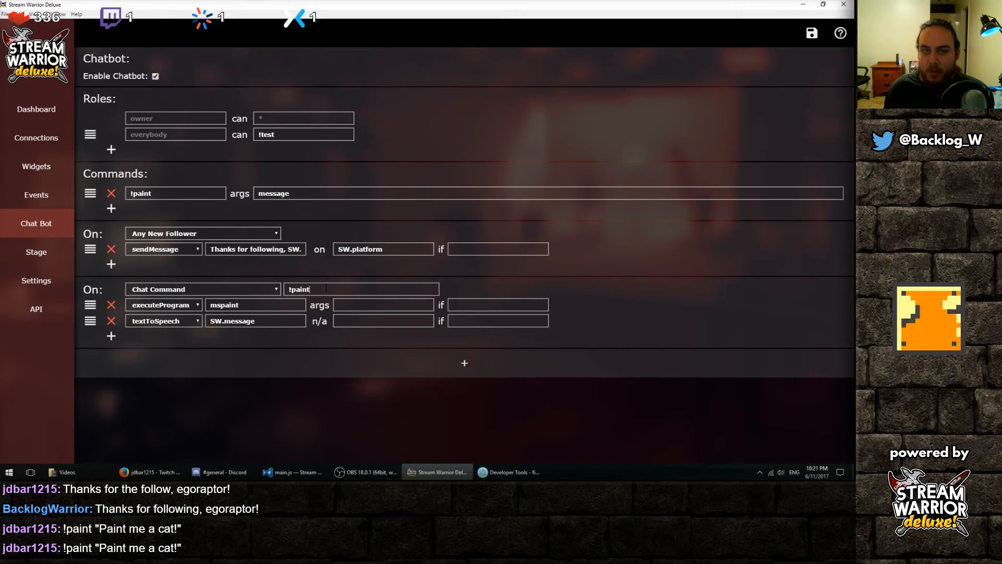
click(203, 289)
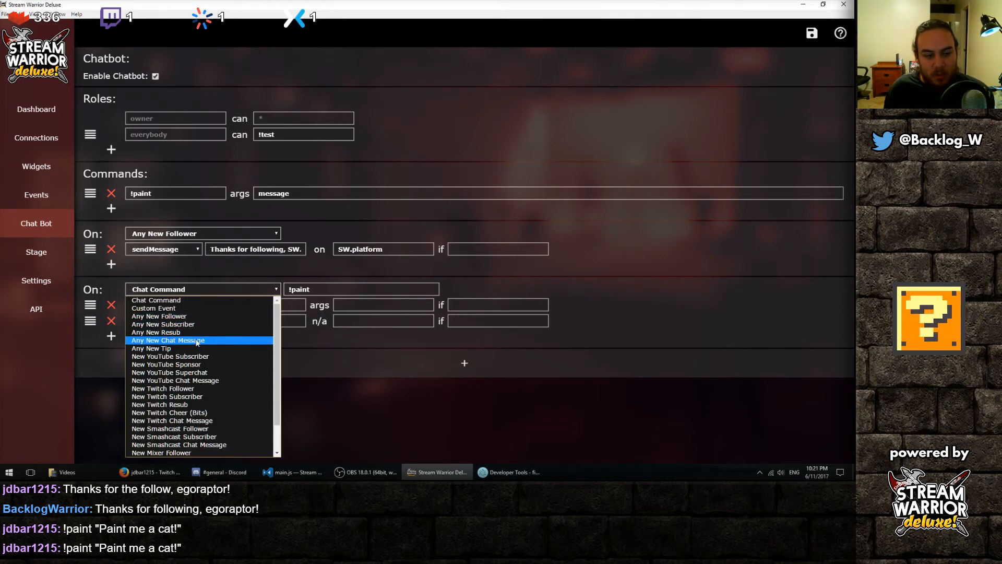
click(151, 348)
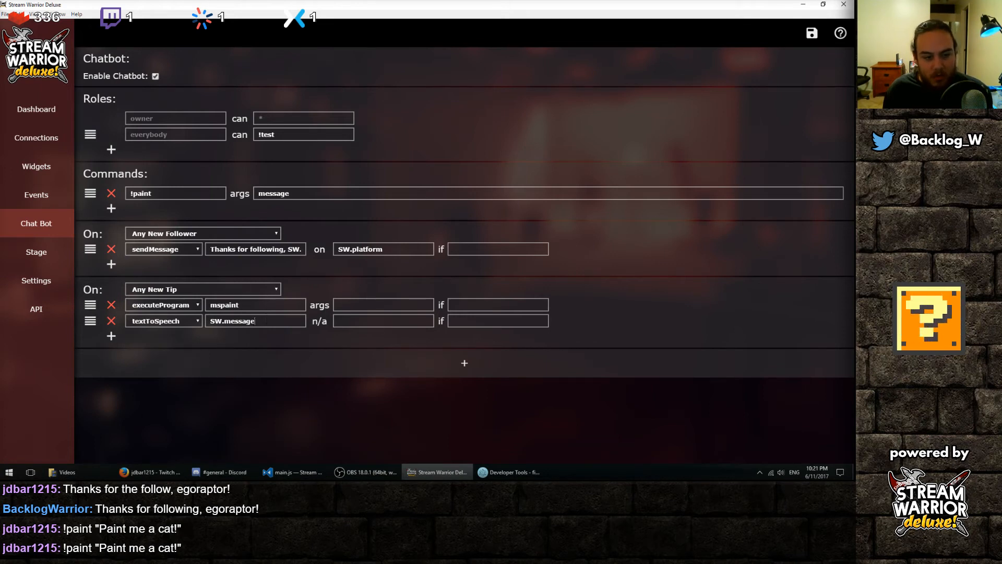
double_click(232, 321)
text(!paint)
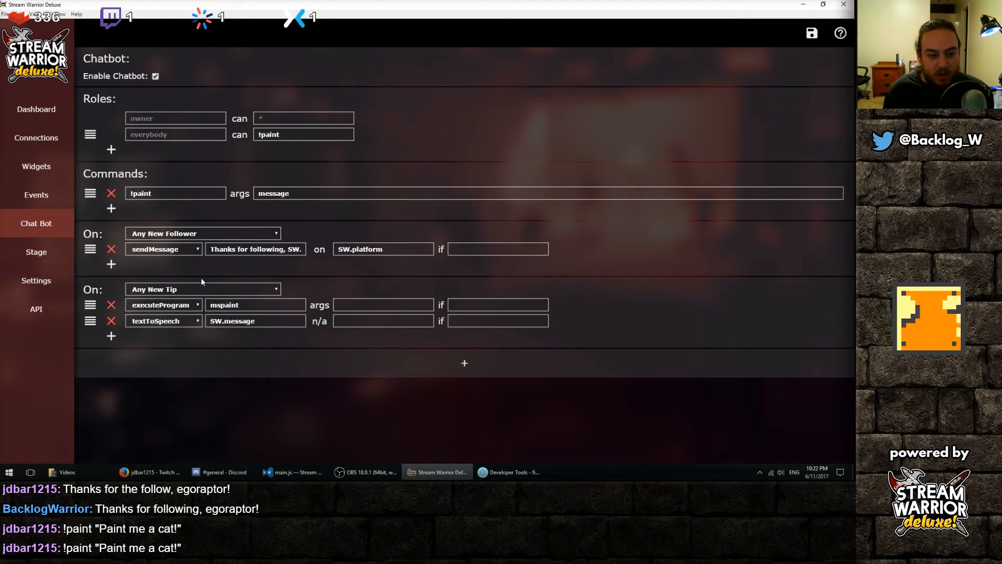
Step: Add a donators role allowed to !paint and a Twitch Cheer event with addRole donators
click(202, 289)
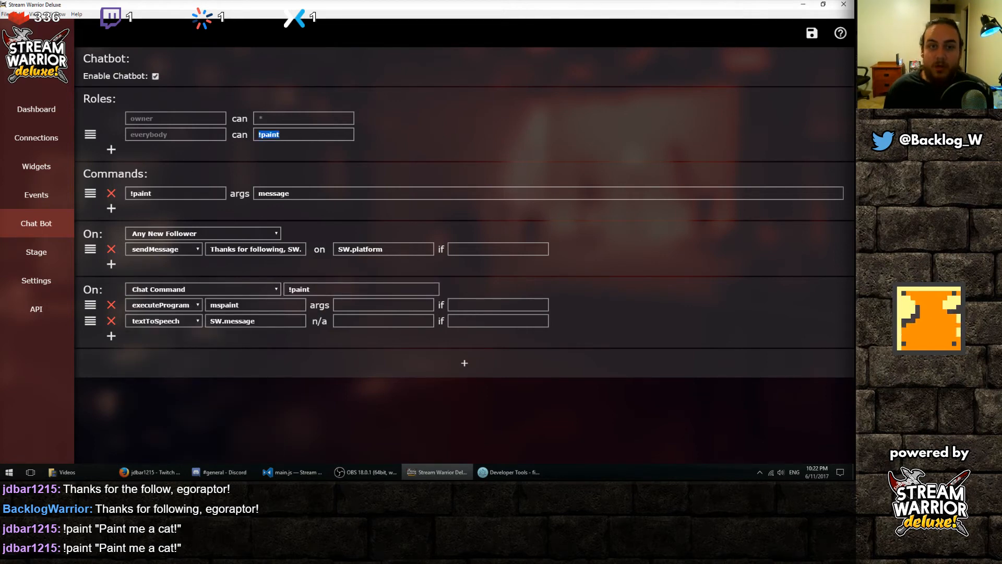
click(111, 149)
text(!)
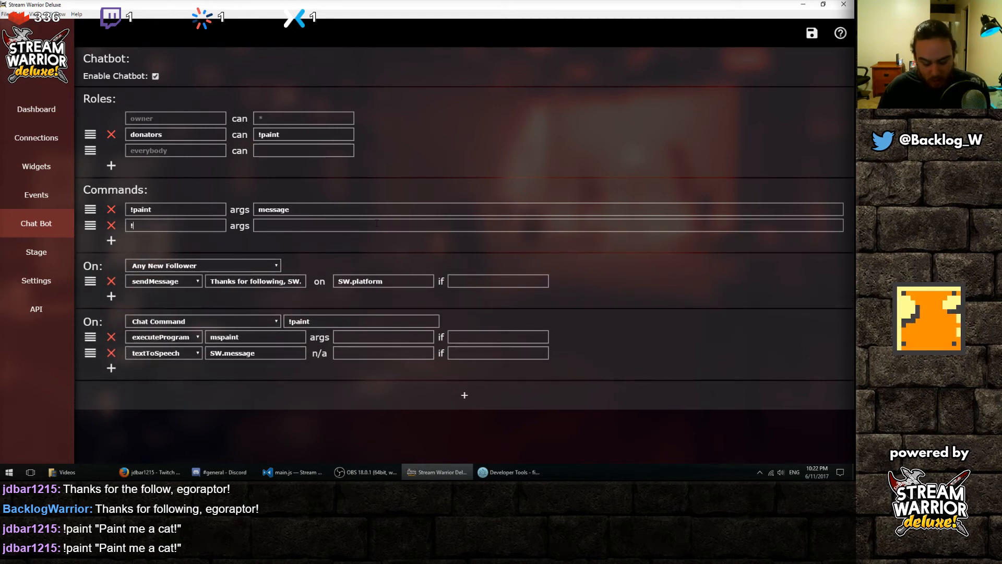
text(d)
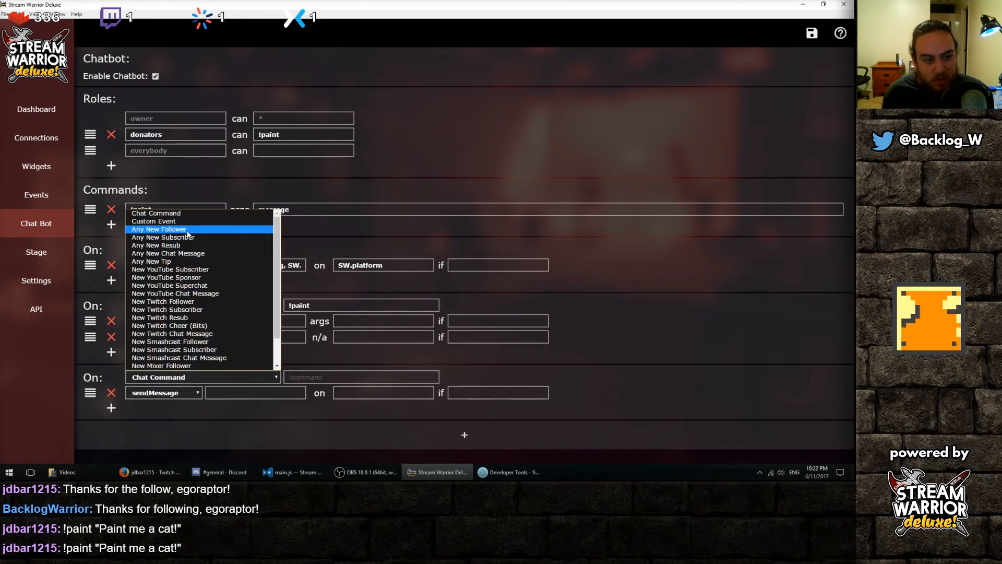
mouse_move(151, 261)
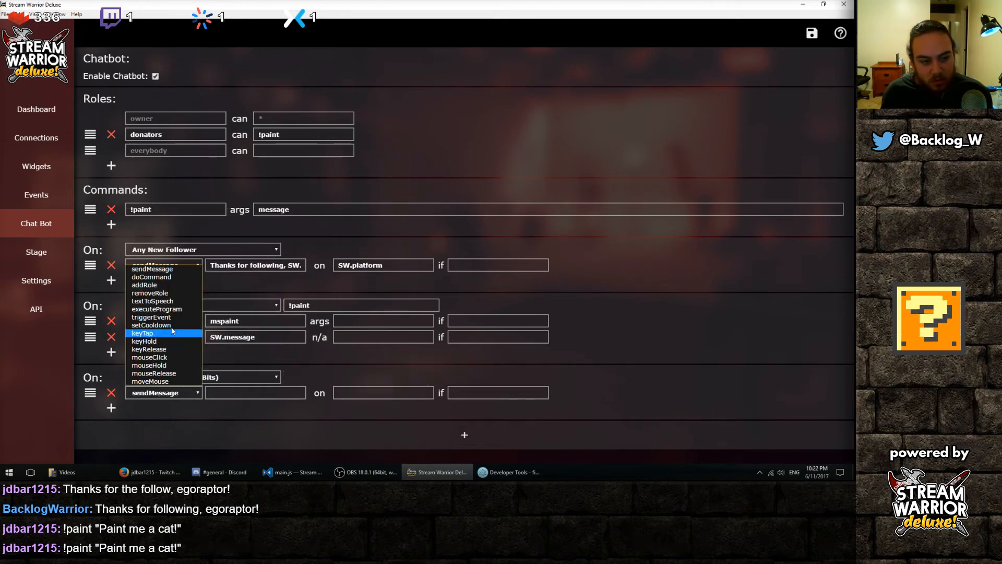
click(145, 285)
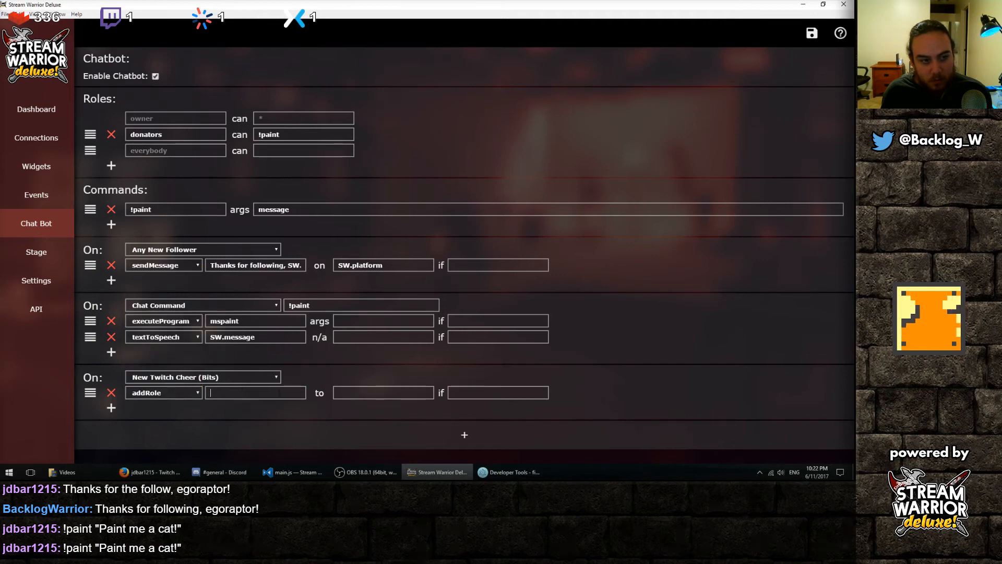
text(donators)
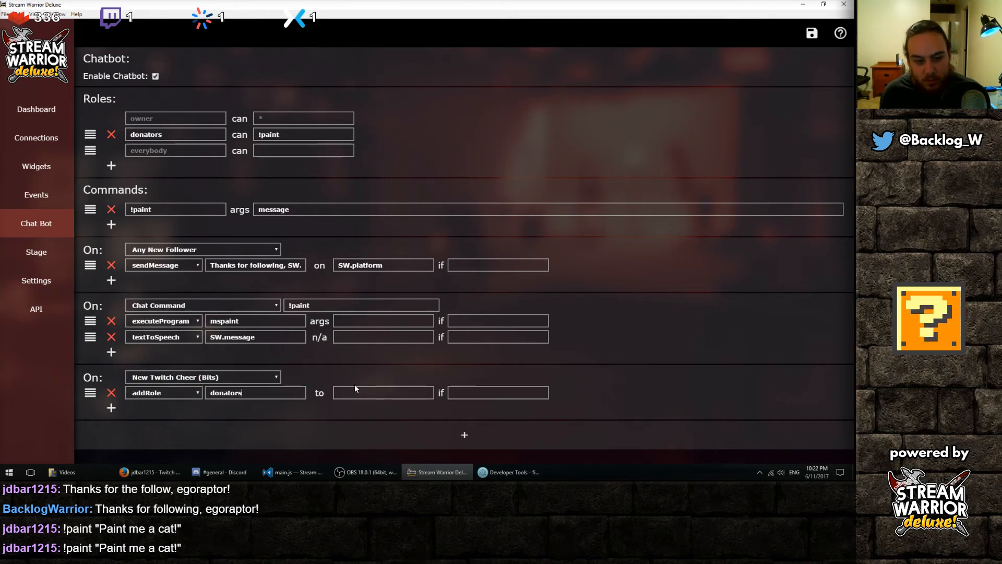
Step: Point addRole at SW.username and add a setCooldown of 1800000 on !paint
text(SW.u)
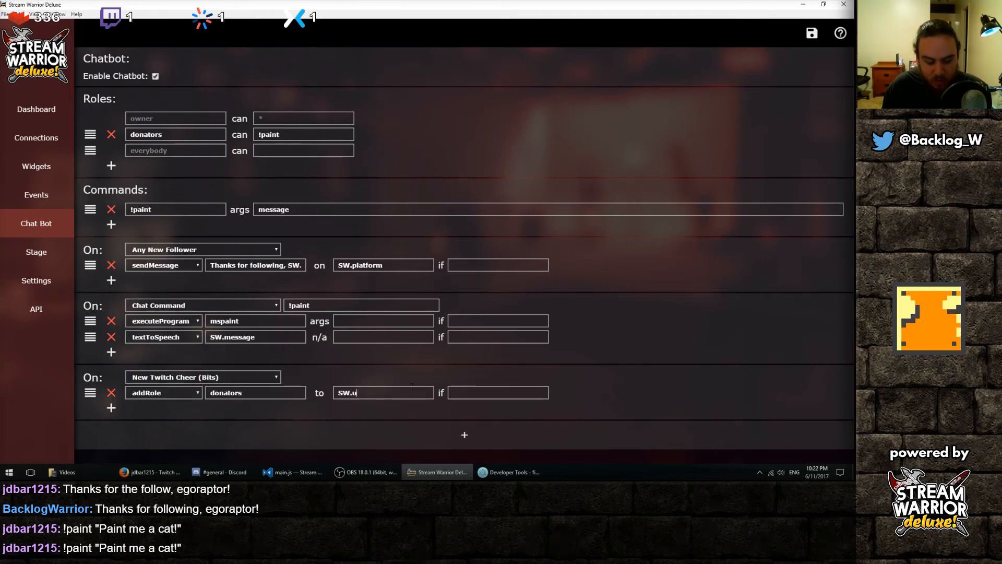
text(sername)
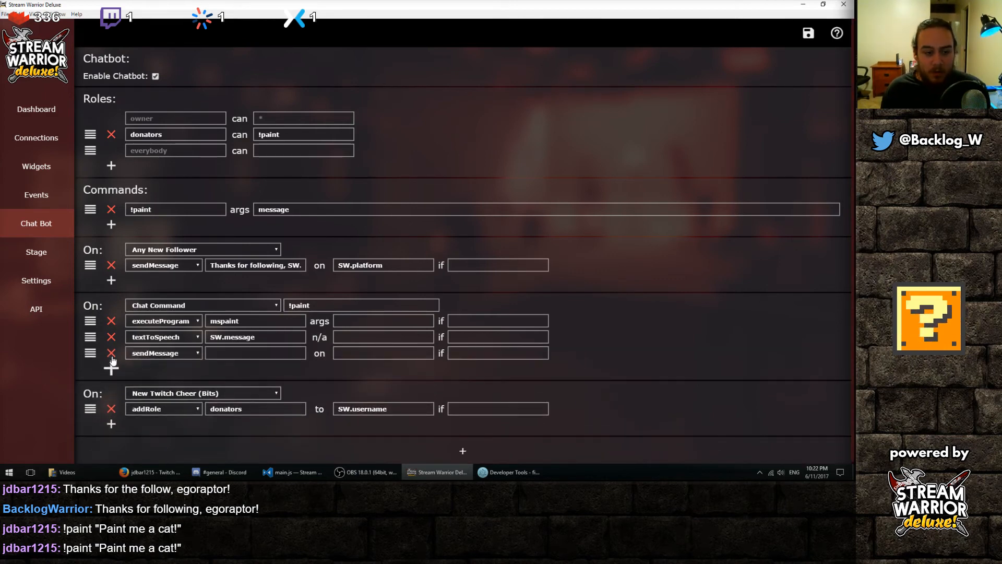
click(162, 353)
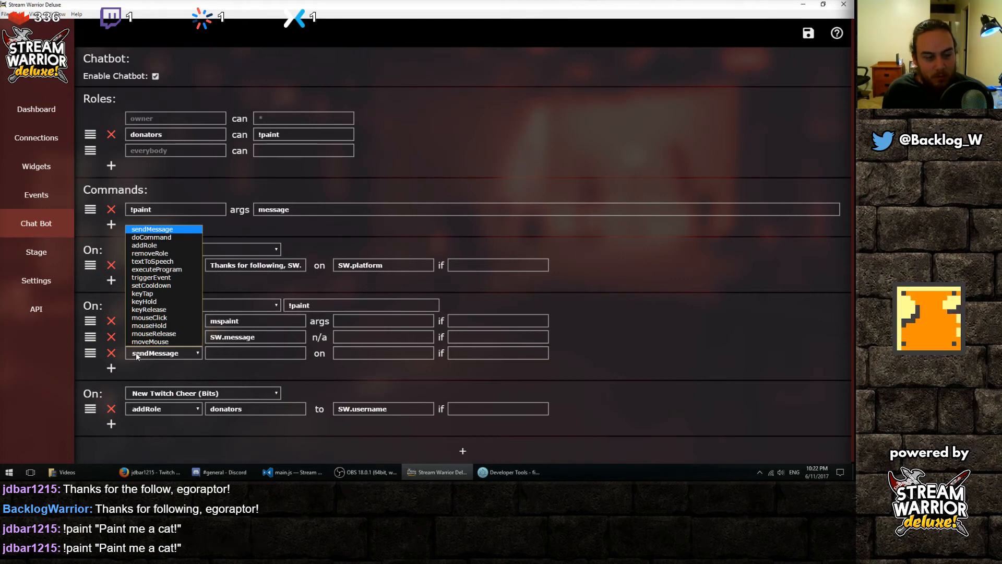
mouse_move(144, 302)
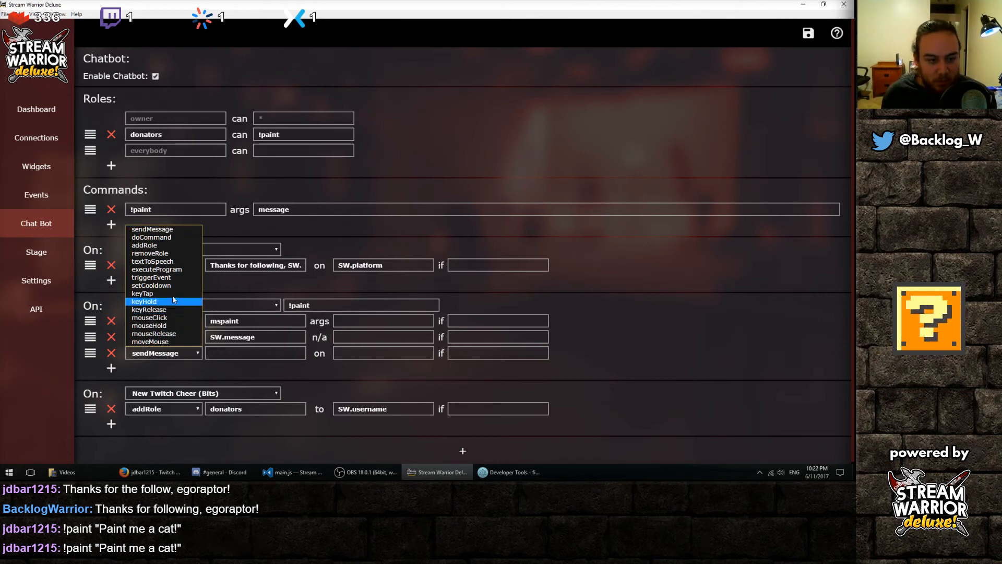
click(152, 285)
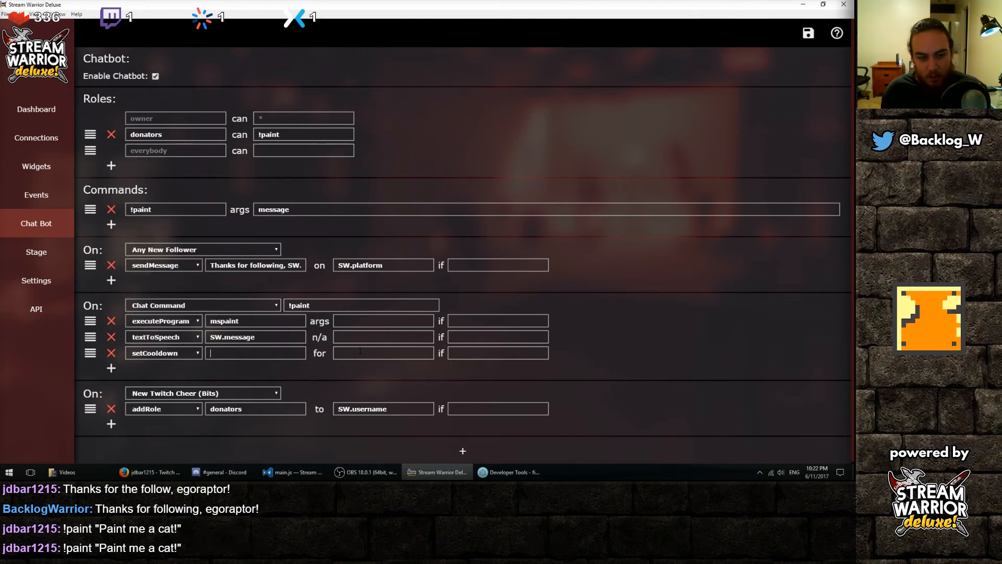
text(!paint)
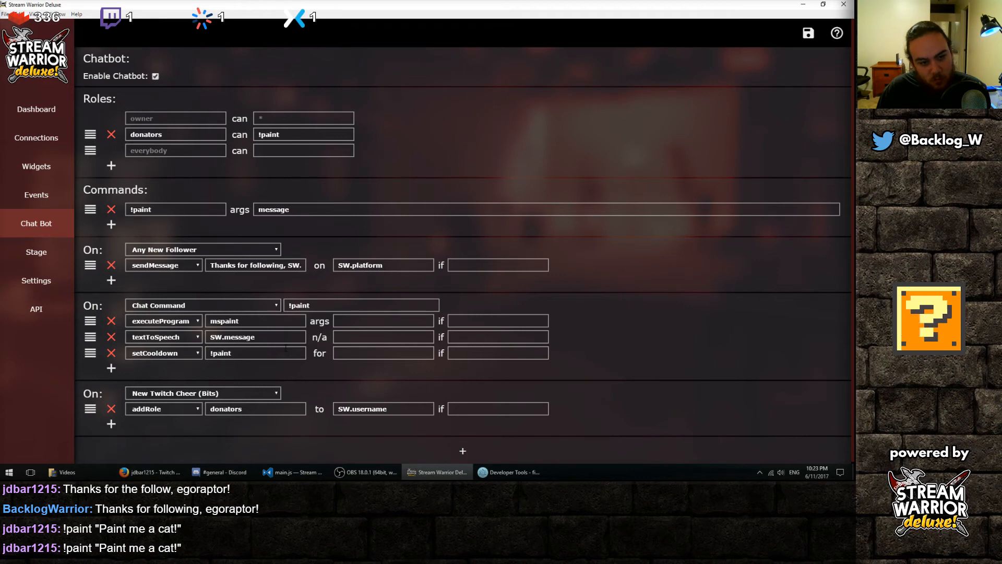
text(3000)
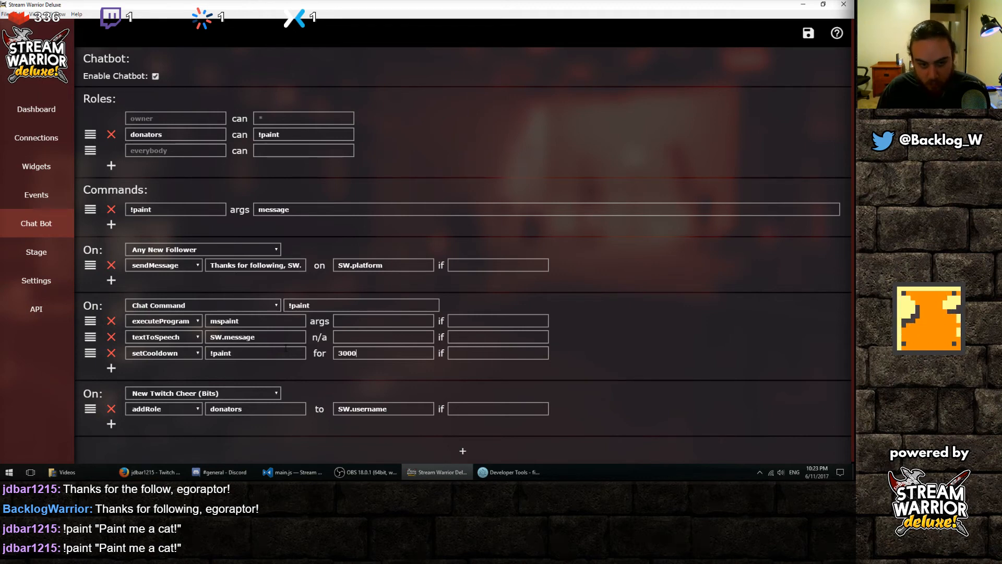
text(00)
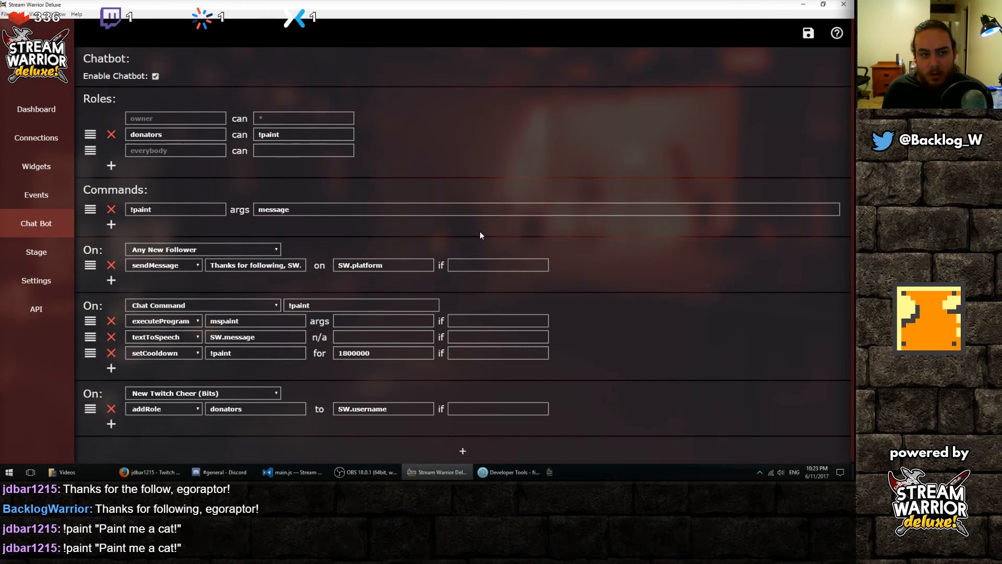
Step: Scroll through the event rules and close an action list without changing anything
scroll(down, 3)
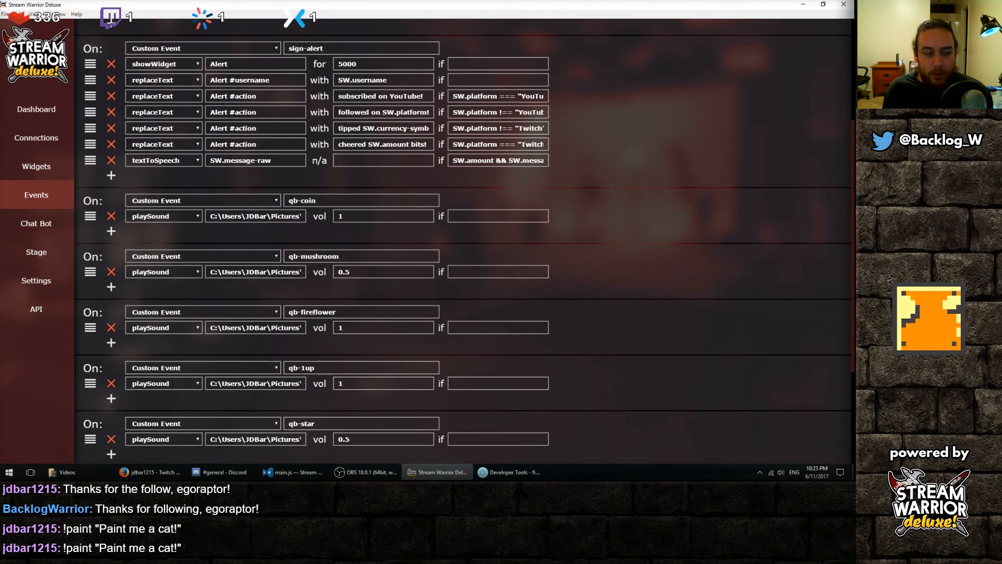
scroll(down, 3)
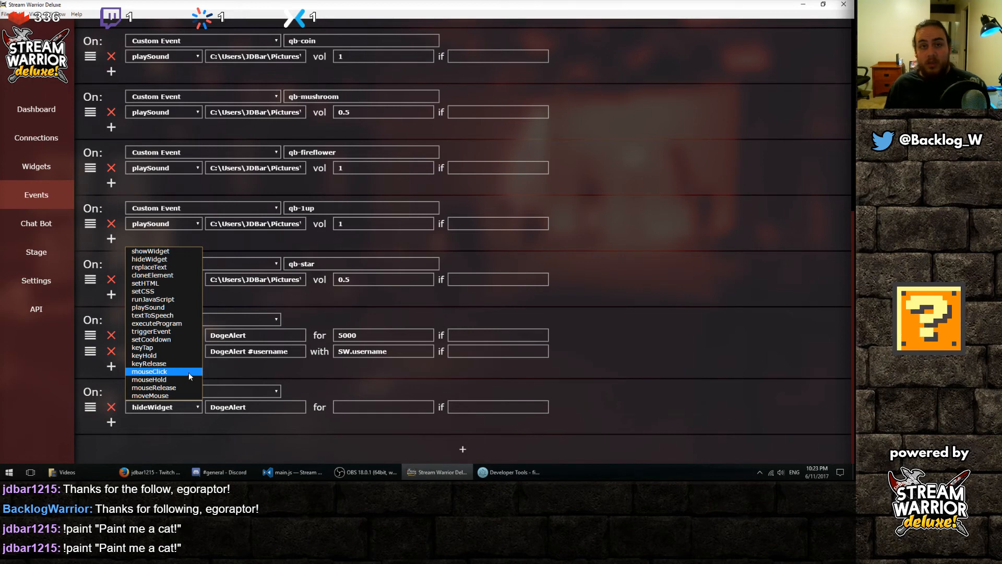
mouse_move(286, 394)
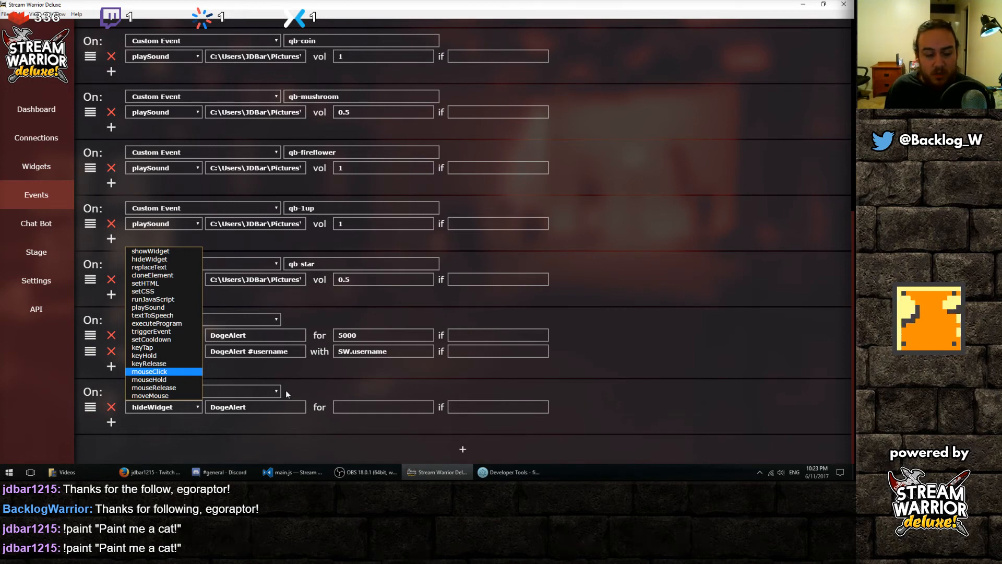
mouse_move(144, 355)
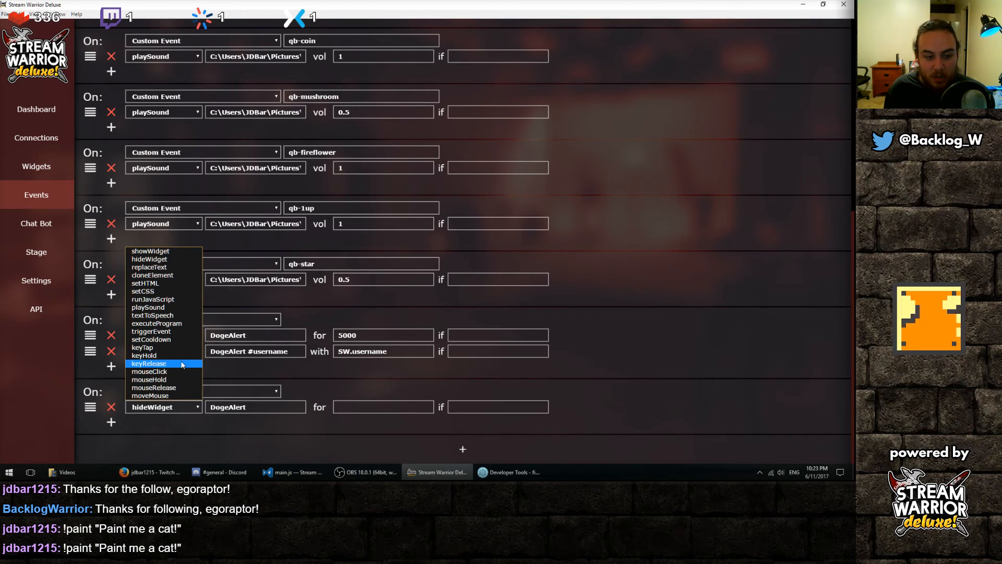
mouse_move(150, 371)
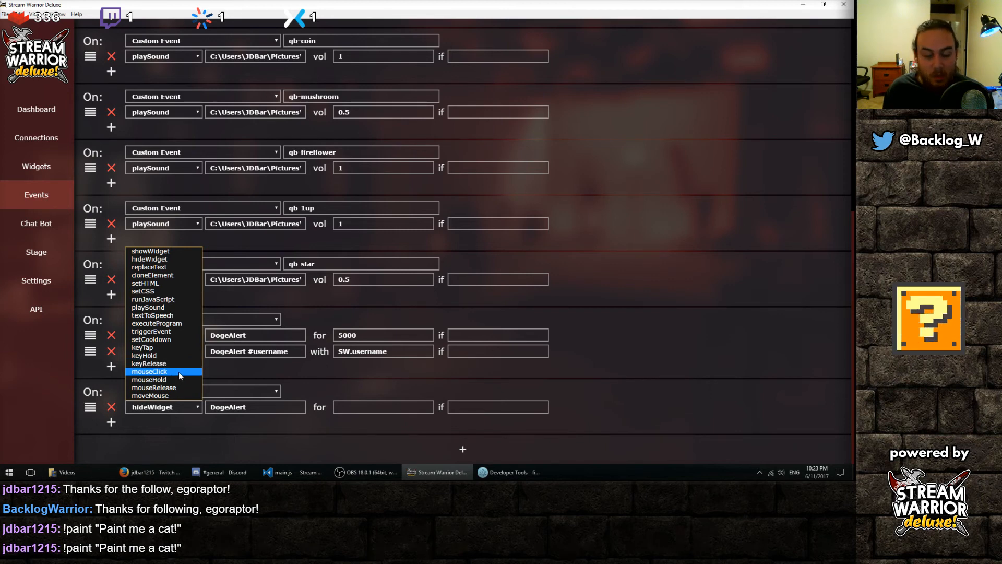
click(149, 259)
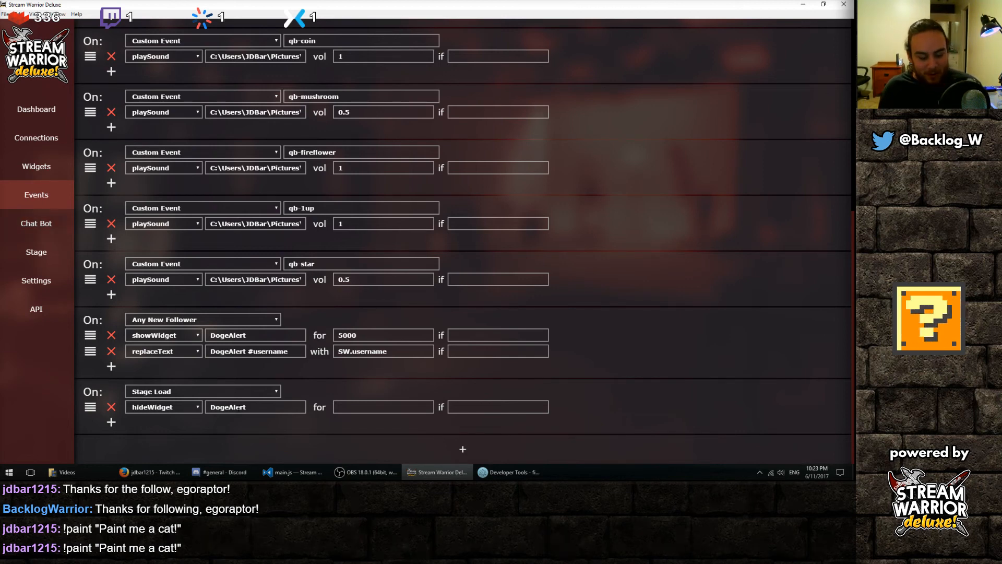
mouse_move(245, 384)
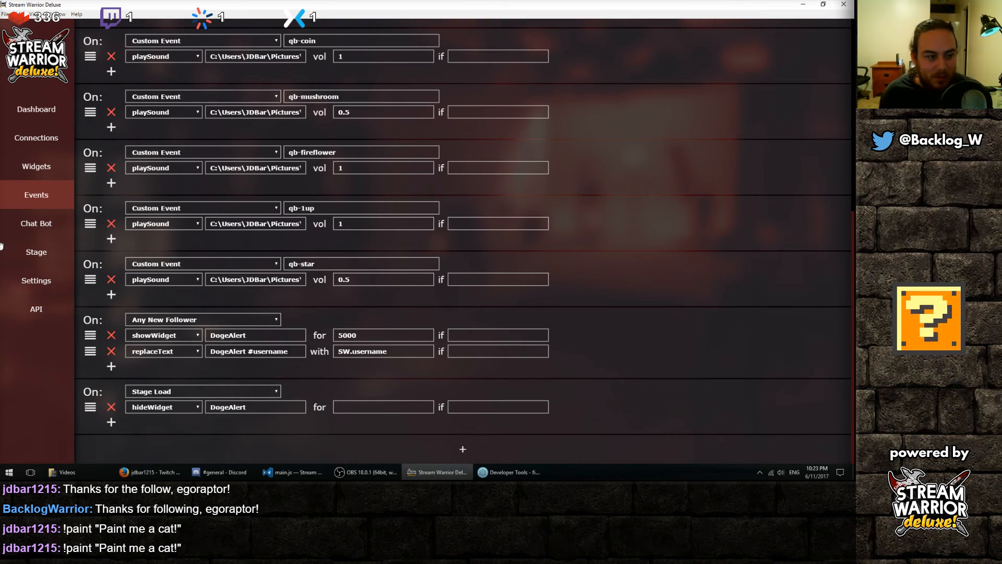
mouse_move(36, 166)
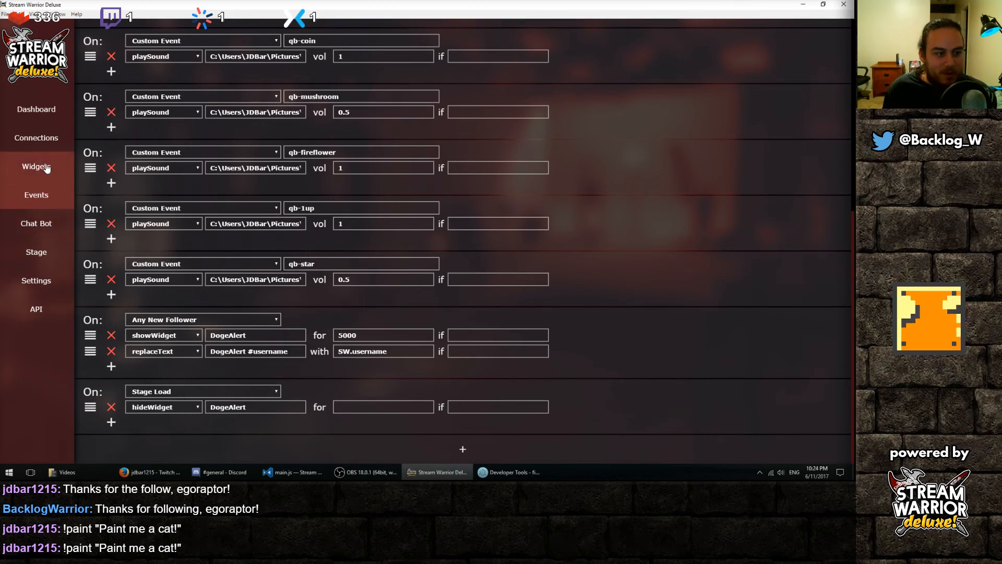
Step: Browse the Doge Alert widget's css, html and json files in Explorer, then close Explorer
click(36, 166)
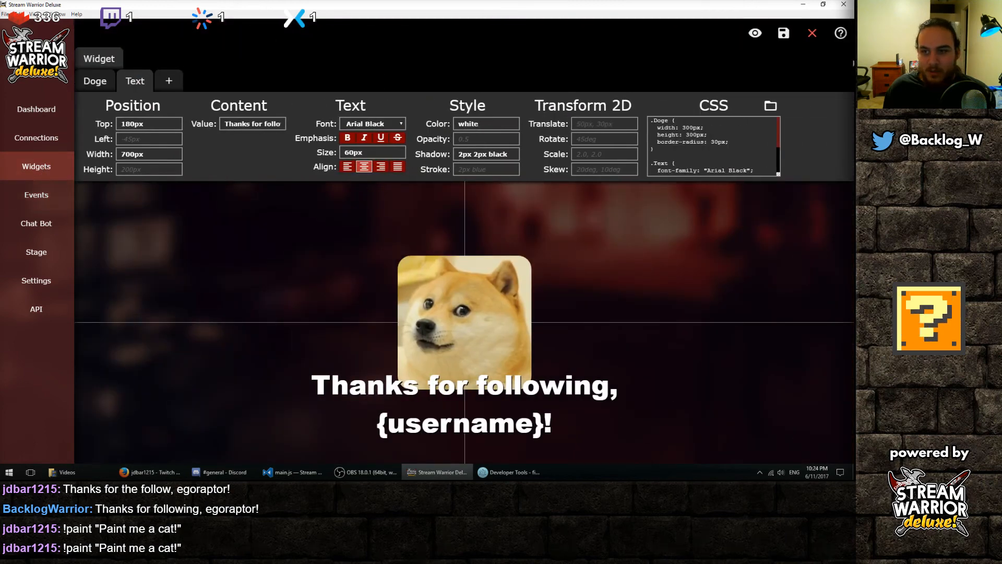
click(811, 33)
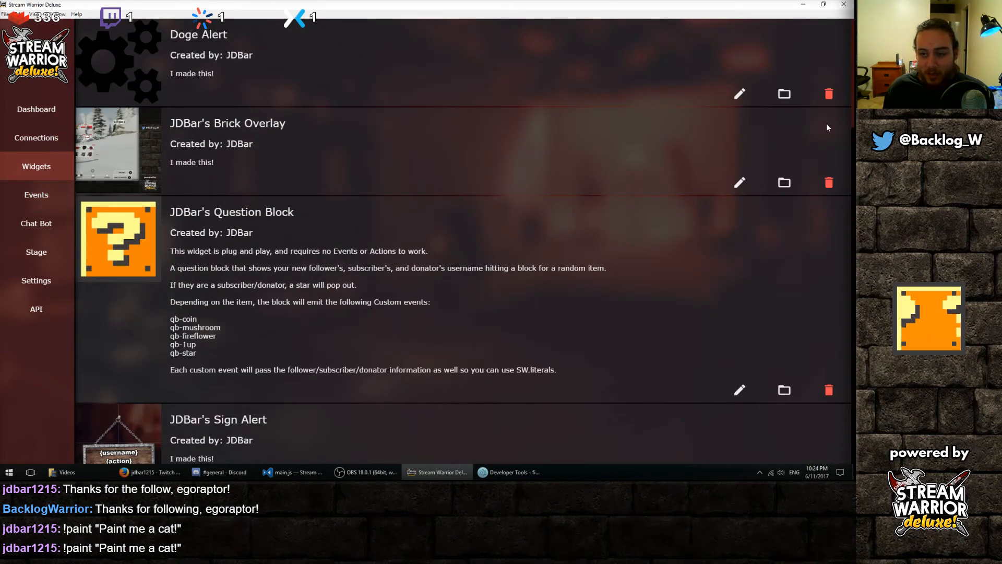
click(783, 94)
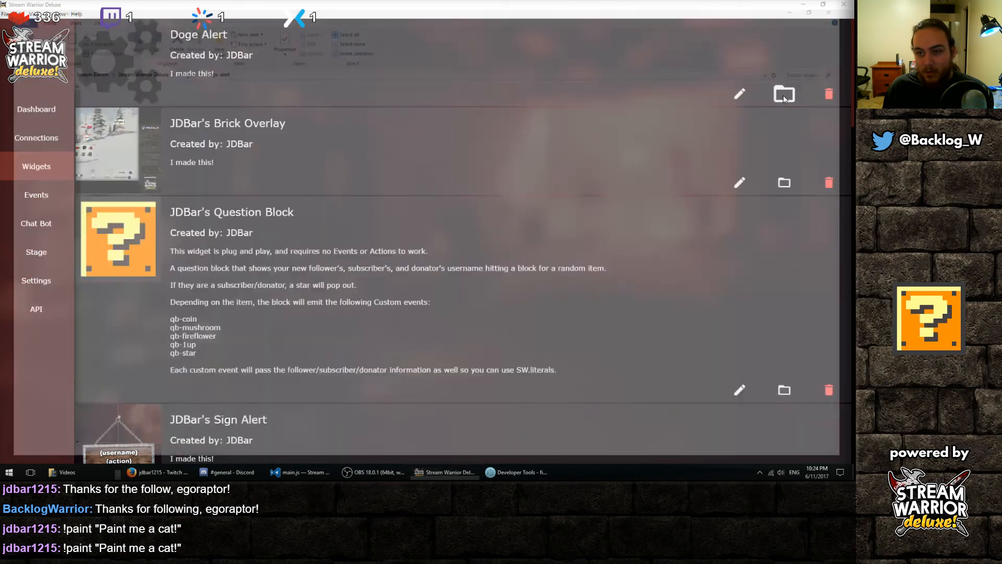
click(784, 94)
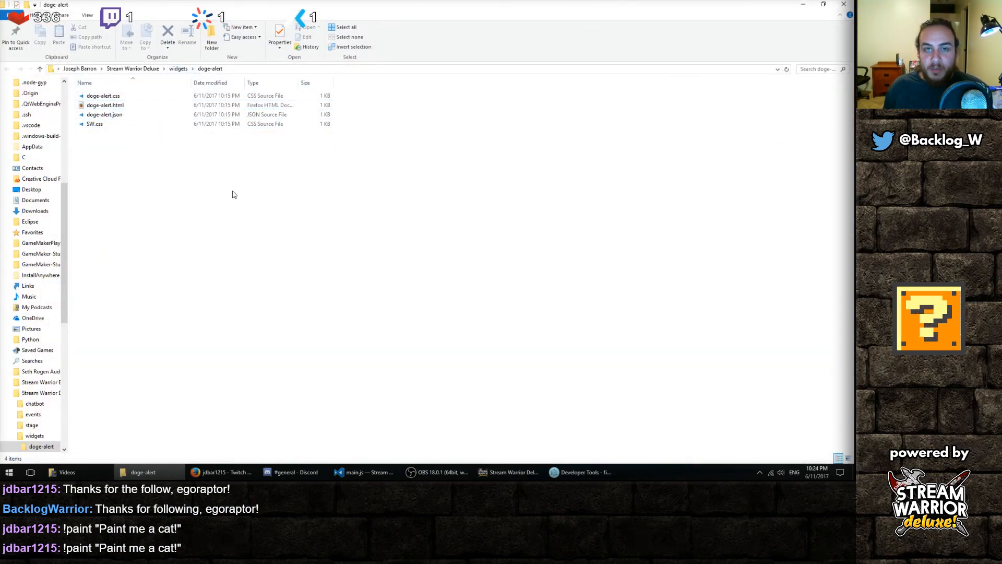
click(438, 472)
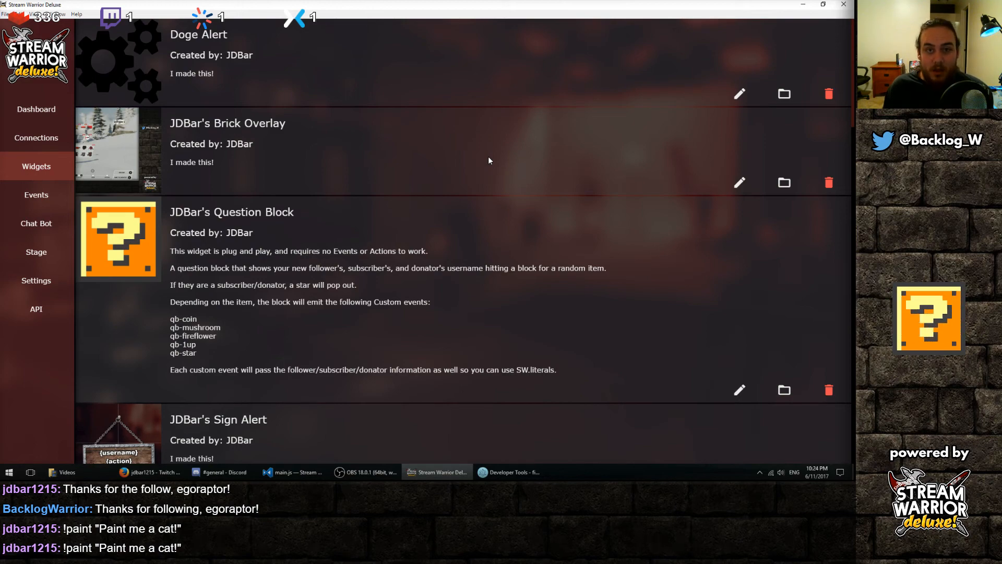
Step: Scroll the widget list past the follower and subscriber count widgets to SW Universal Goal Bar
scroll(down, 3)
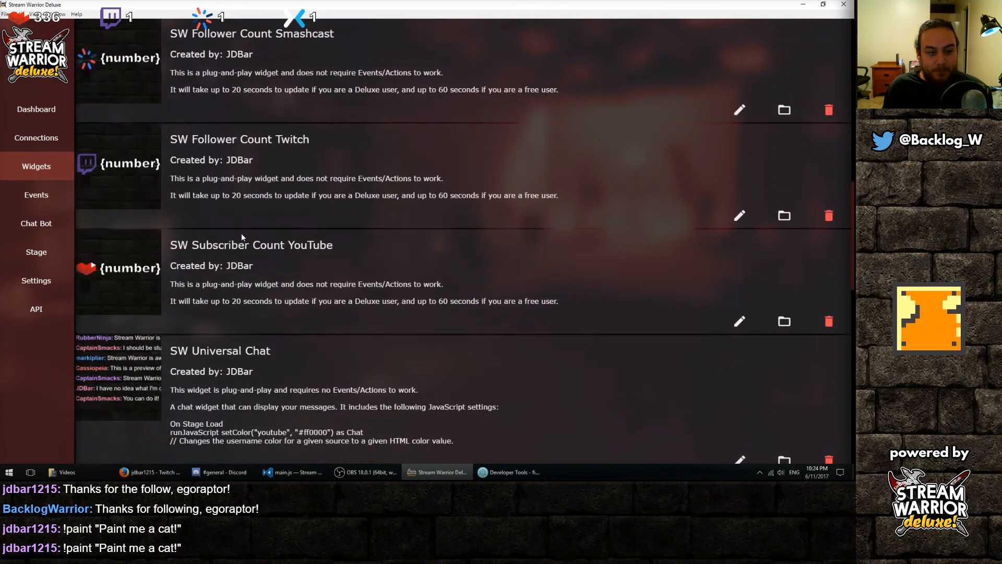
scroll(down, 3)
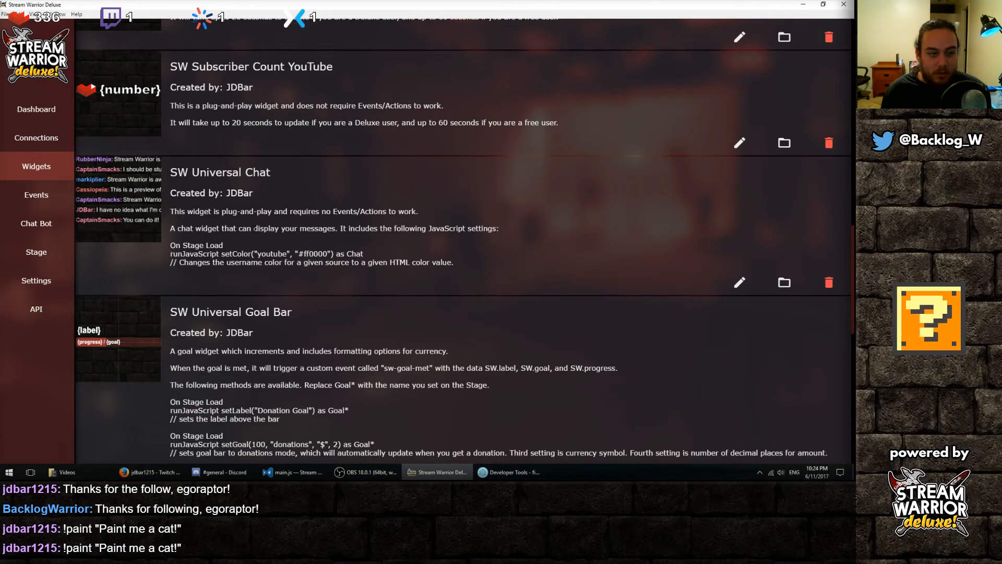
scroll(down, 3)
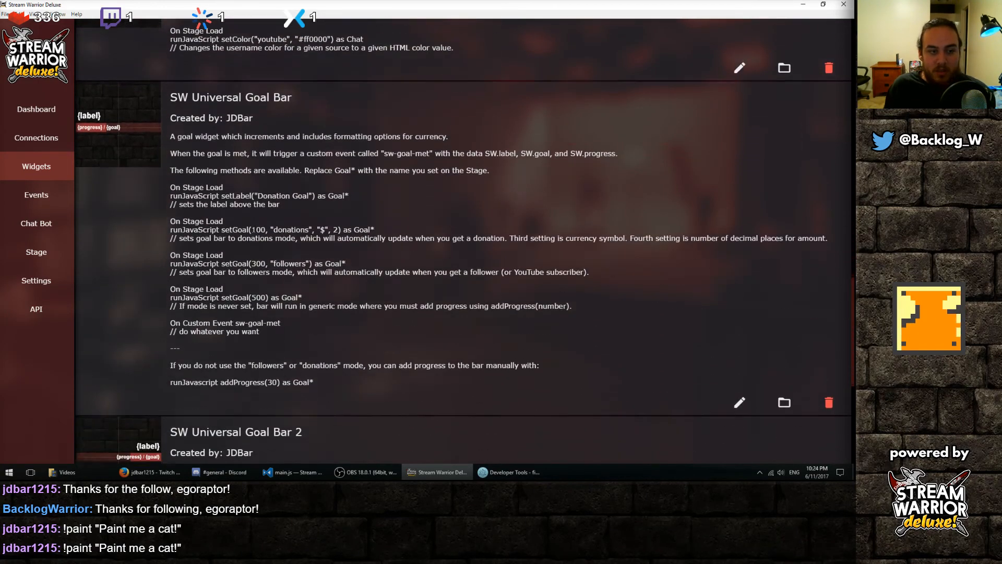
scroll(down, 3)
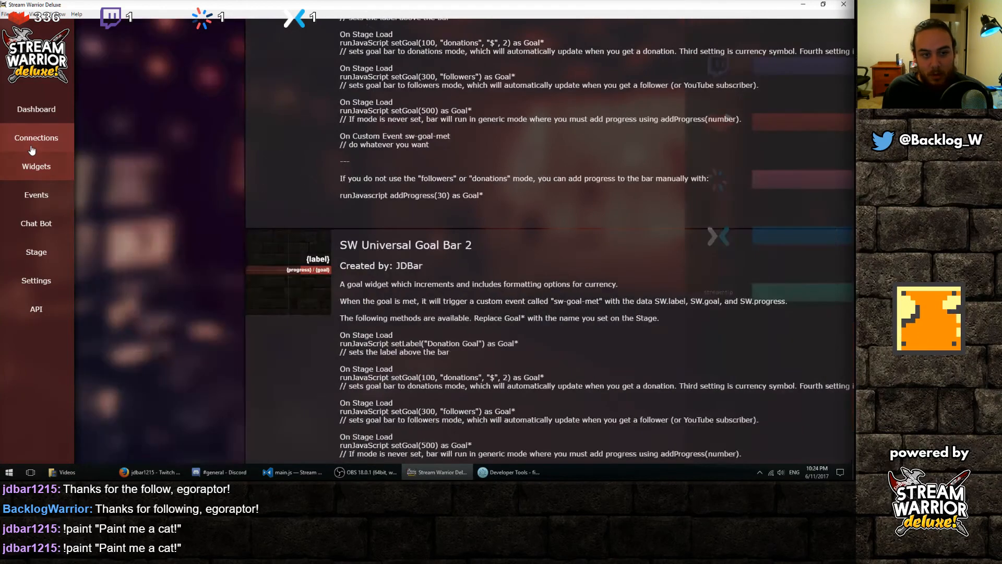
Step: Check that Twitch, YouTube, Smashcast, Mixer and Streamtip are all connected
click(36, 138)
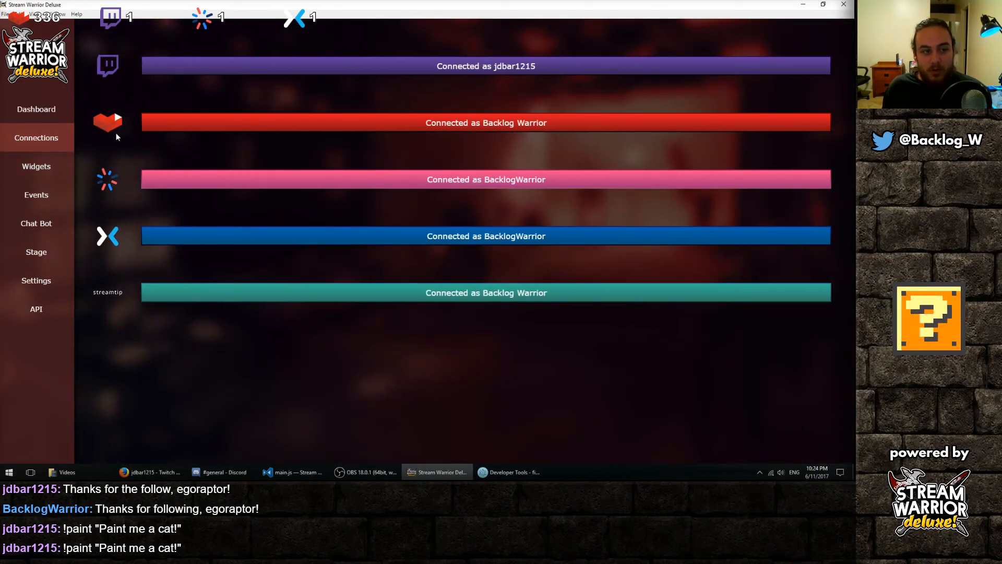
mouse_move(112, 302)
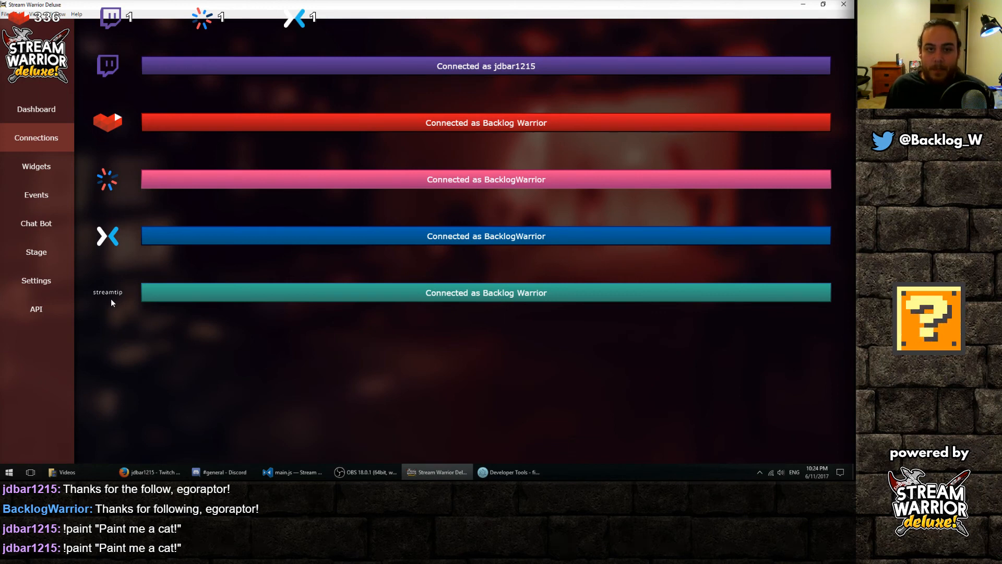
mouse_move(105, 307)
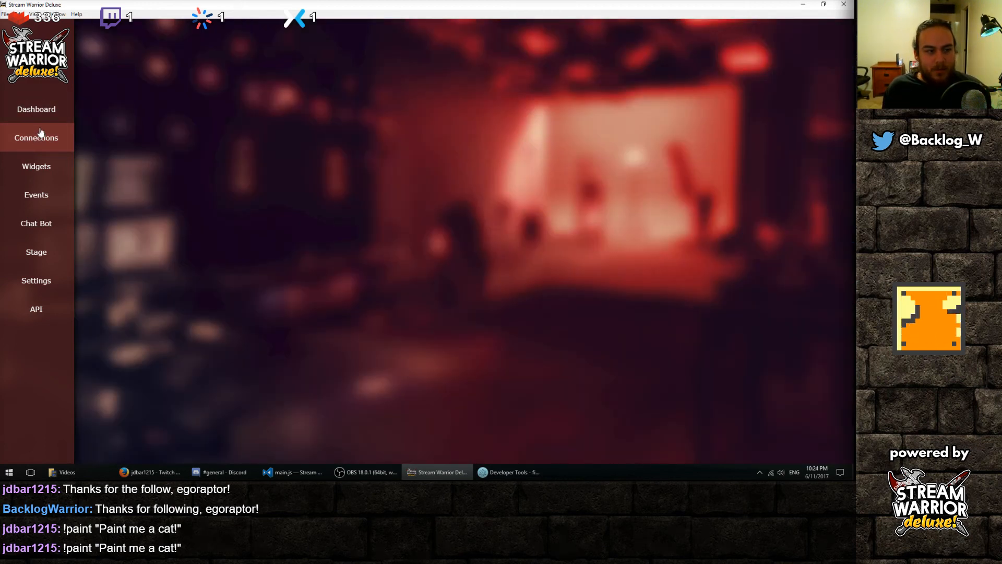
mouse_move(36, 195)
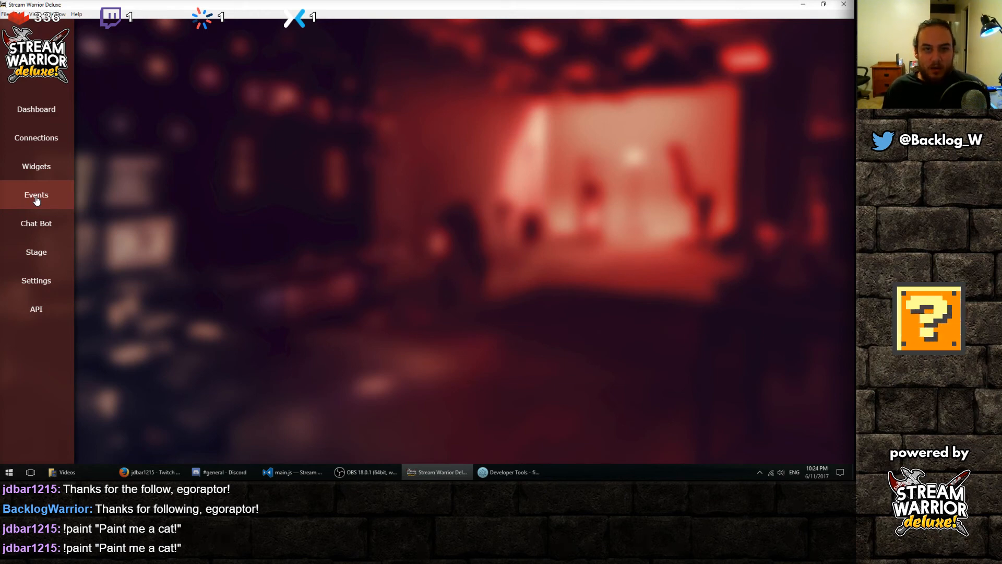
click(36, 195)
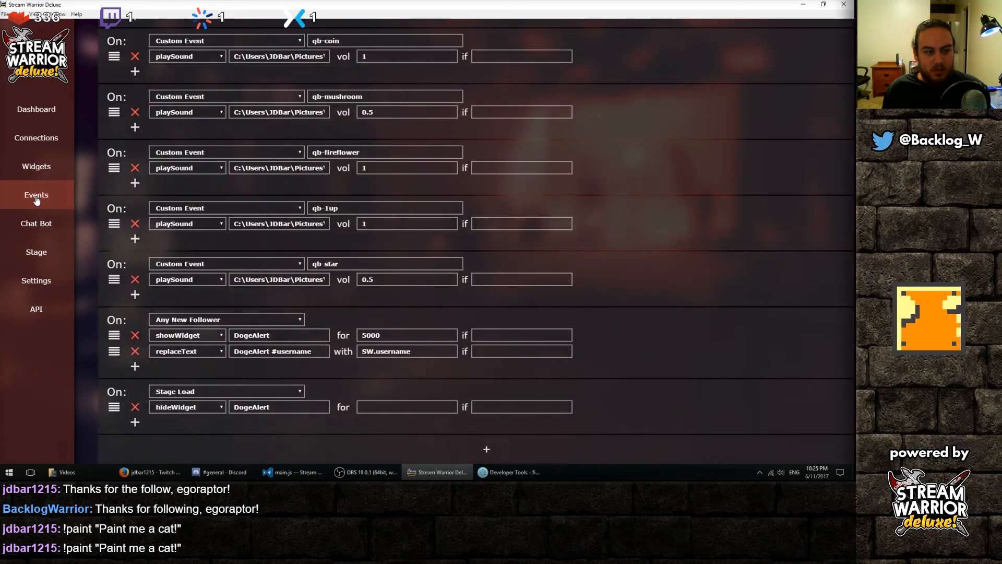
click(36, 223)
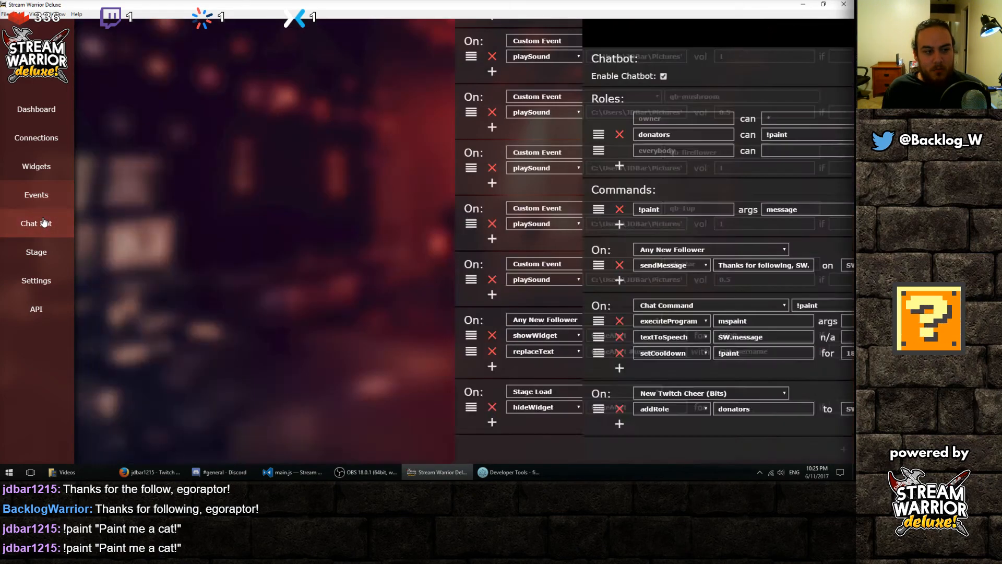
click(28, 223)
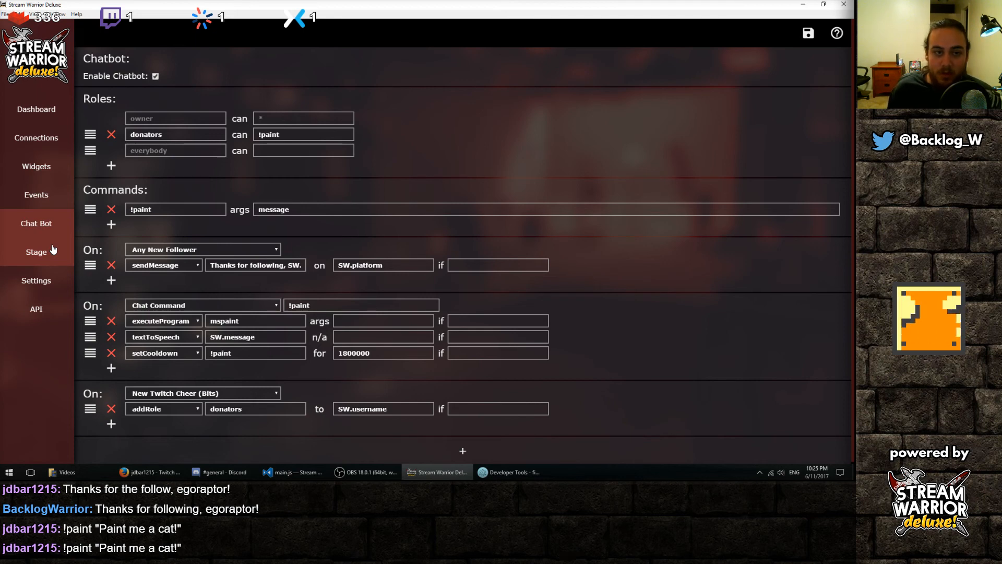
mouse_move(285, 295)
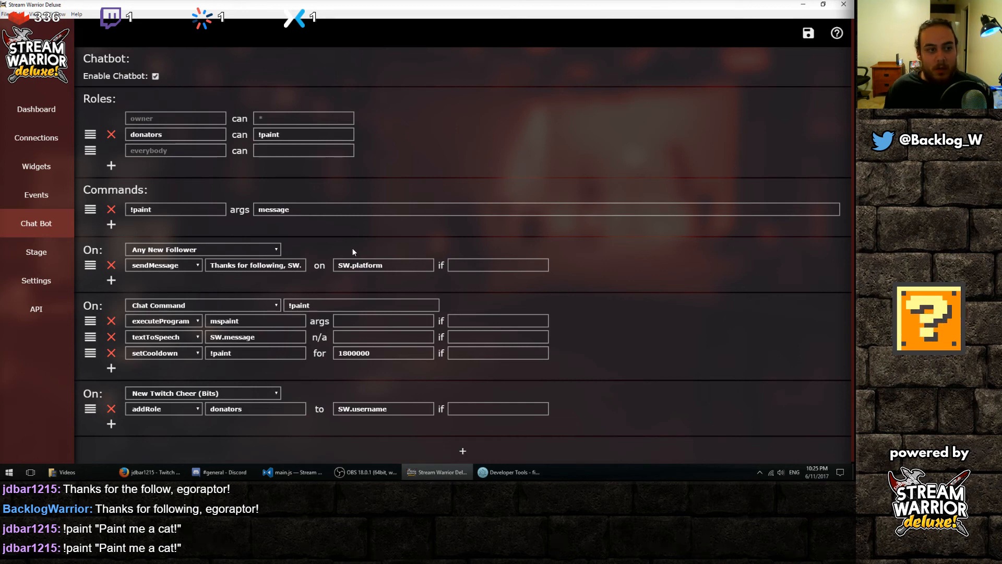
mouse_move(341, 301)
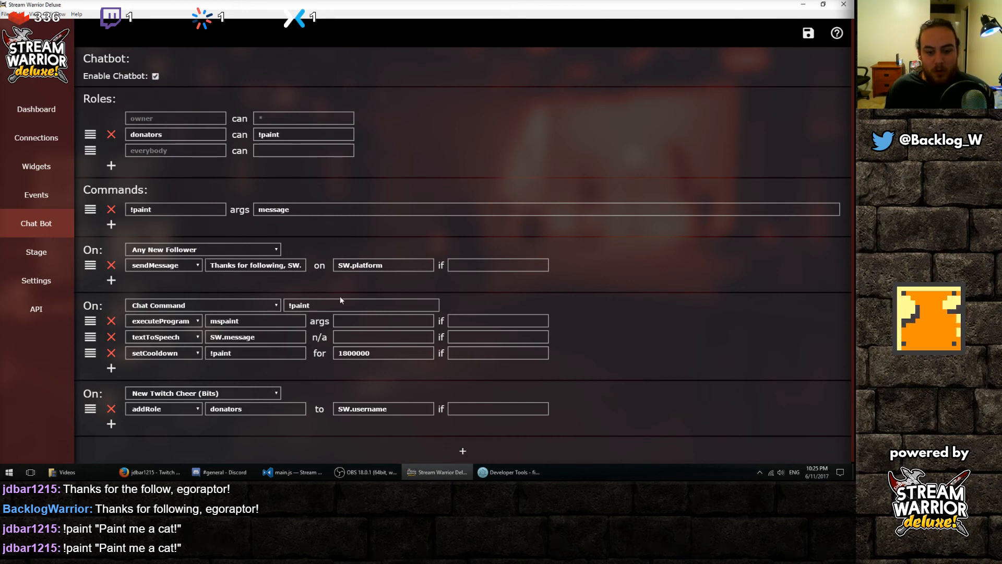
mouse_move(438, 419)
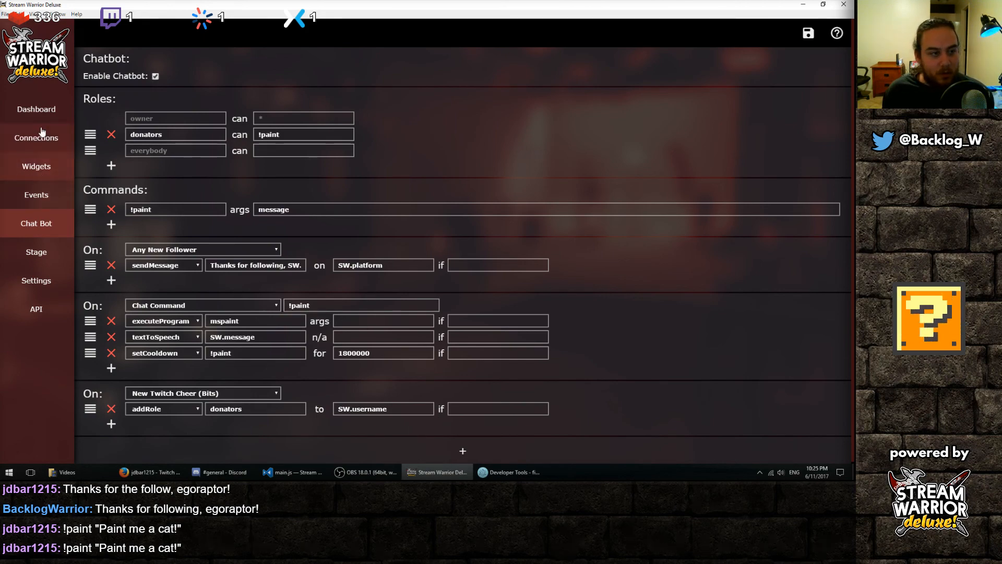
click(36, 109)
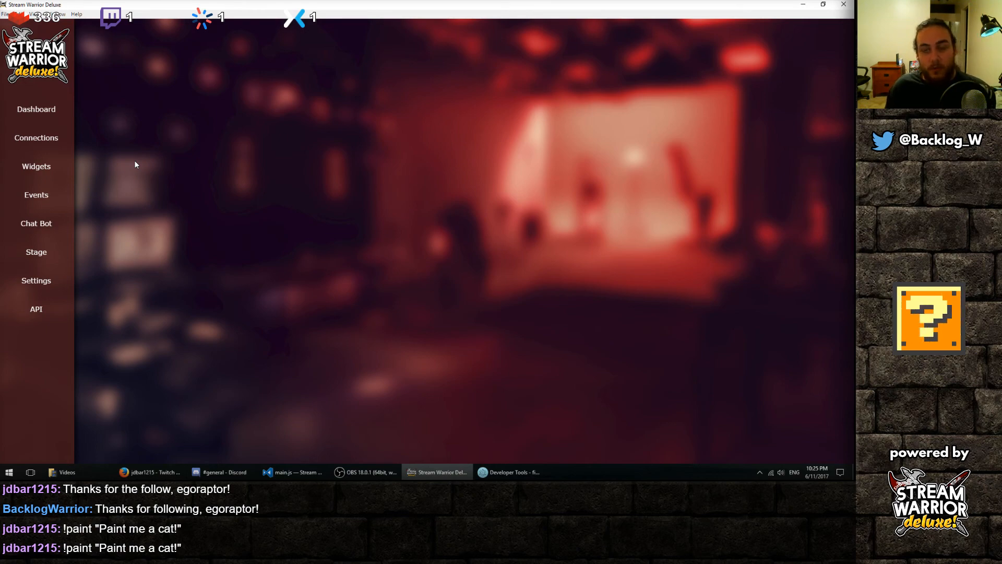
click(36, 194)
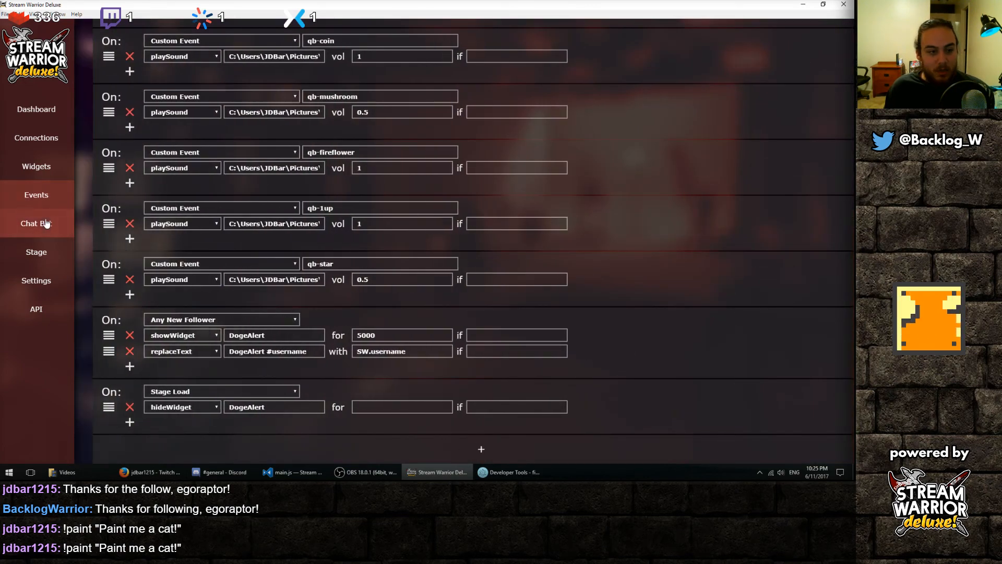
click(36, 223)
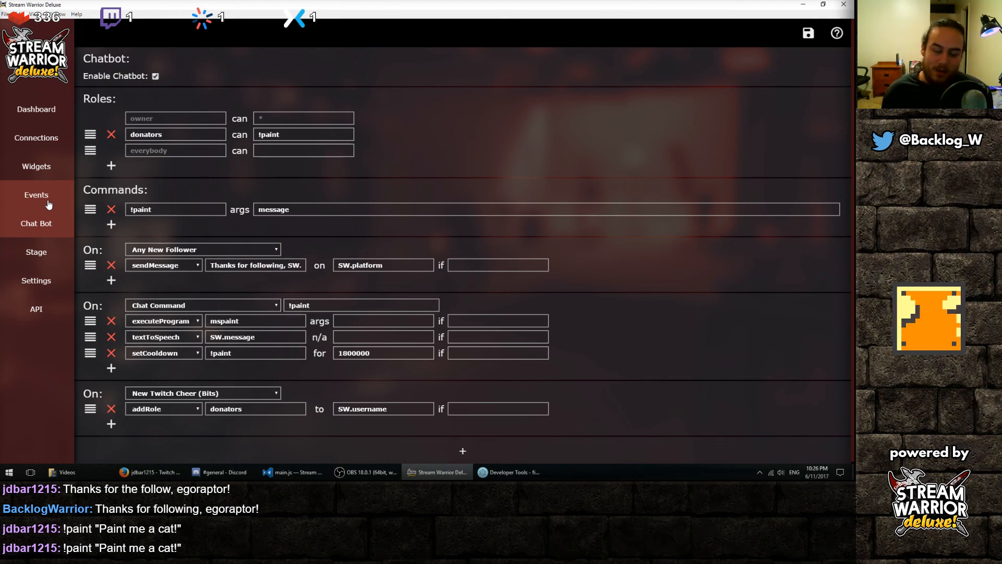
scroll(down, 3)
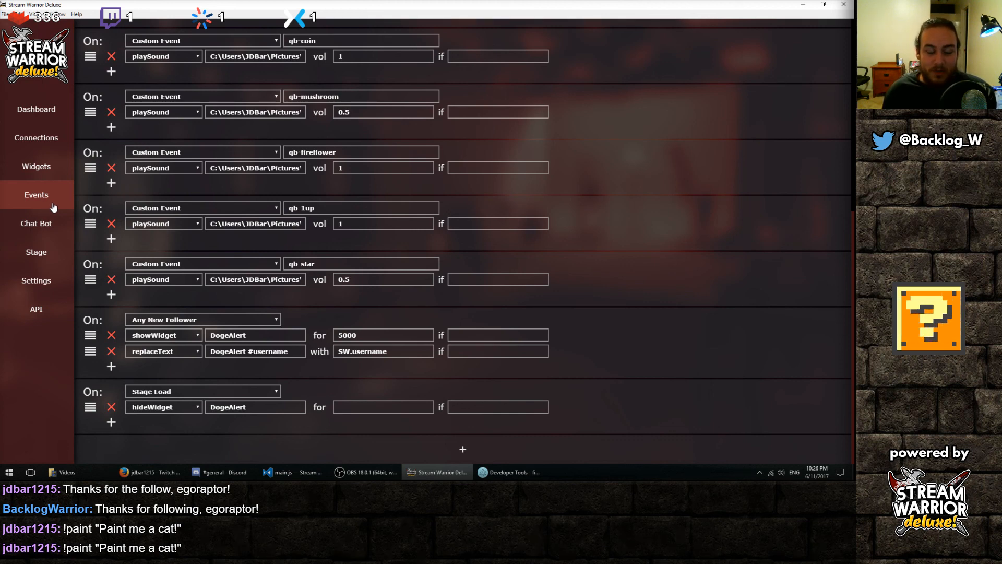
mouse_move(749, 277)
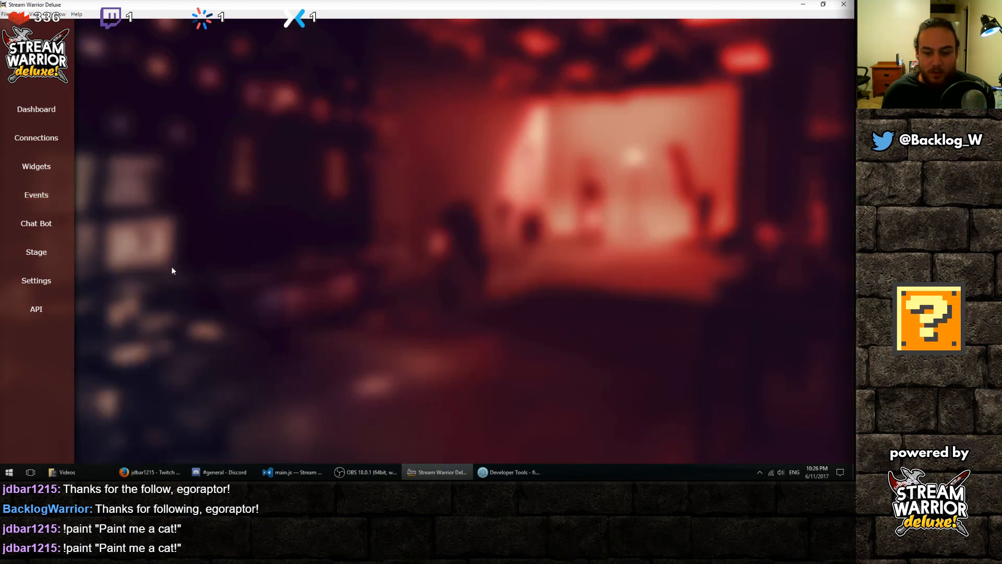
mouse_move(36, 252)
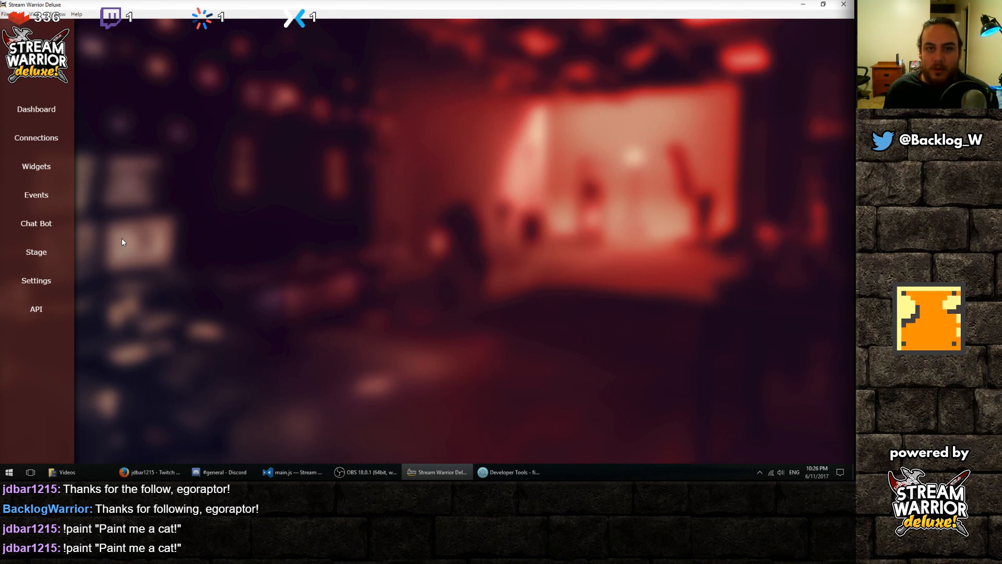
mouse_move(126, 239)
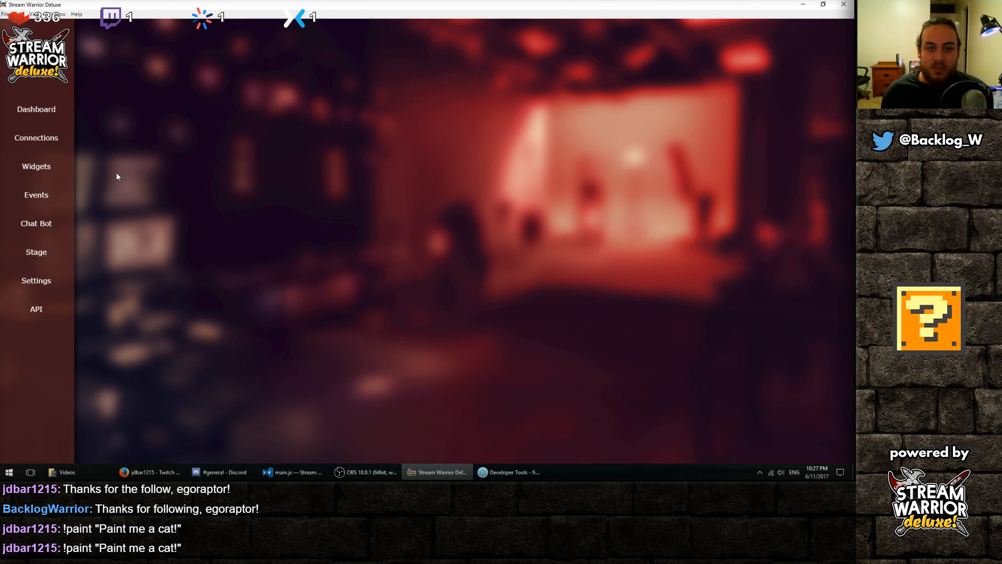
mouse_move(273, 233)
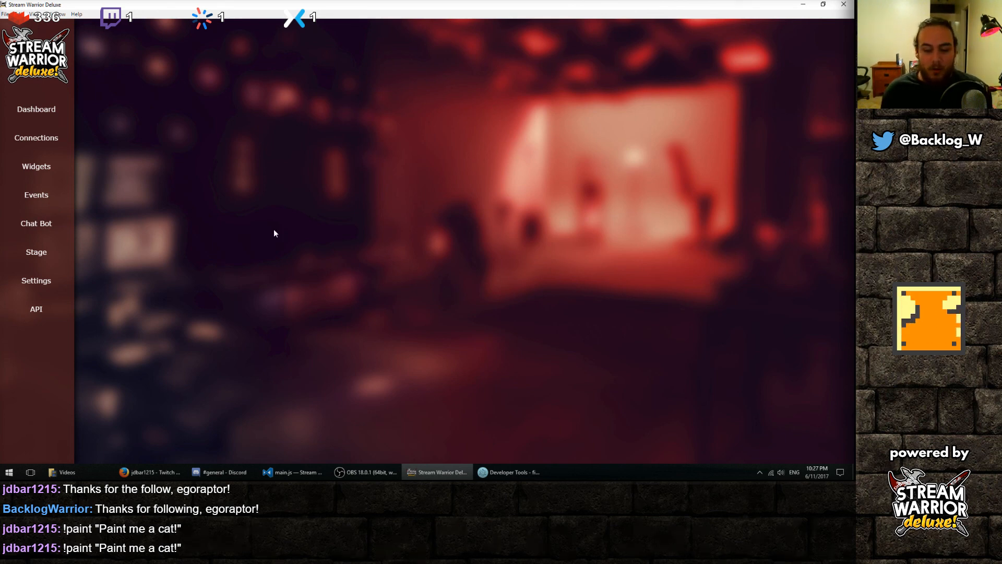